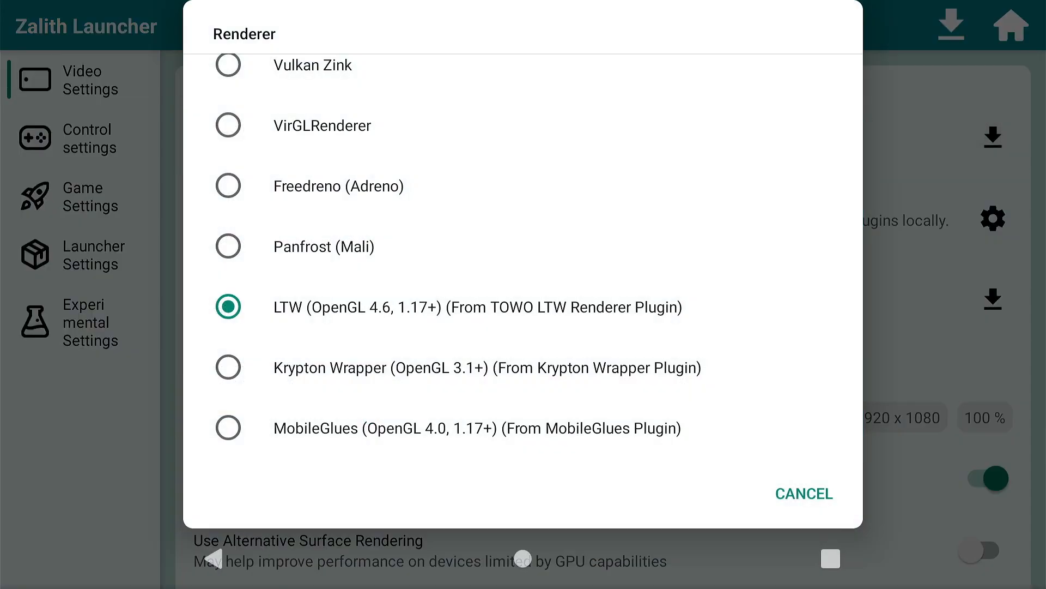
- Keep the LTW (OpenGL 4.6) renderer and review the Video Settings list
{"action": "left_click", "coordinate": [803, 492]}
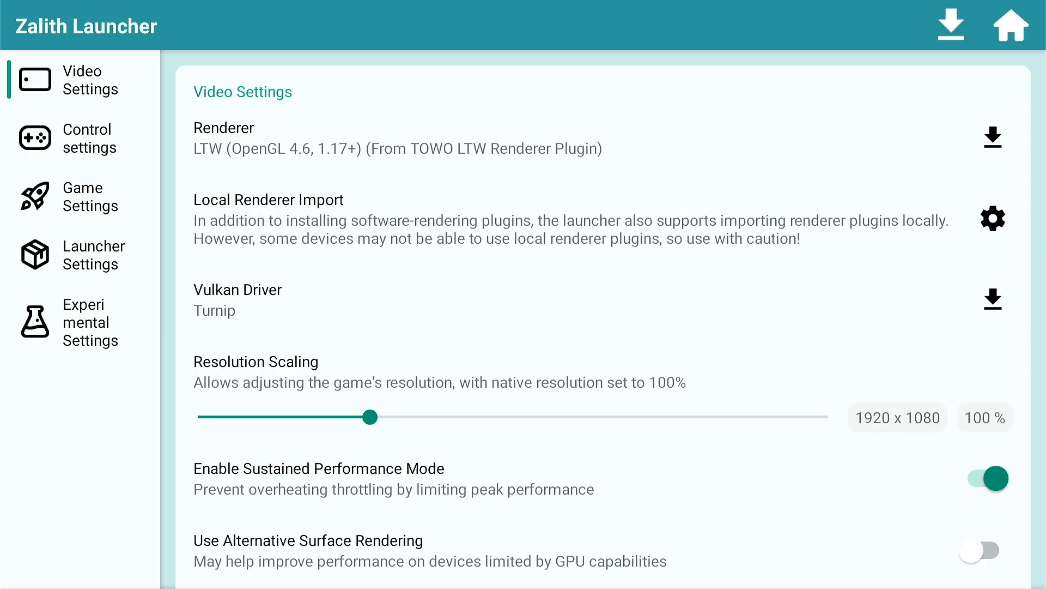
{"action": "scroll", "scroll_direction": "down", "scroll_amount": 3}
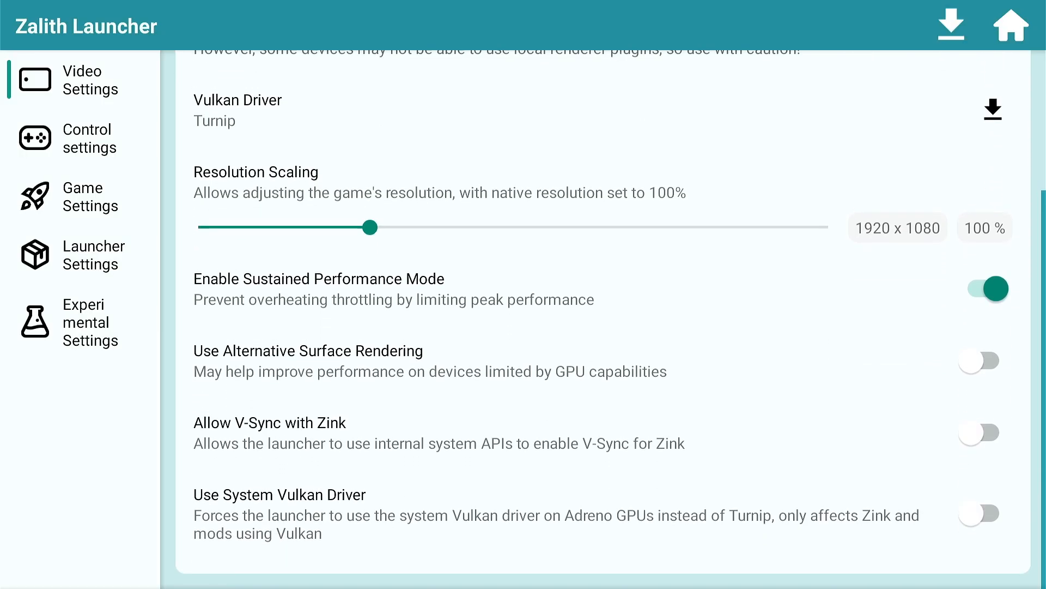
{"action": "scroll", "scroll_direction": "up", "scroll_amount": 3}
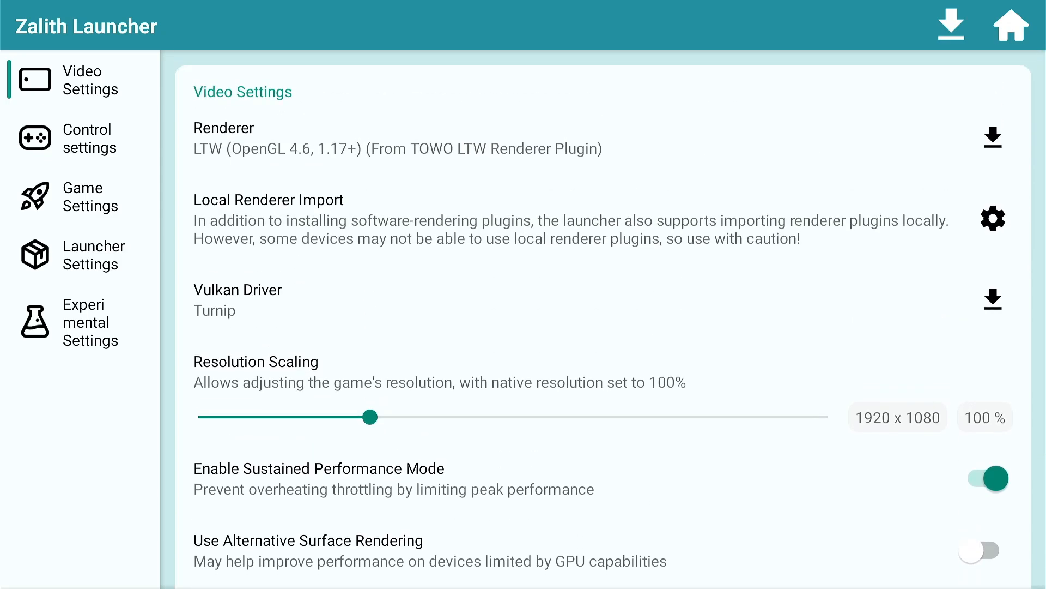
- Review the Game Settings, then return to the launcher home screen
{"action": "left_click", "coordinate": [82, 196]}
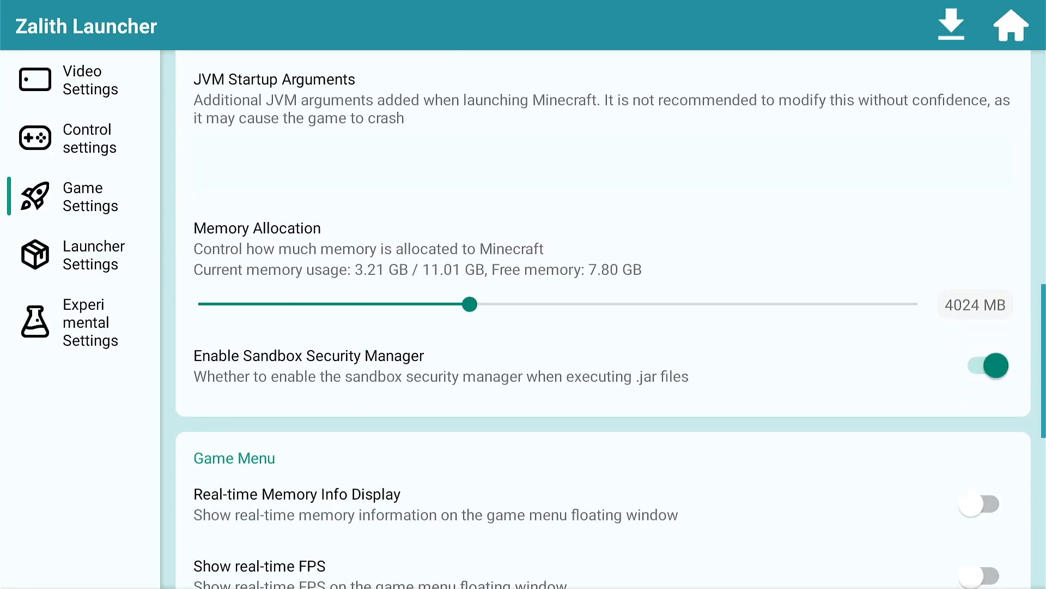
{"action": "scroll", "scroll_direction": "down", "scroll_amount": 3}
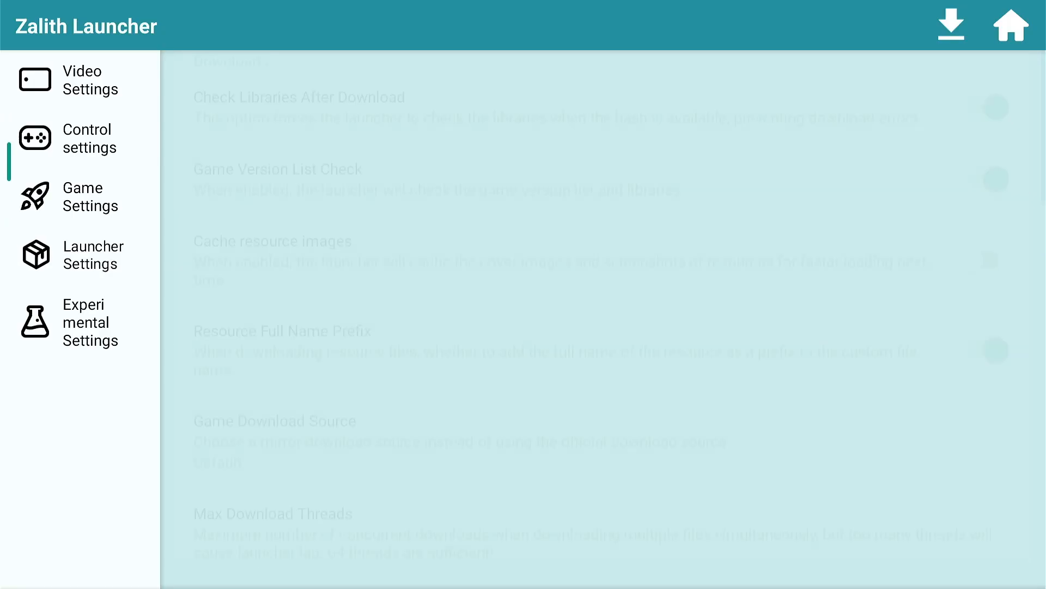
{"action": "left_click", "coordinate": [1011, 25]}
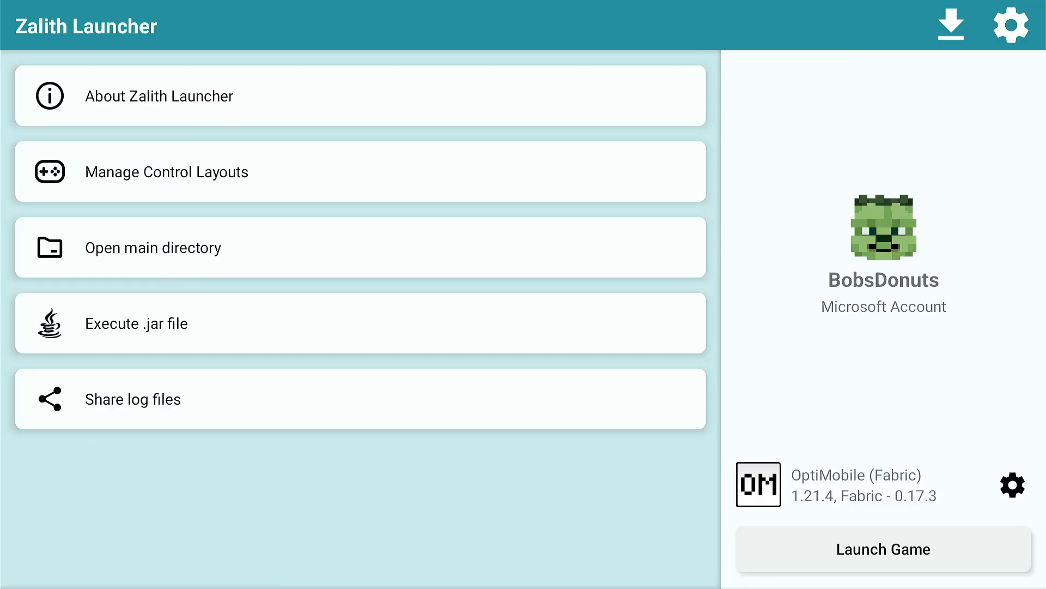
- Confirm OptiMobile (Fabric) is the selected version in Version Management
{"action": "left_click", "coordinate": [1010, 25]}
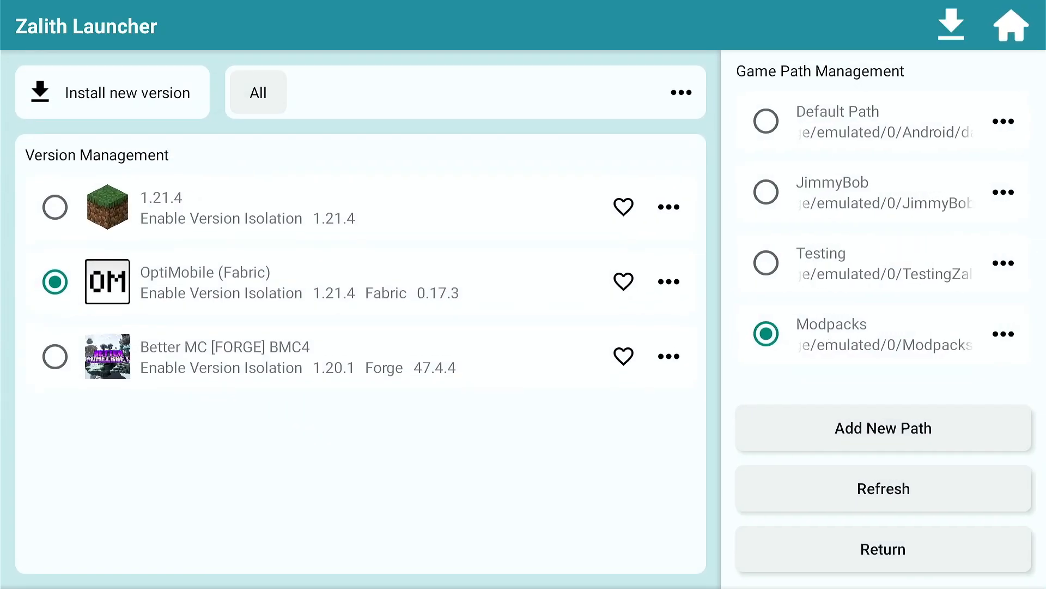
{"action": "left_click", "coordinate": [1010, 25]}
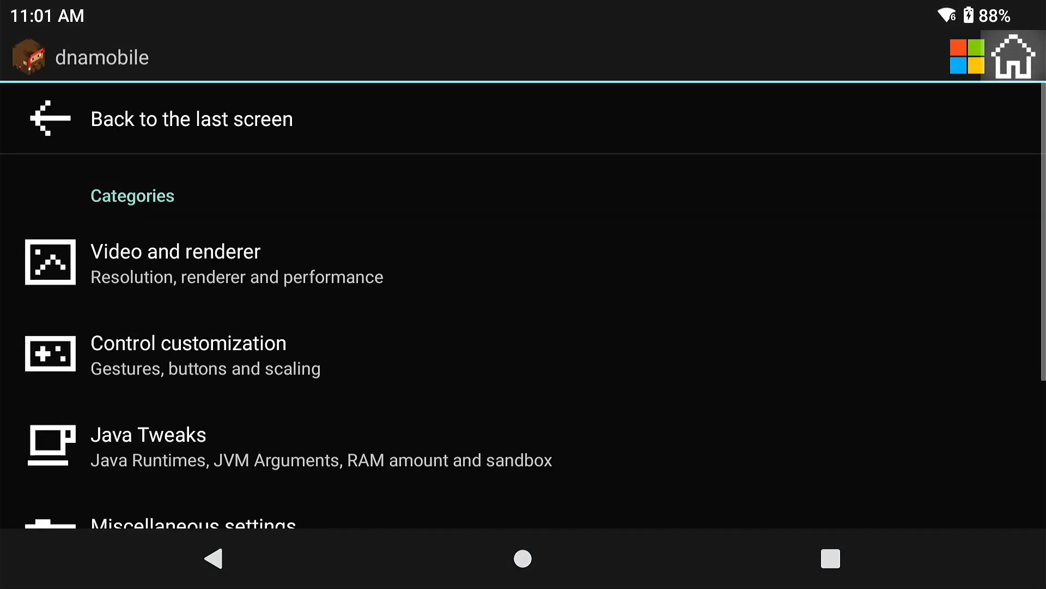
- Verify the renderer stays LTW (OpenGL ES 3) at 100% resolution and leave the settings
{"action": "left_click", "coordinate": [174, 251]}
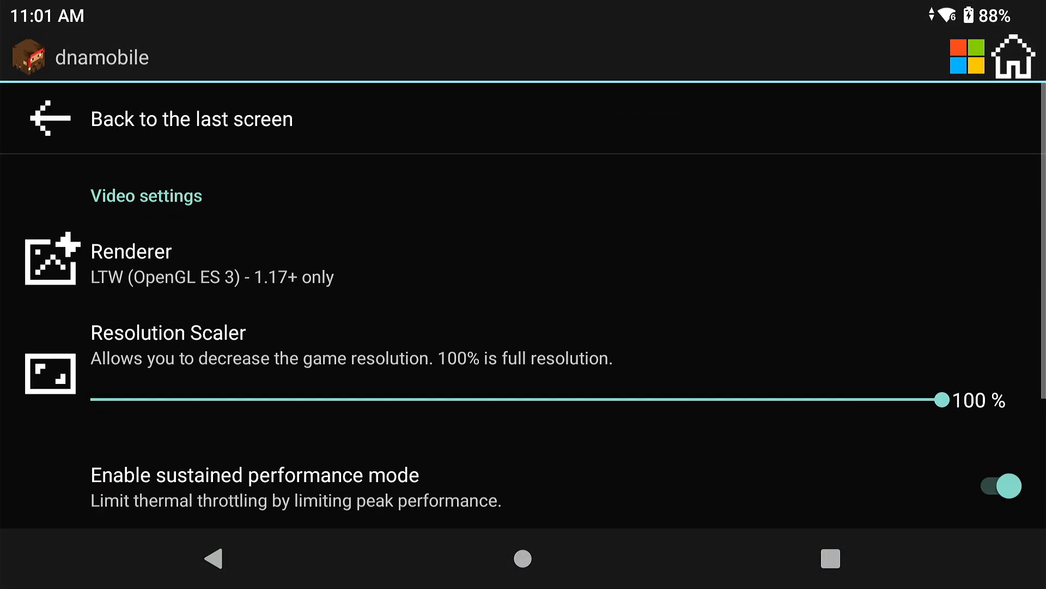
{"action": "scroll", "scroll_direction": "down", "scroll_amount": 3}
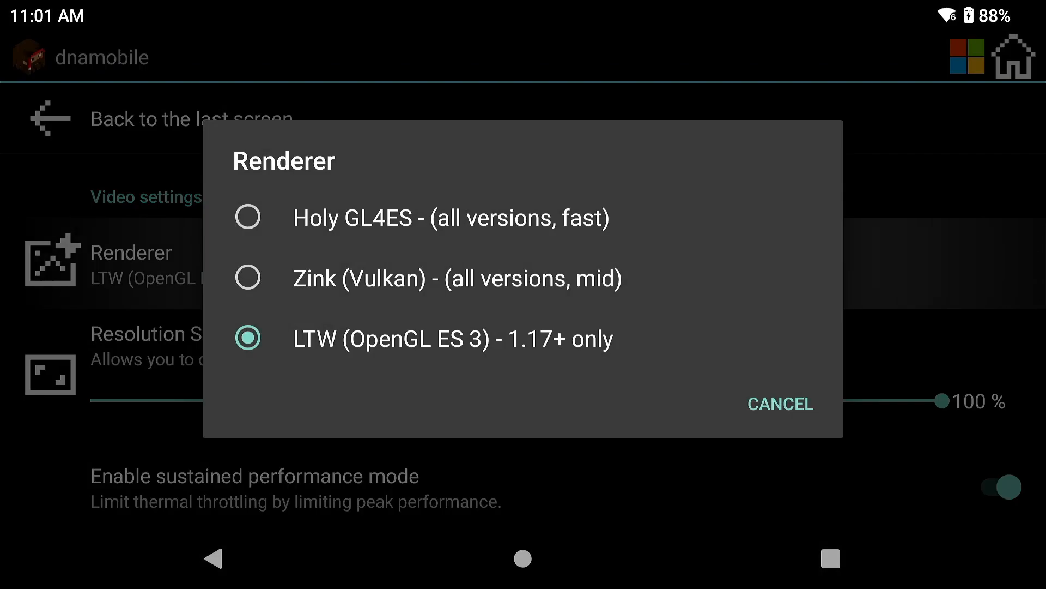
{"action": "left_click", "coordinate": [780, 403]}
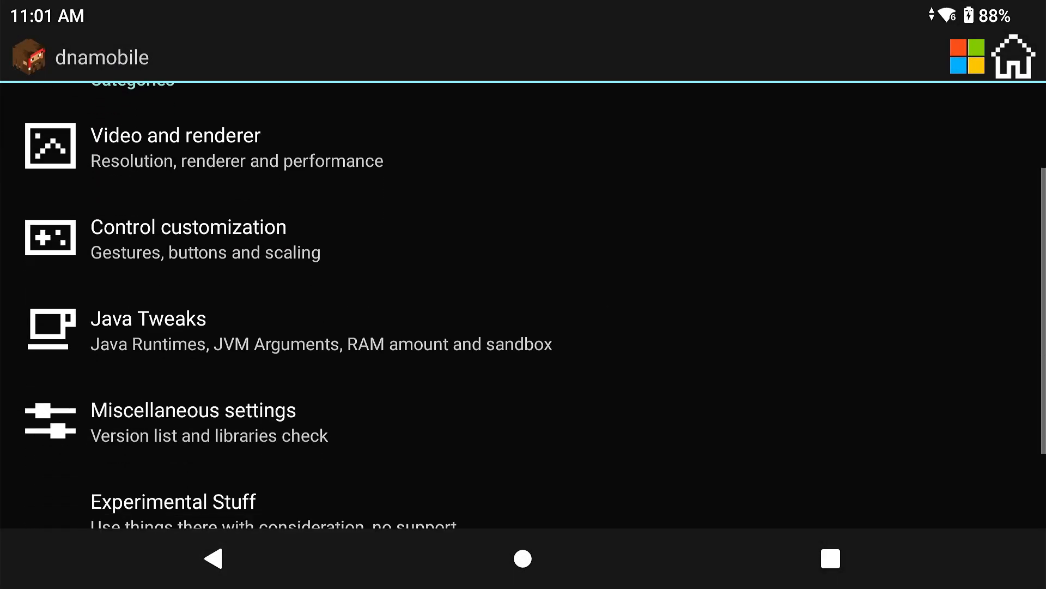
{"action": "left_click", "coordinate": [149, 328]}
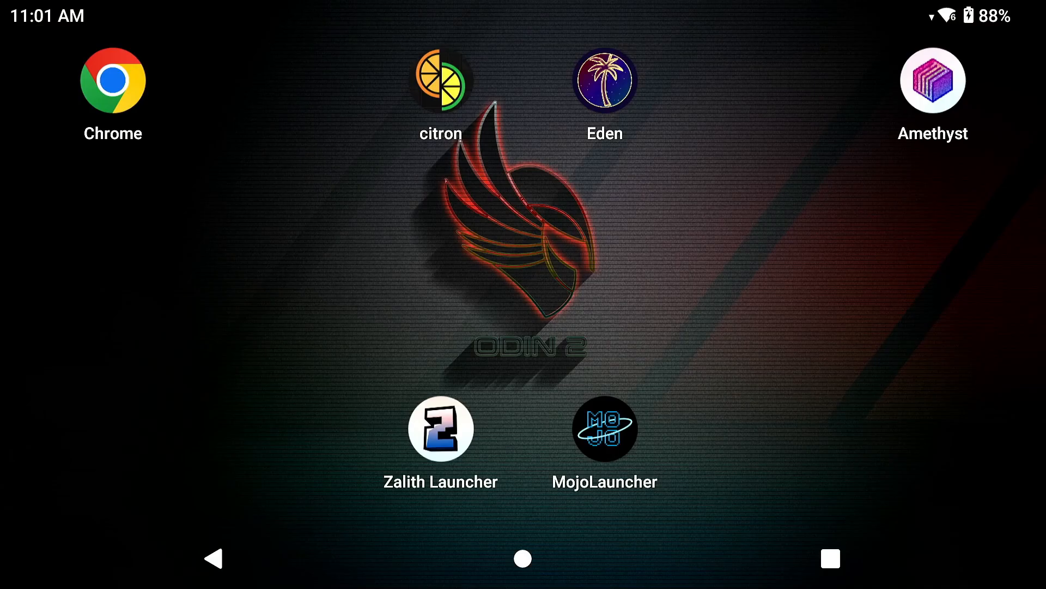
- Search Chrome for "1.21.4 java seeds" and select the suggested seed numbers
{"action": "left_click", "coordinate": [112, 79]}
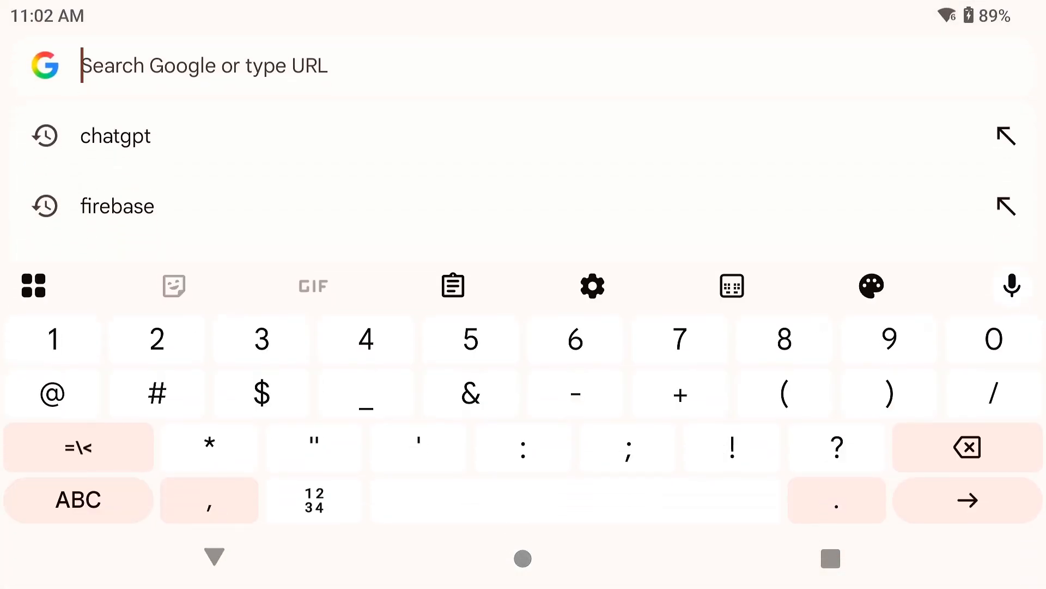
{"action": "type", "text": "1.21.4"}
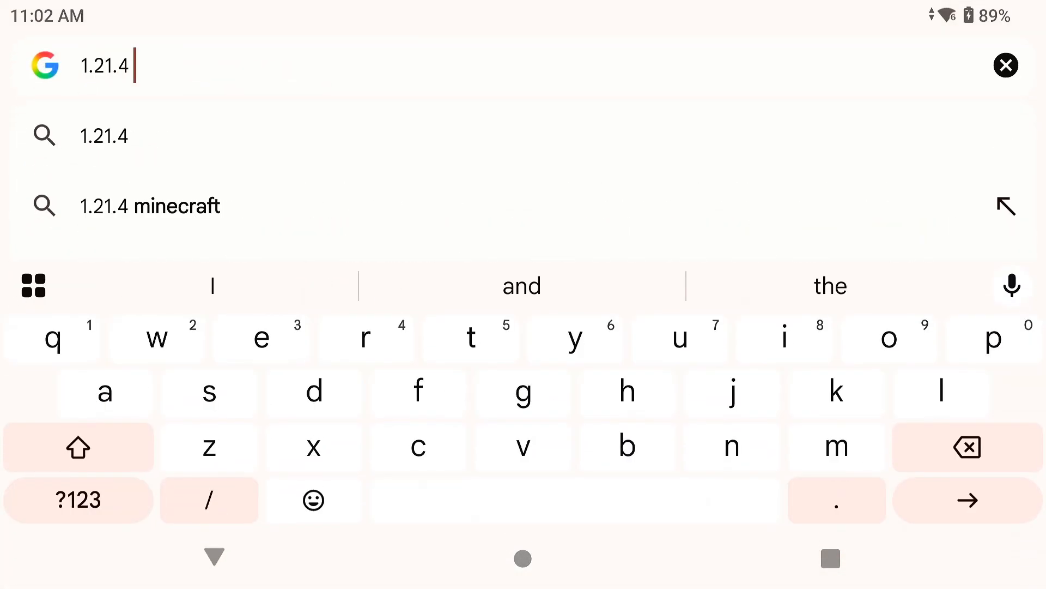
{"action": "type", "text": "java seeds"}
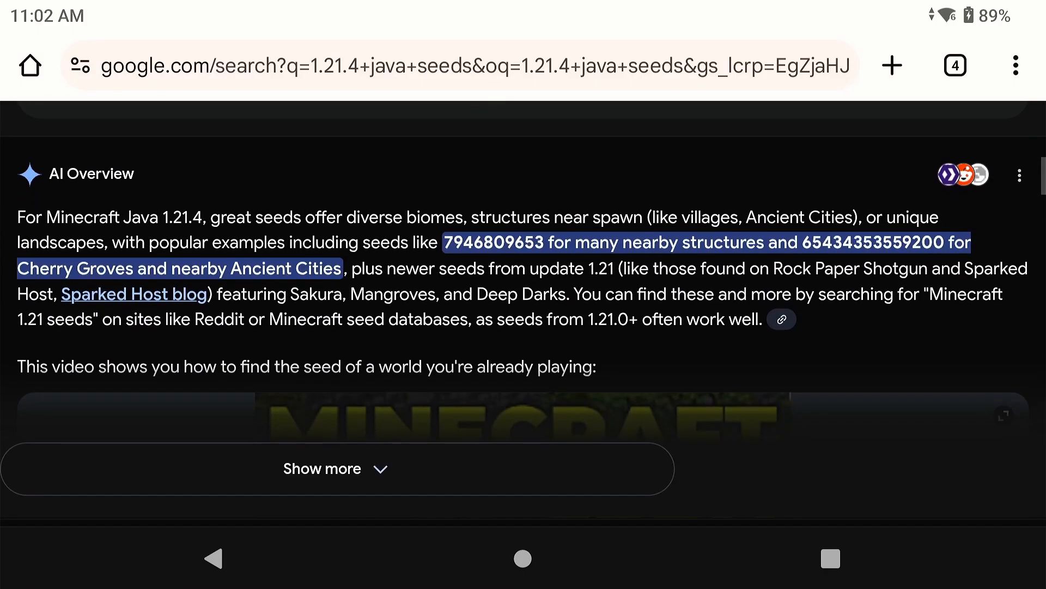
{"action": "double_click", "coordinate": [492, 242]}
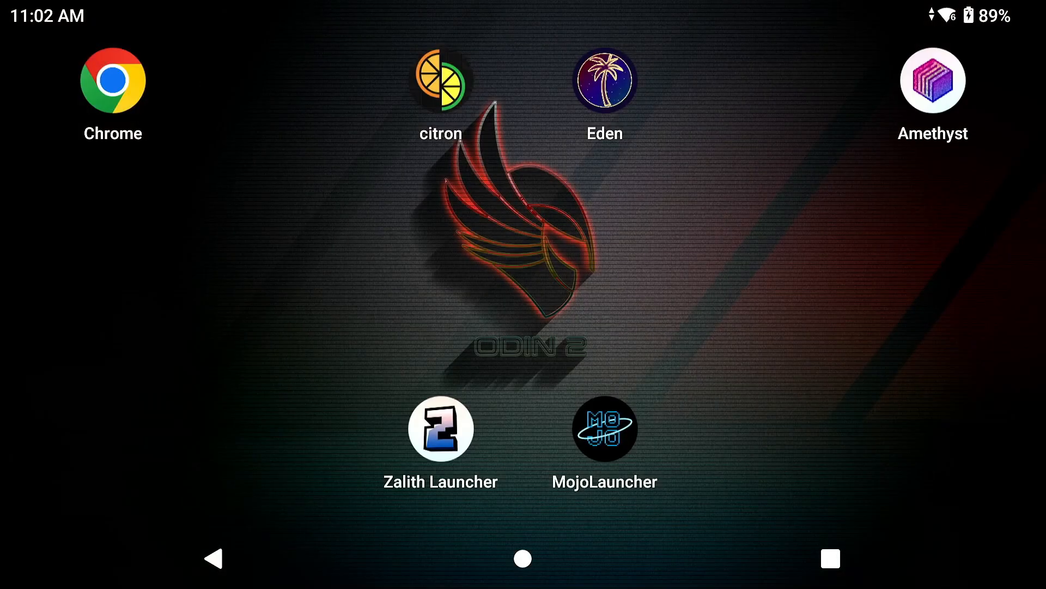
- Launch OptiMobile (Fabric) 1.21.4 from MojoLauncher's PLAY button
{"action": "left_click", "coordinate": [439, 428]}
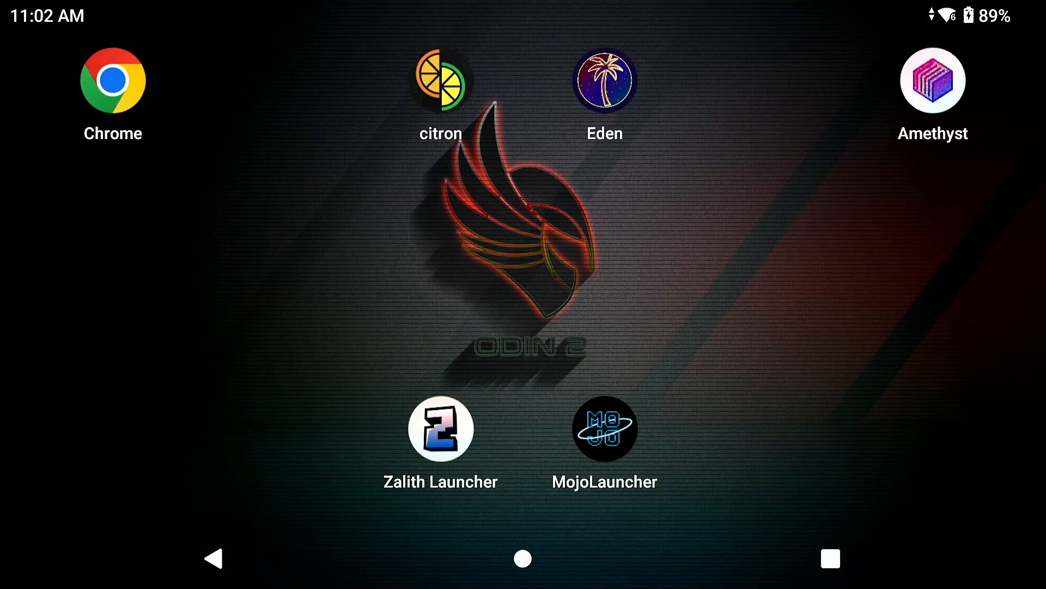
{"action": "left_click", "coordinate": [604, 427]}
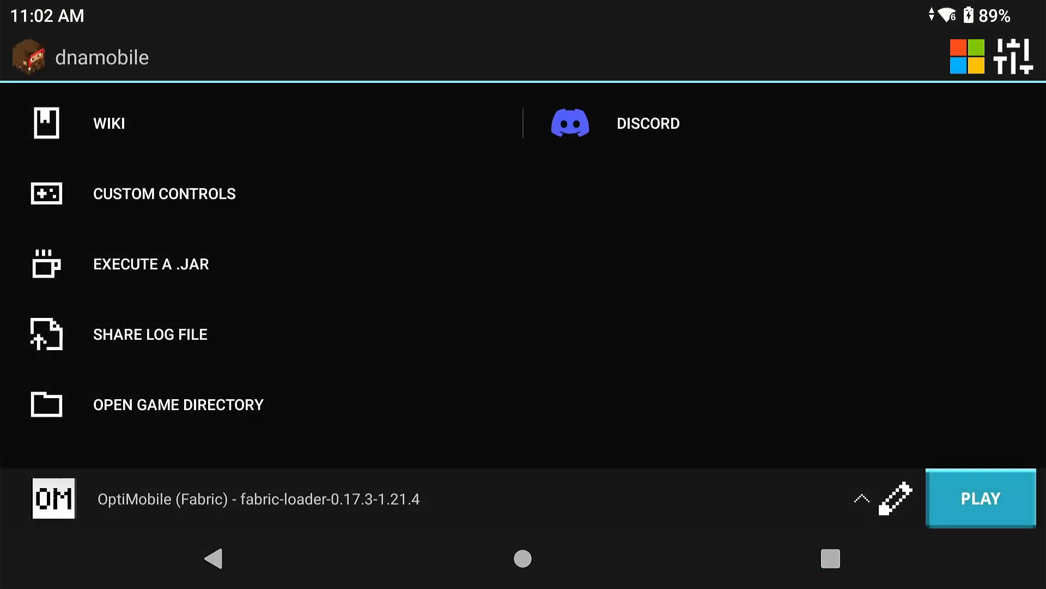
{"action": "left_click", "coordinate": [981, 498]}
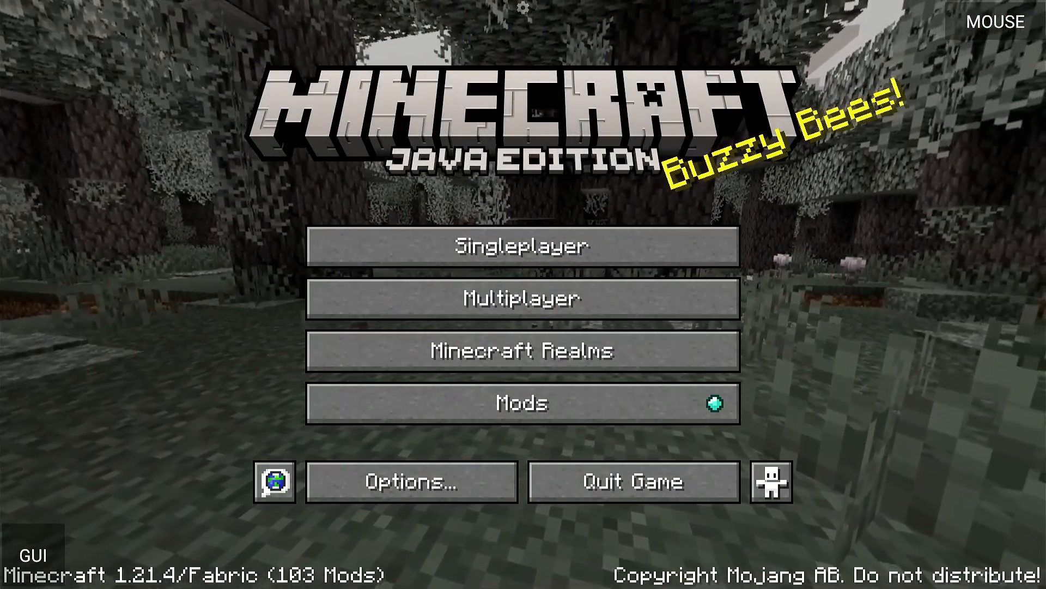
- Review the video settings including the Extras FPS overlay options, then return to title
{"action": "left_click", "coordinate": [410, 480]}
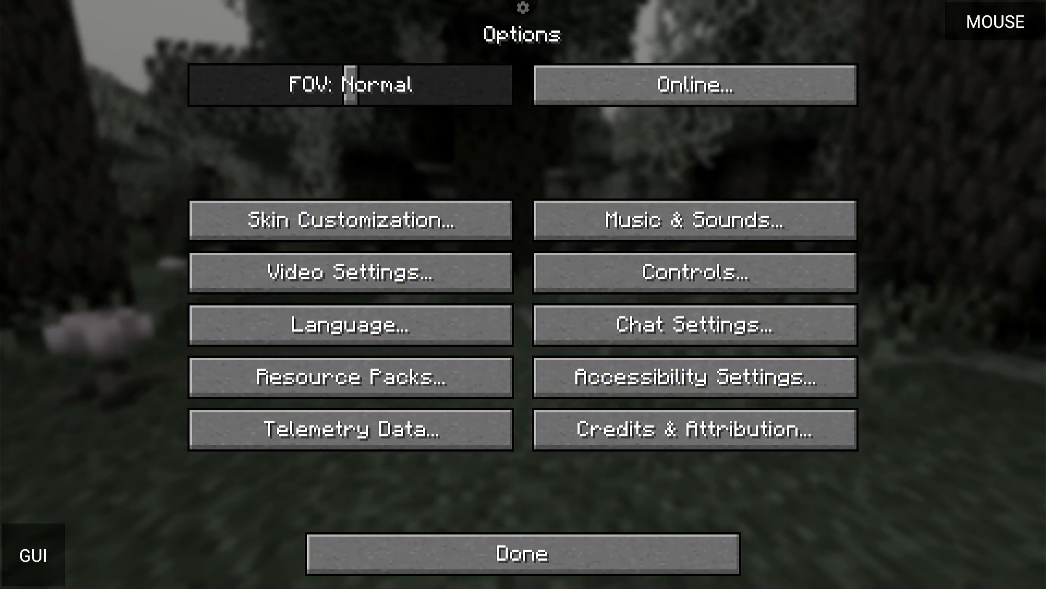
{"action": "left_click", "coordinate": [350, 272]}
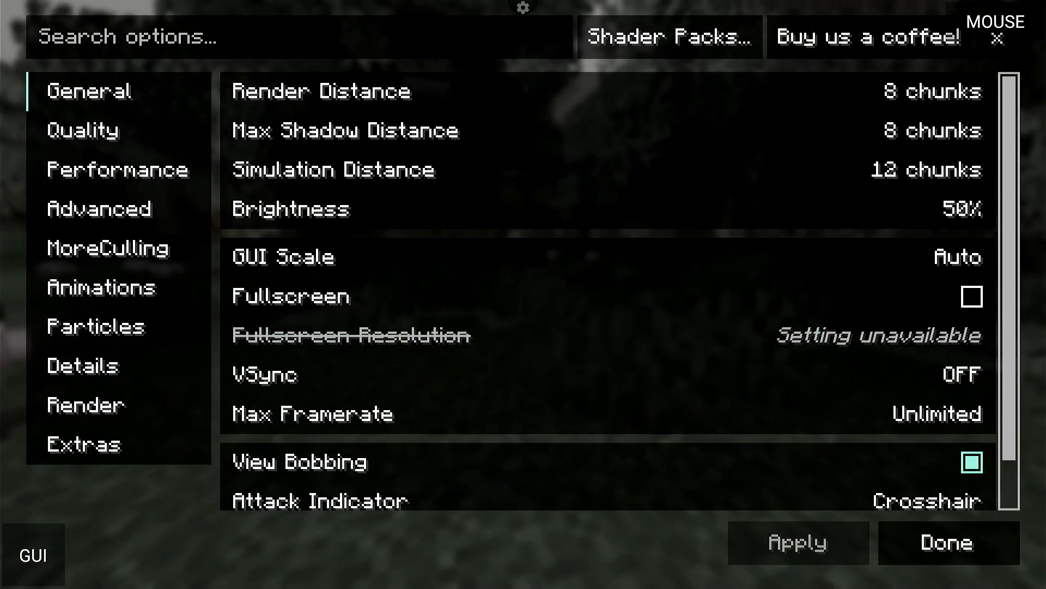
{"action": "scroll", "scroll_direction": "down", "scroll_amount": 3}
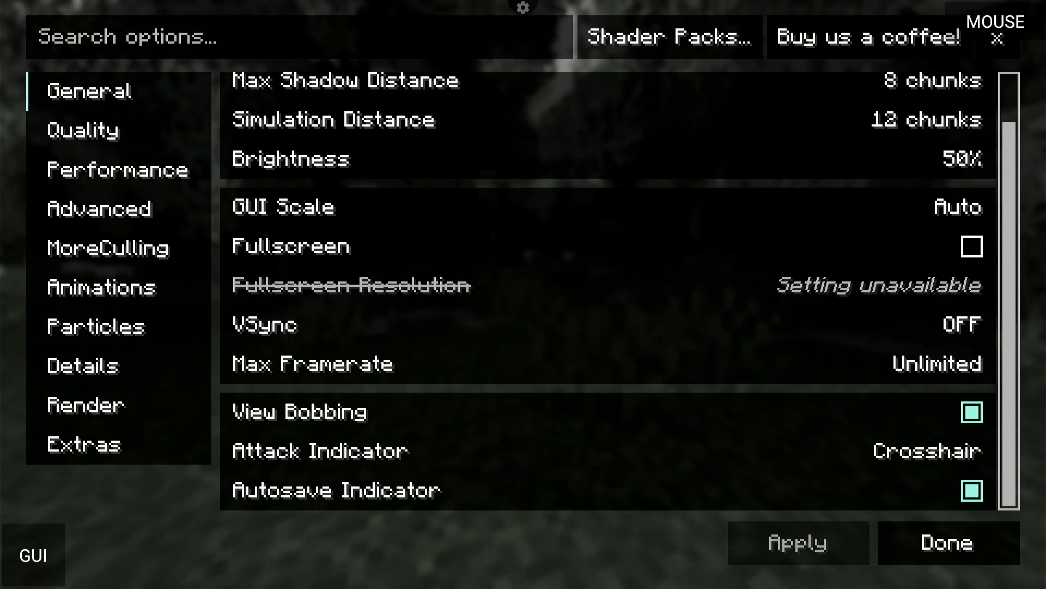
{"action": "scroll", "scroll_direction": "up", "scroll_amount": 3}
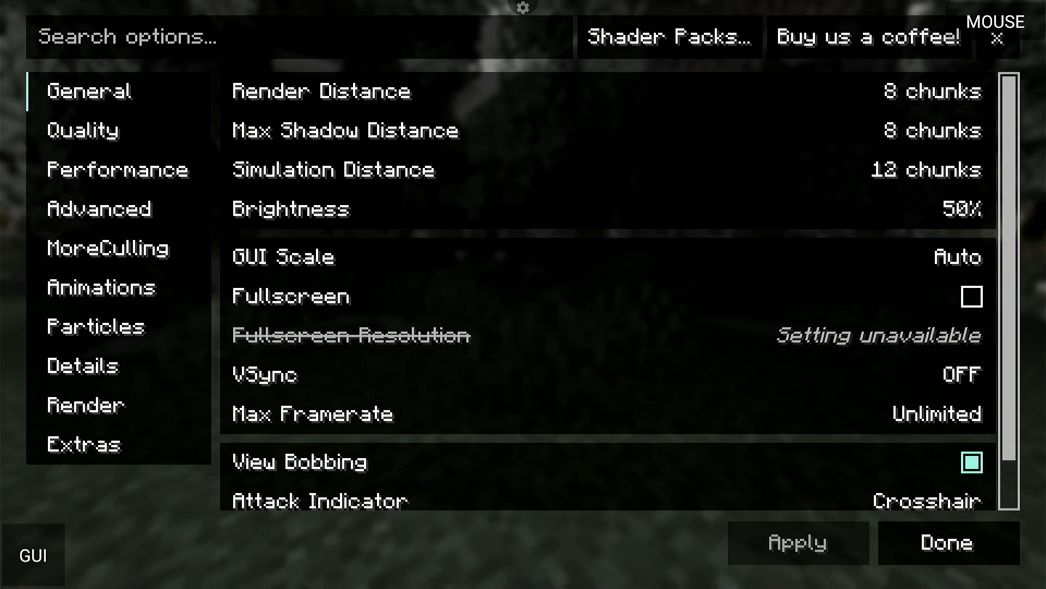
{"action": "scroll", "scroll_direction": "down", "scroll_amount": 3}
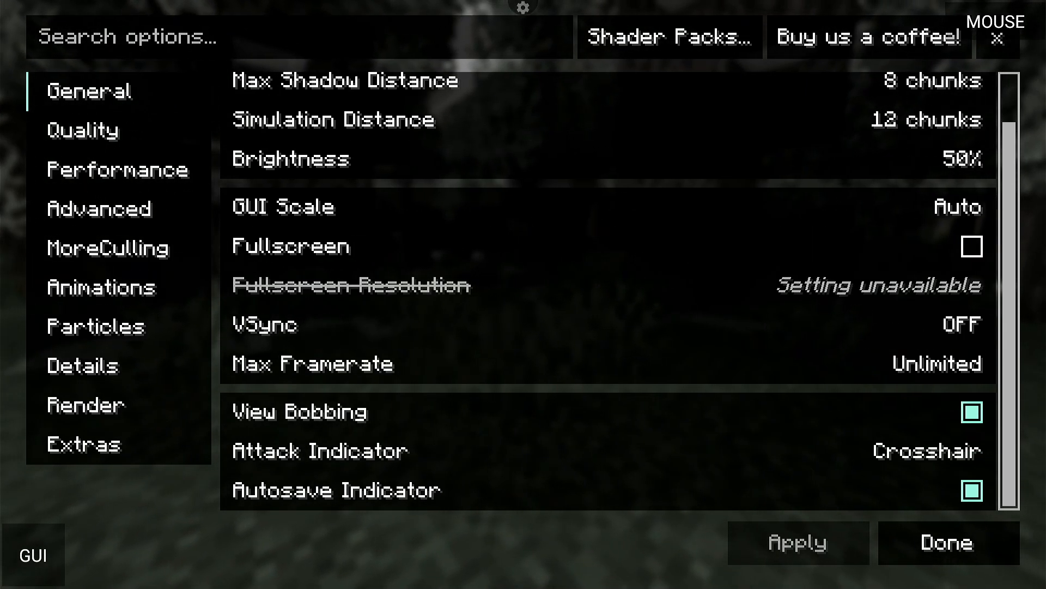
{"action": "left_click", "coordinate": [82, 443]}
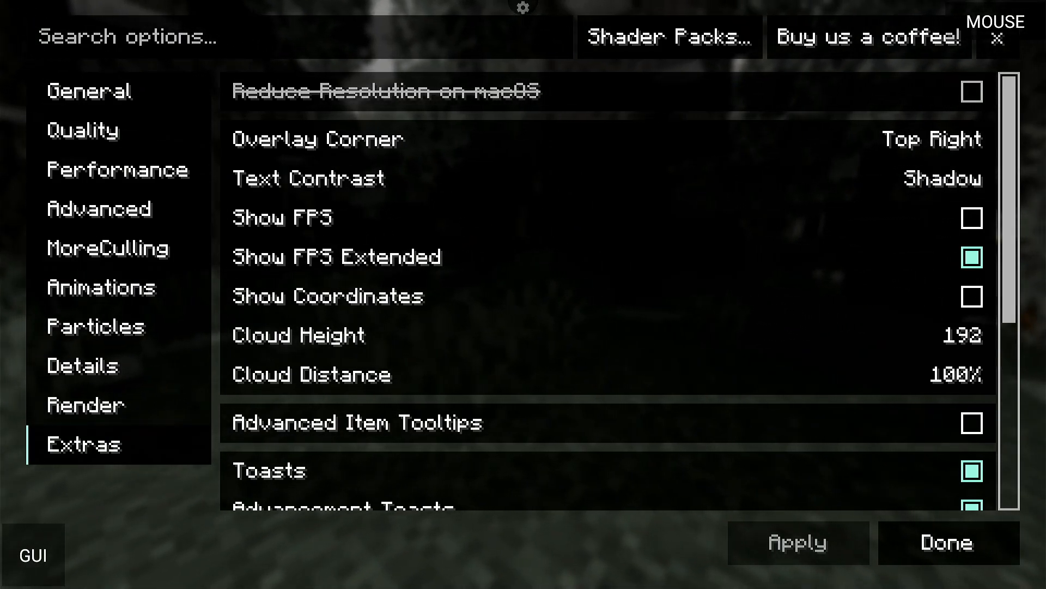
{"action": "left_click", "coordinate": [946, 542]}
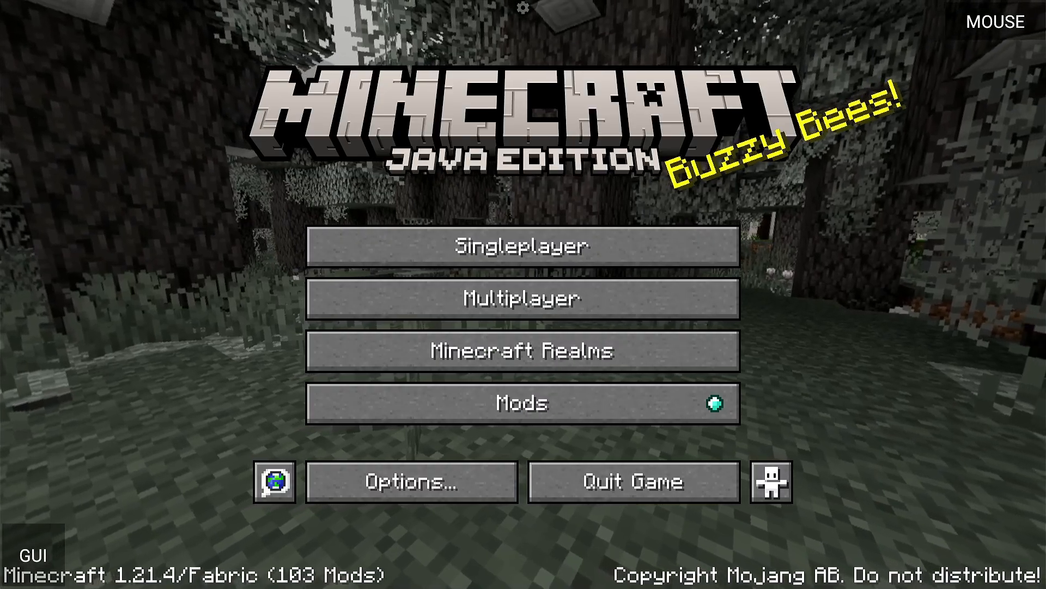
- Review the installed mods list and return to the title screen
{"action": "left_click", "coordinate": [522, 402]}
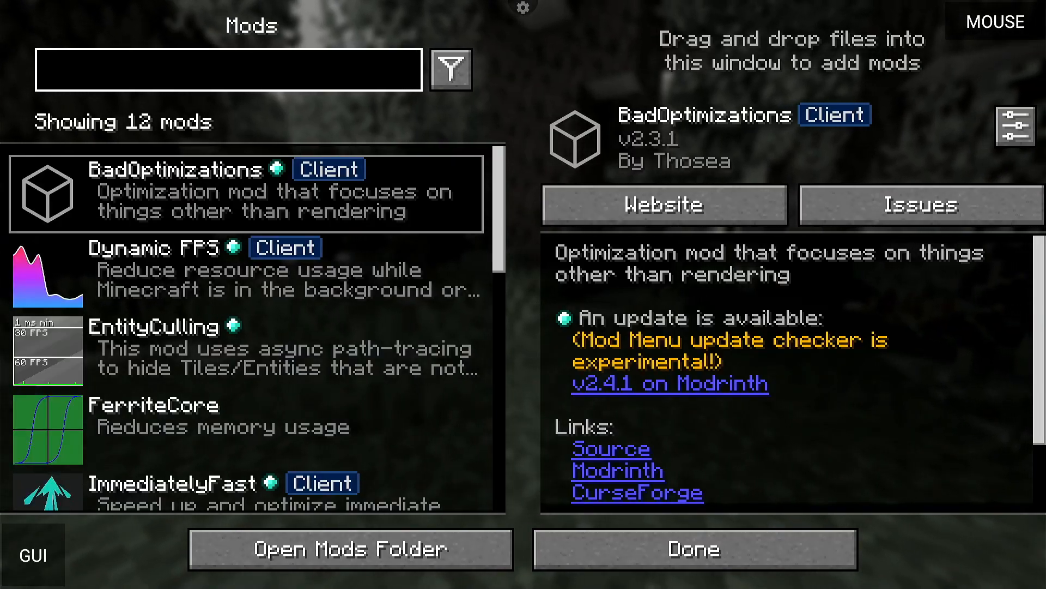
{"action": "scroll", "scroll_direction": "down", "scroll_amount": 3}
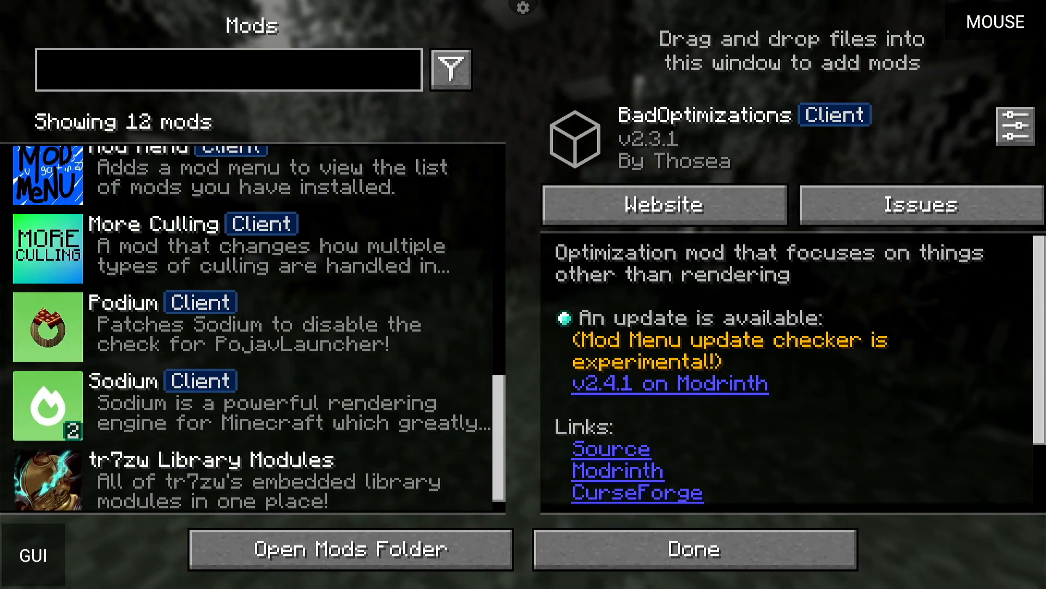
{"action": "left_click", "coordinate": [694, 548]}
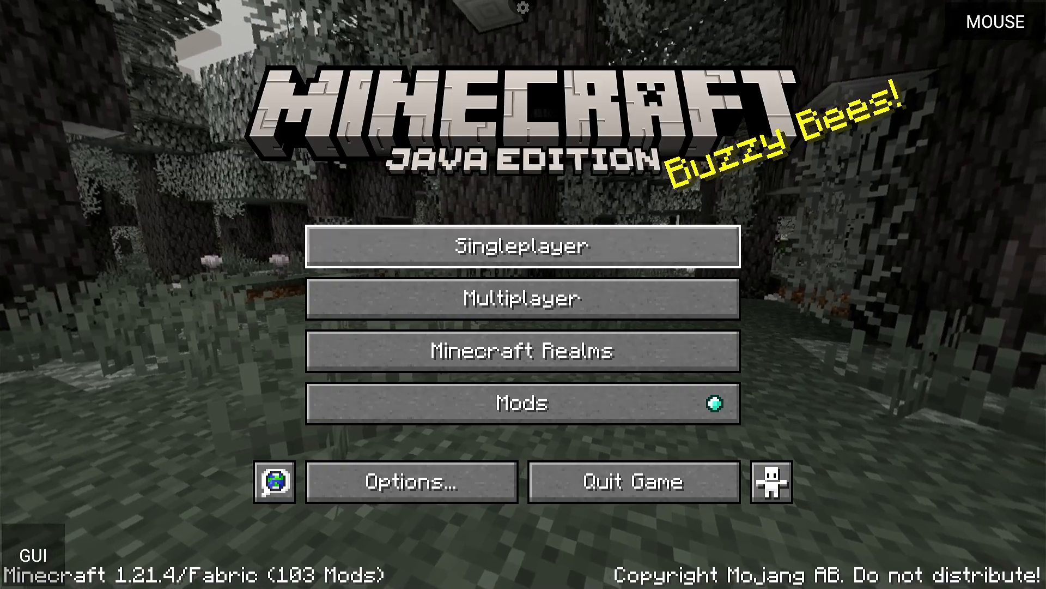
{"action": "left_click", "coordinate": [522, 246]}
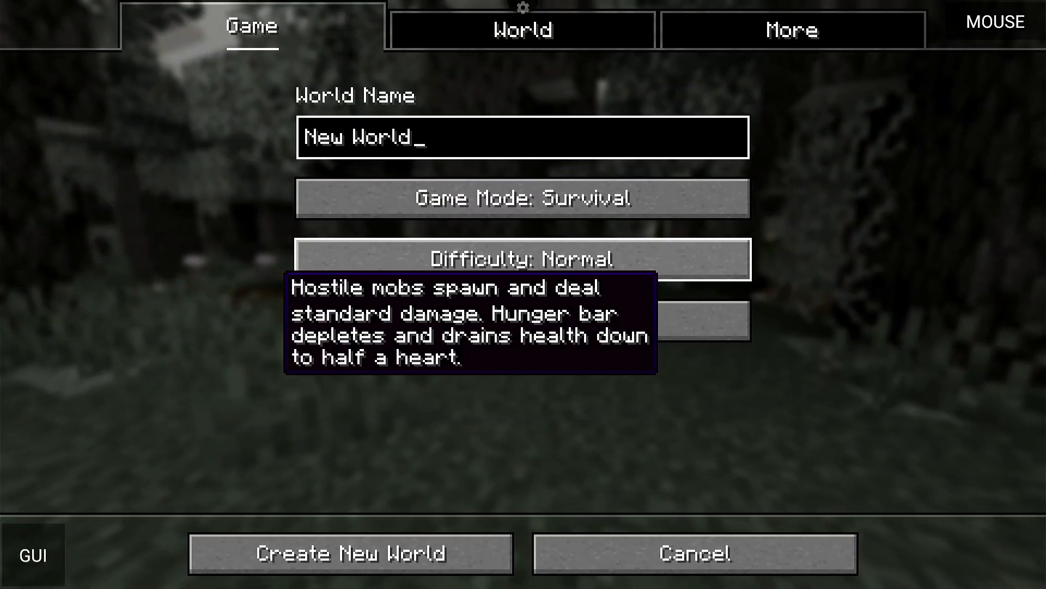
{"action": "left_click", "coordinate": [522, 30]}
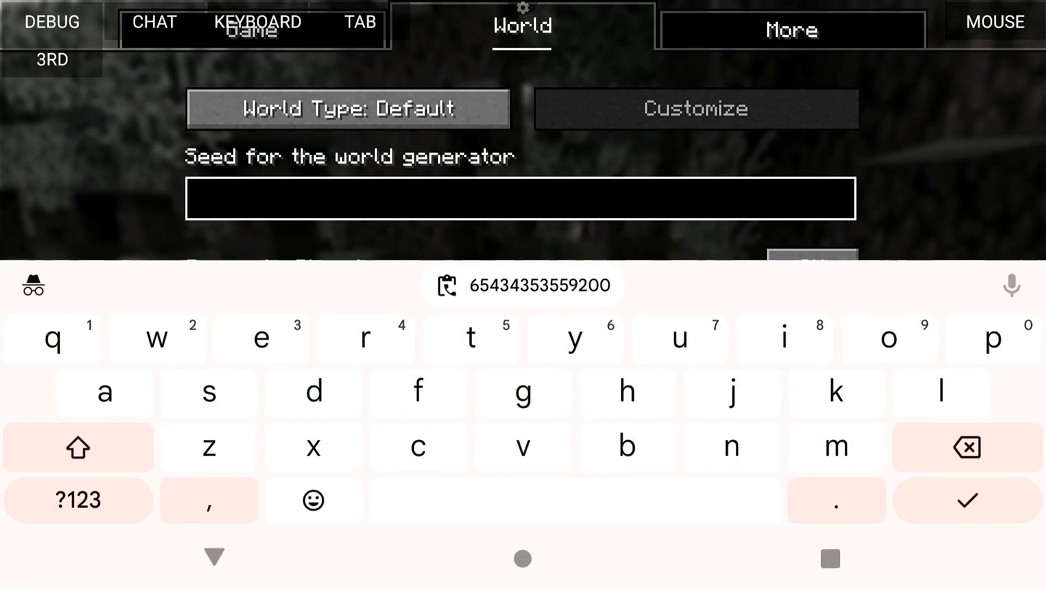
{"action": "left_click", "coordinate": [522, 284]}
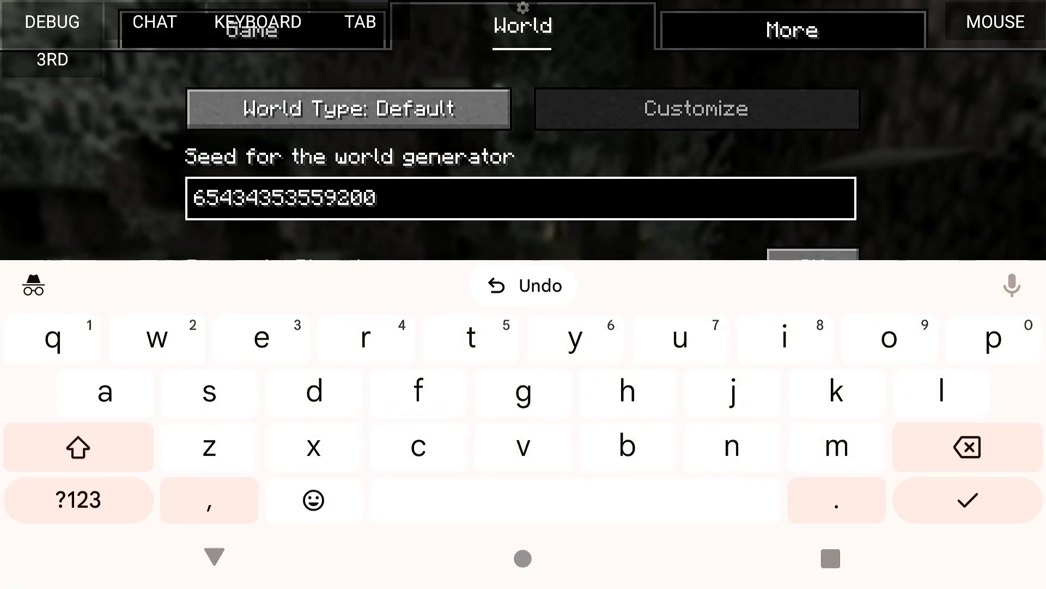
{"action": "left_click", "coordinate": [966, 500]}
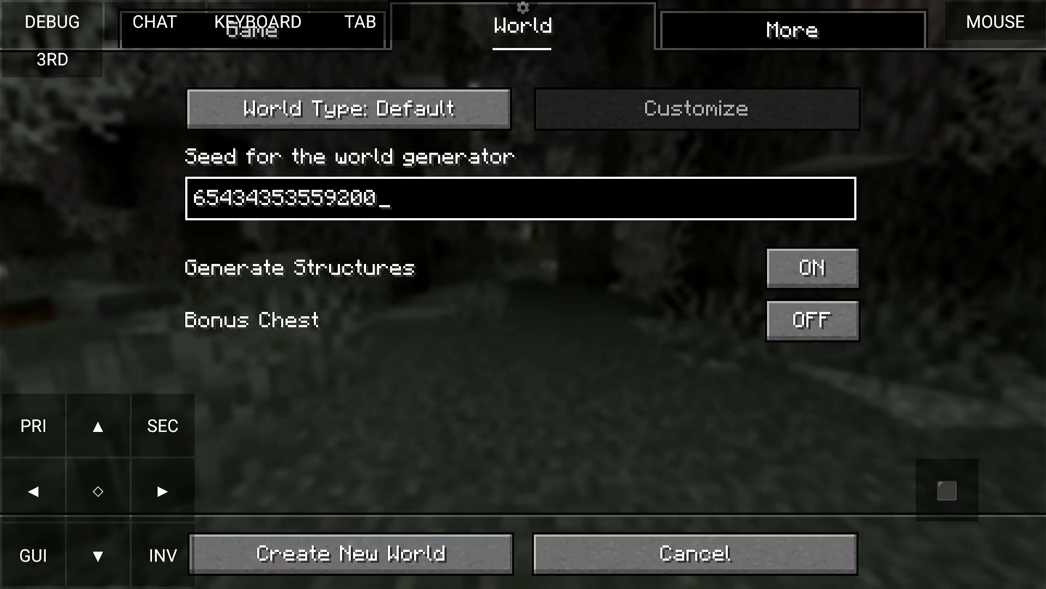
{"action": "left_click", "coordinate": [252, 28]}
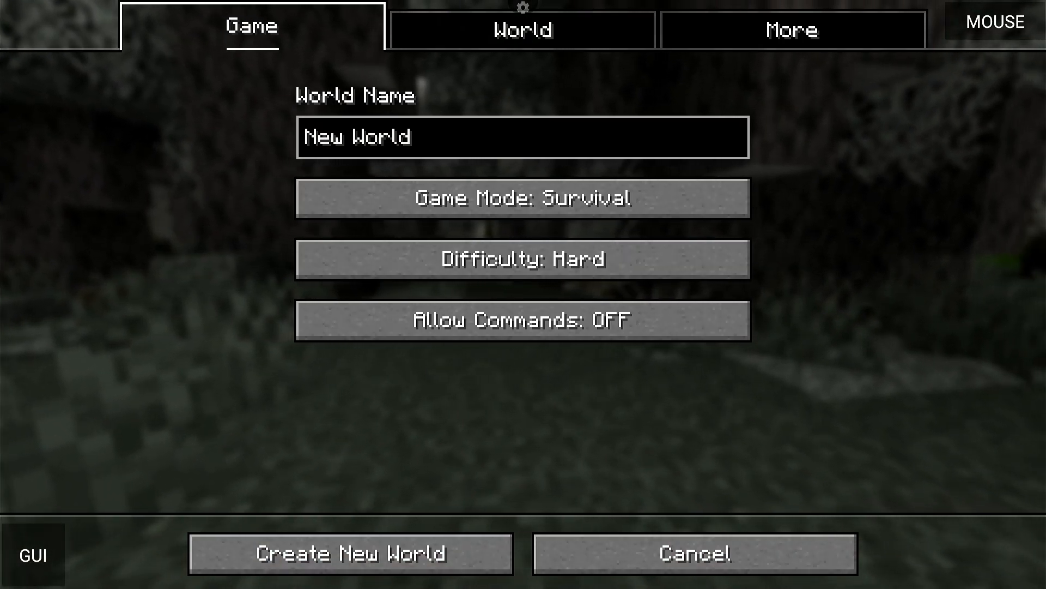
- Create and enter the world, then enable Show FPS Extended in the Extras video settings
{"action": "left_click", "coordinate": [350, 552]}
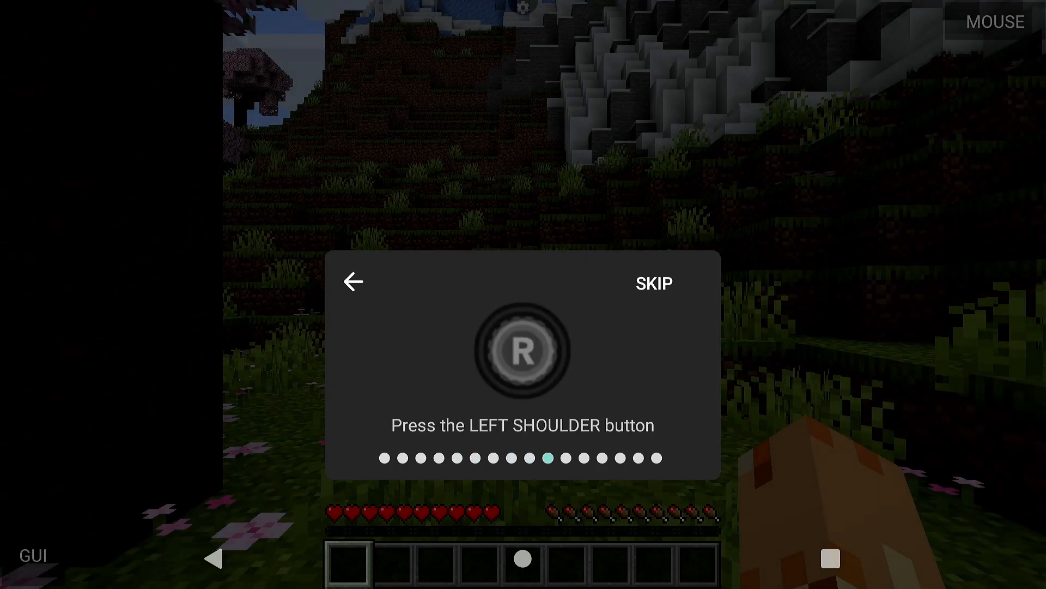
{"action": "left_click", "coordinate": [653, 283]}
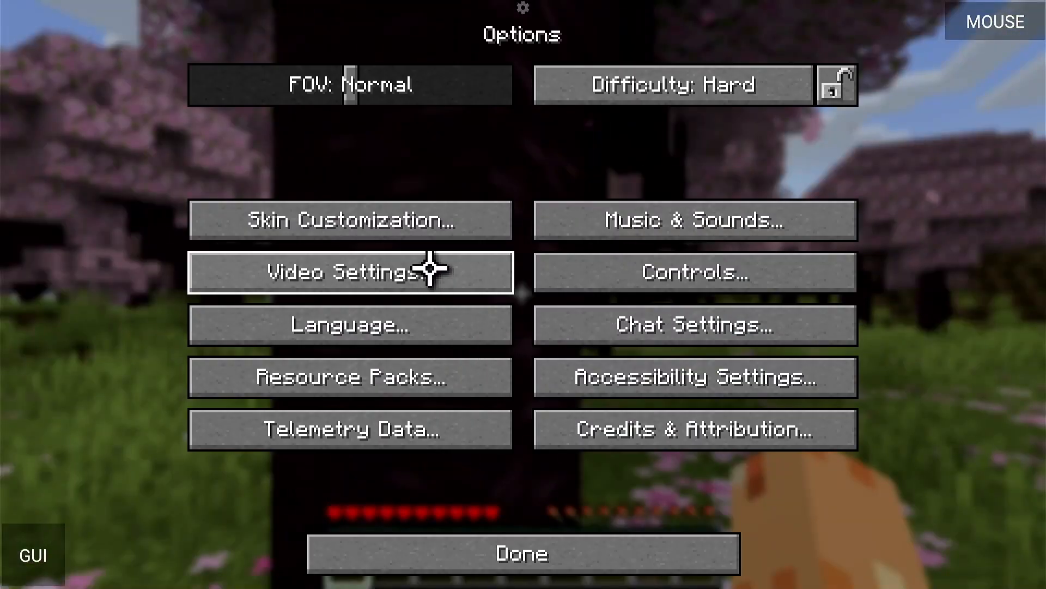
{"action": "left_click", "coordinate": [350, 273]}
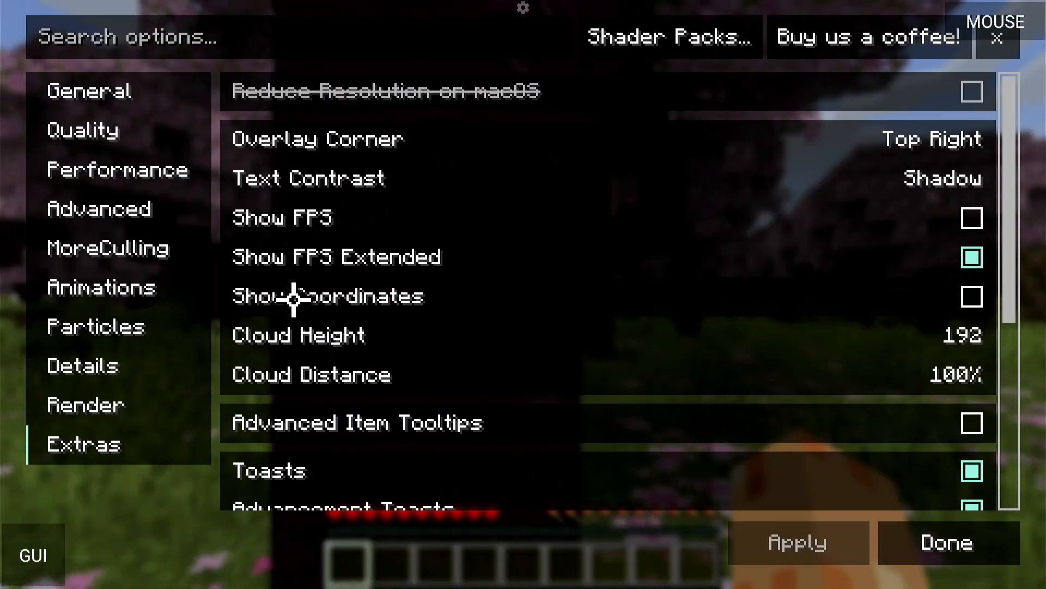
{"action": "left_click", "coordinate": [971, 218]}
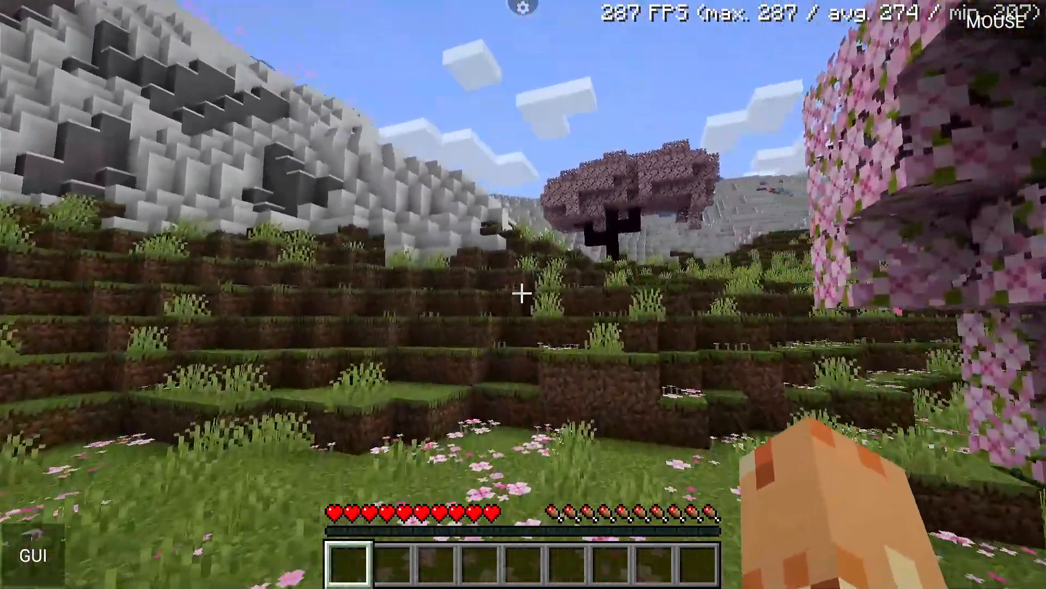
{"action": "mouse_move", "coordinate": [523, 294]}
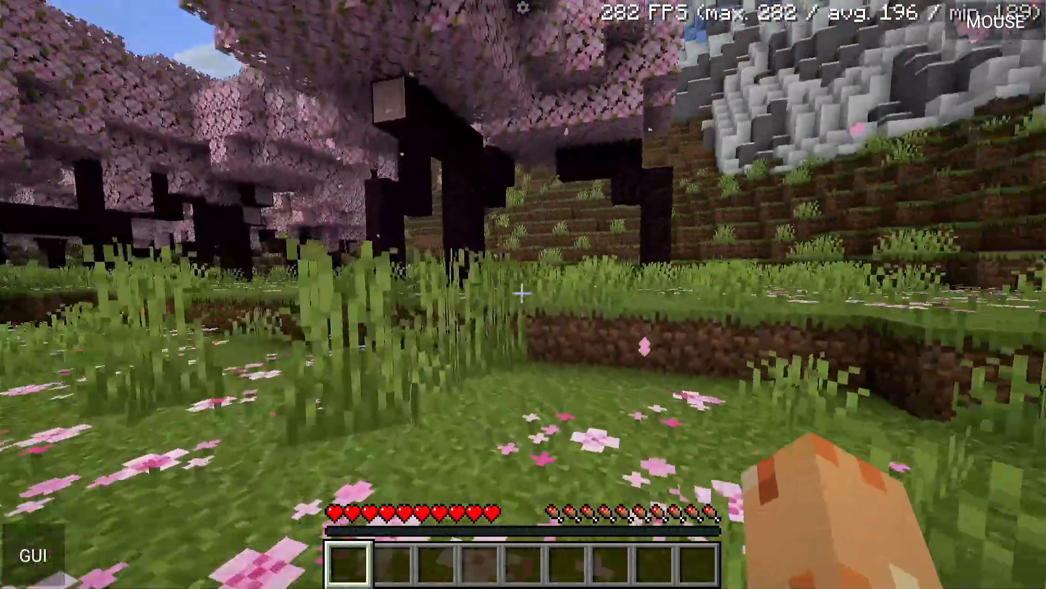
{"action": "mouse_move", "coordinate": [523, 294]}
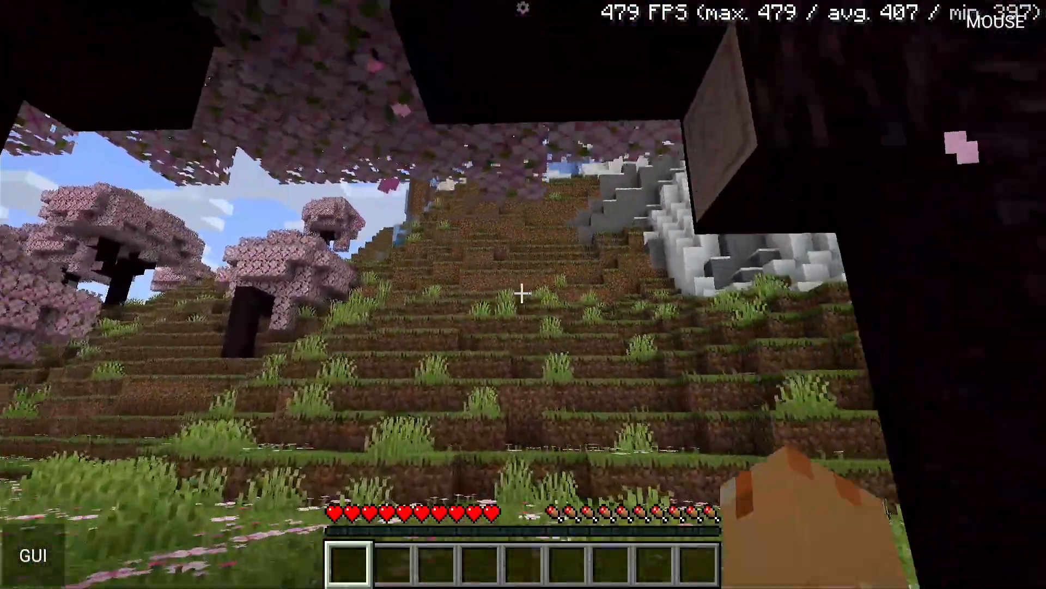
{"action": "mouse_move", "coordinate": [523, 292]}
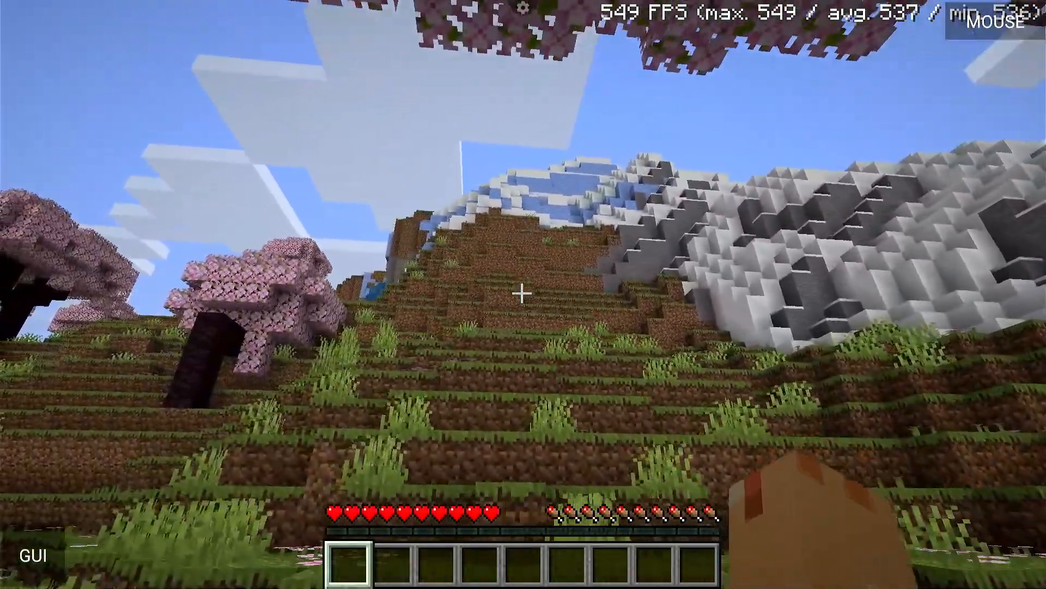
{"action": "mouse_move", "coordinate": [523, 291]}
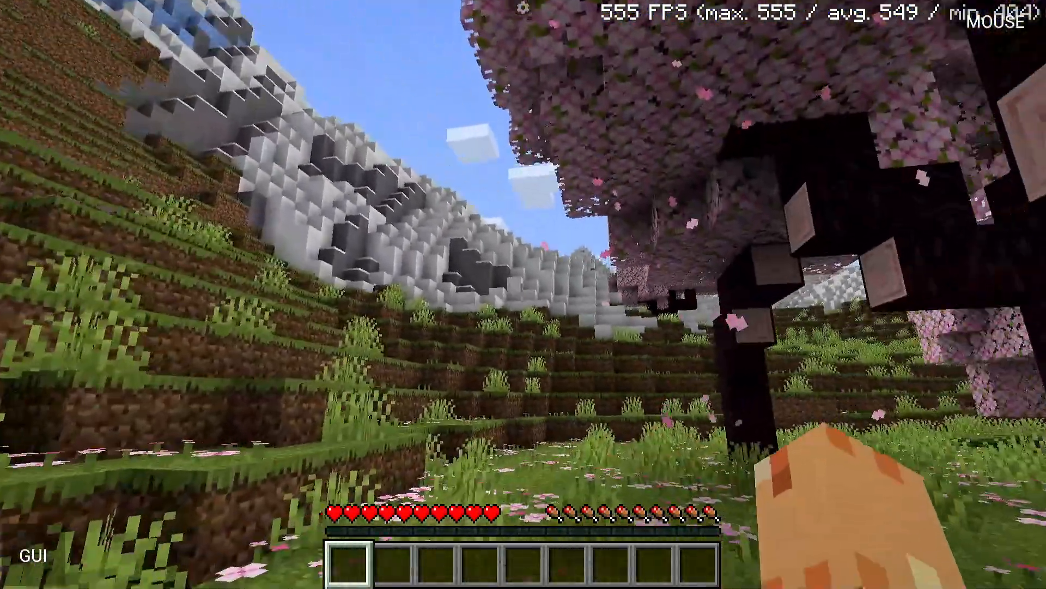
{"action": "mouse_move", "coordinate": [523, 295]}
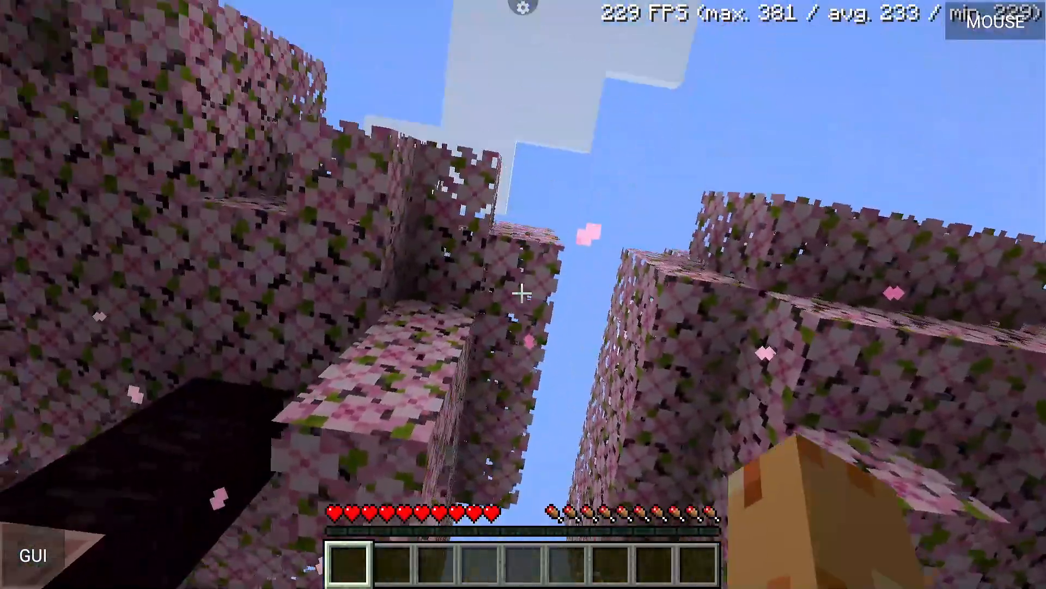
{"action": "mouse_move", "coordinate": [523, 294]}
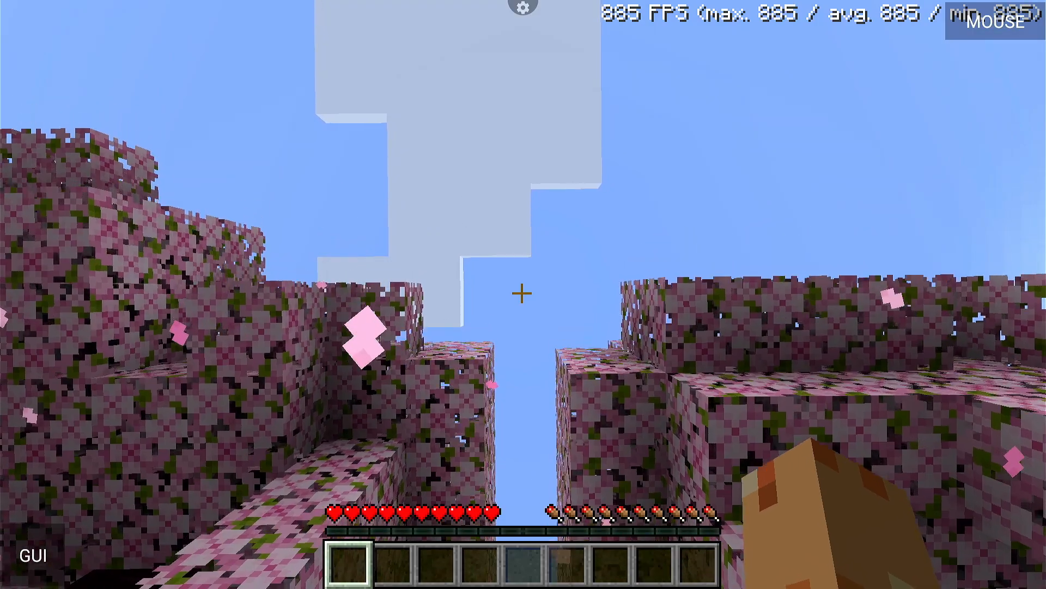
{"action": "mouse_move", "coordinate": [523, 294]}
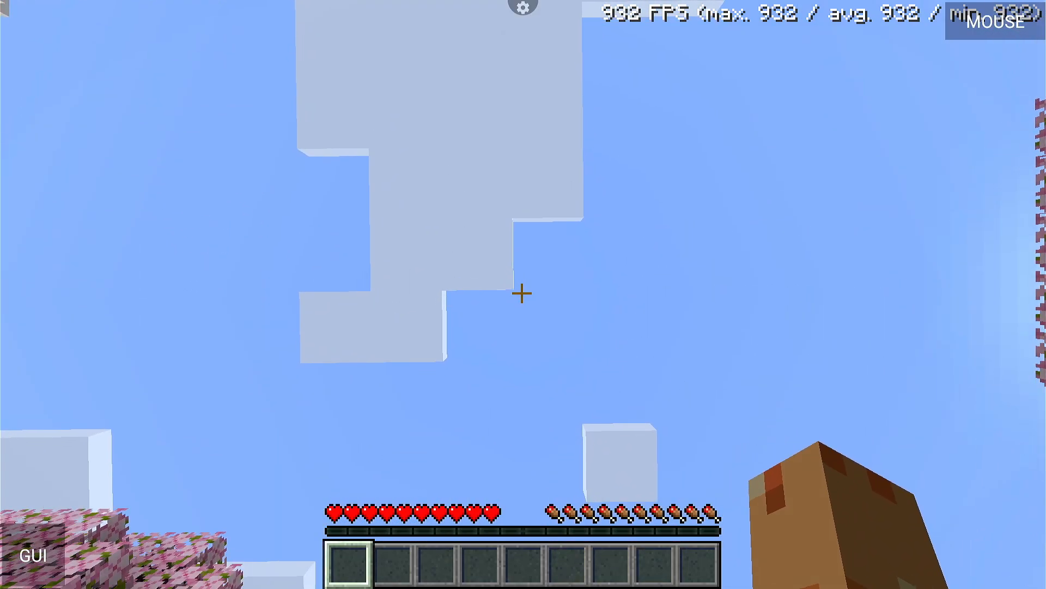
{"action": "mouse_move", "coordinate": [523, 293]}
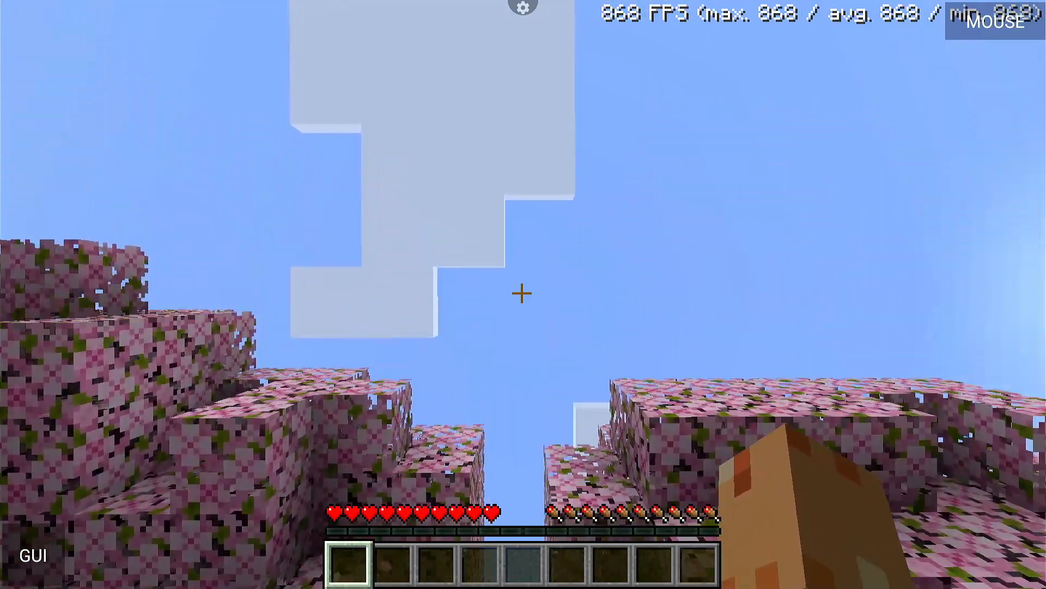
{"action": "mouse_move", "coordinate": [523, 294]}
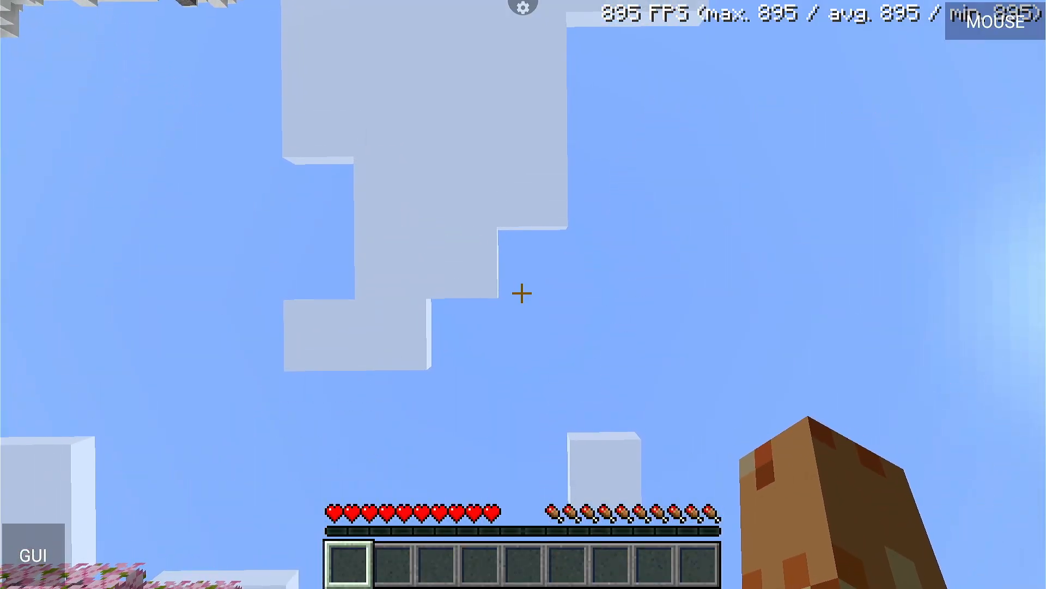
{"action": "mouse_move", "coordinate": [523, 294]}
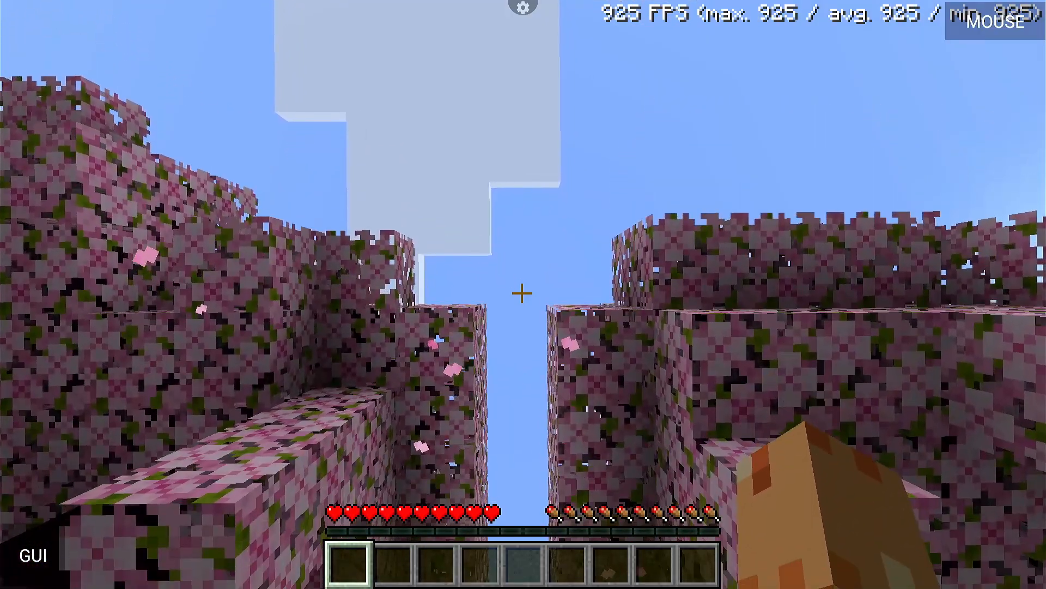
{"action": "mouse_move", "coordinate": [523, 294]}
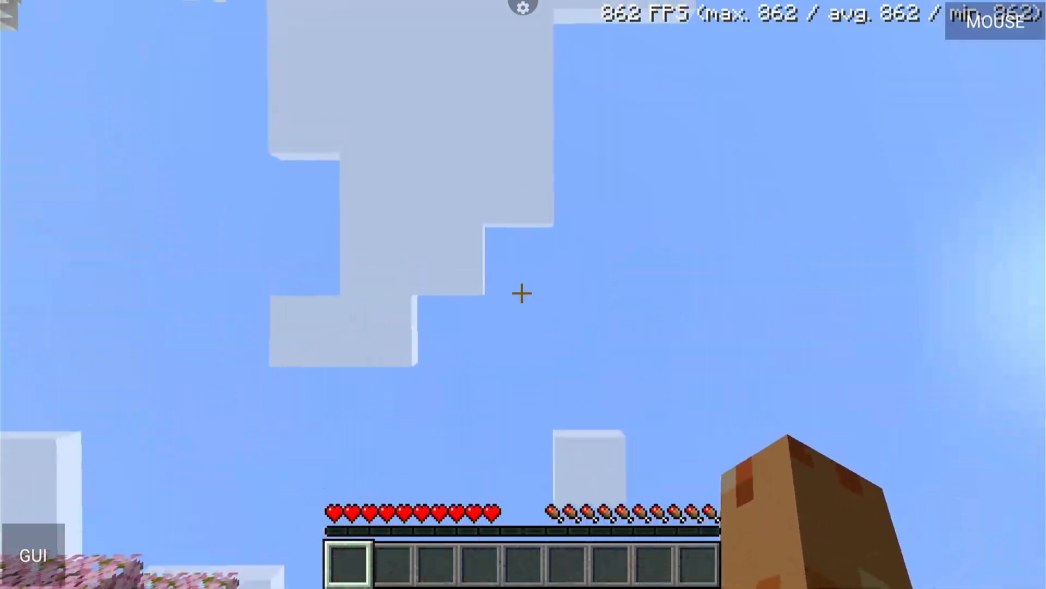
{"action": "mouse_move", "coordinate": [523, 294]}
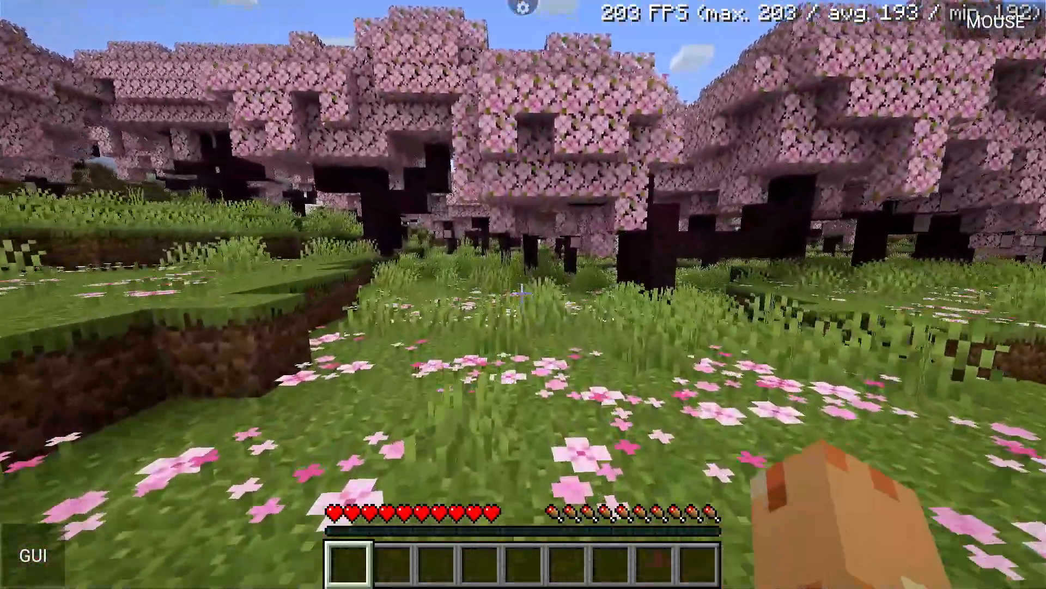
- Enable Show Coordinates alongside Show FPS in Extras and resume play
{"action": "key", "text": "Escape"}
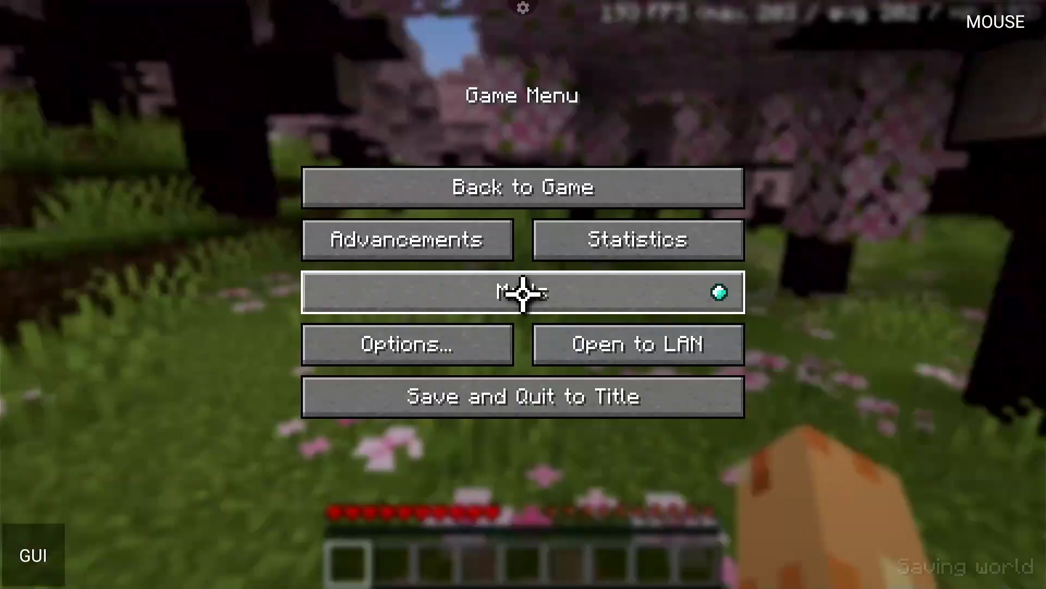
{"action": "left_click", "coordinate": [522, 292]}
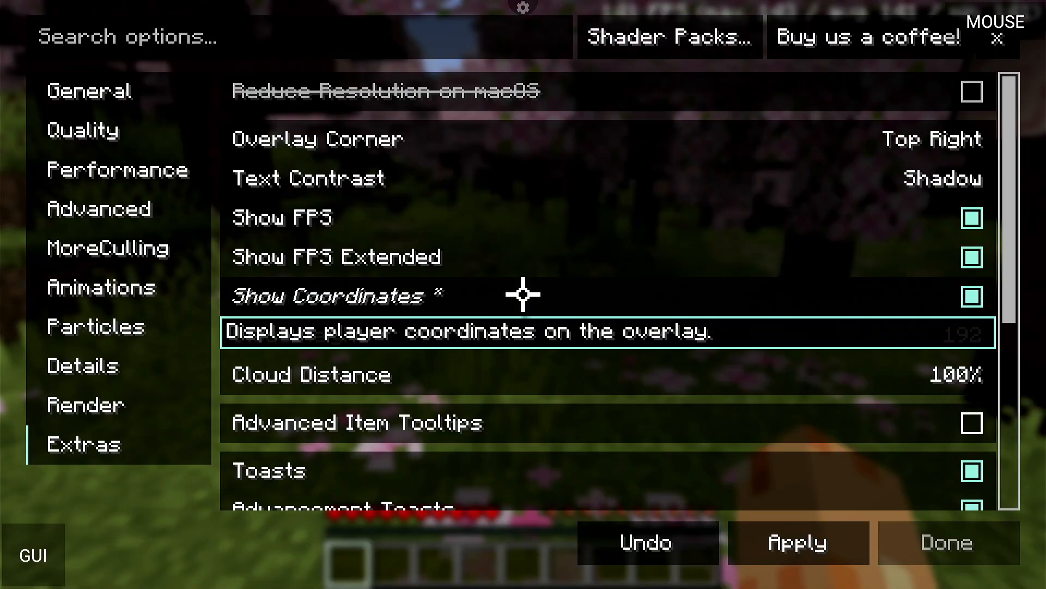
{"action": "left_click", "coordinate": [946, 542]}
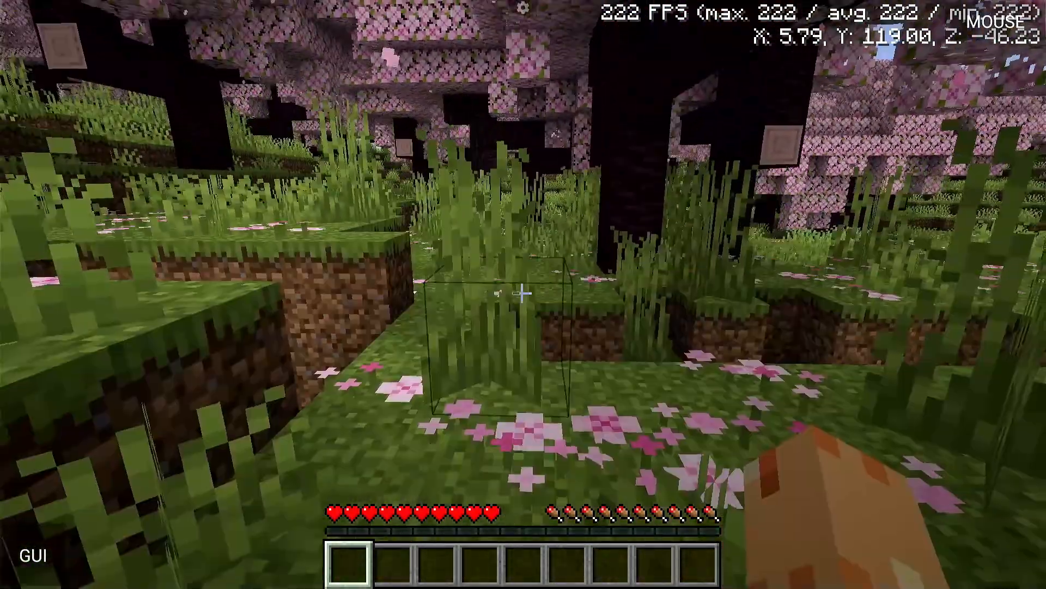
- Walk around the cherry grove watching the FPS counter, then leave the game
{"action": "key", "text": "w"}
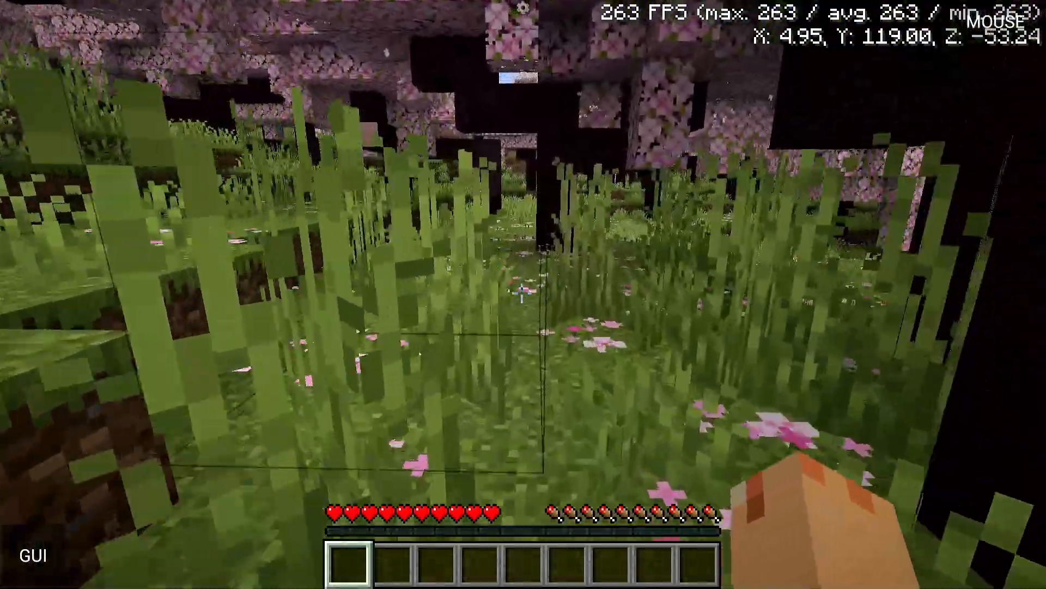
{"action": "mouse_move", "coordinate": [523, 294]}
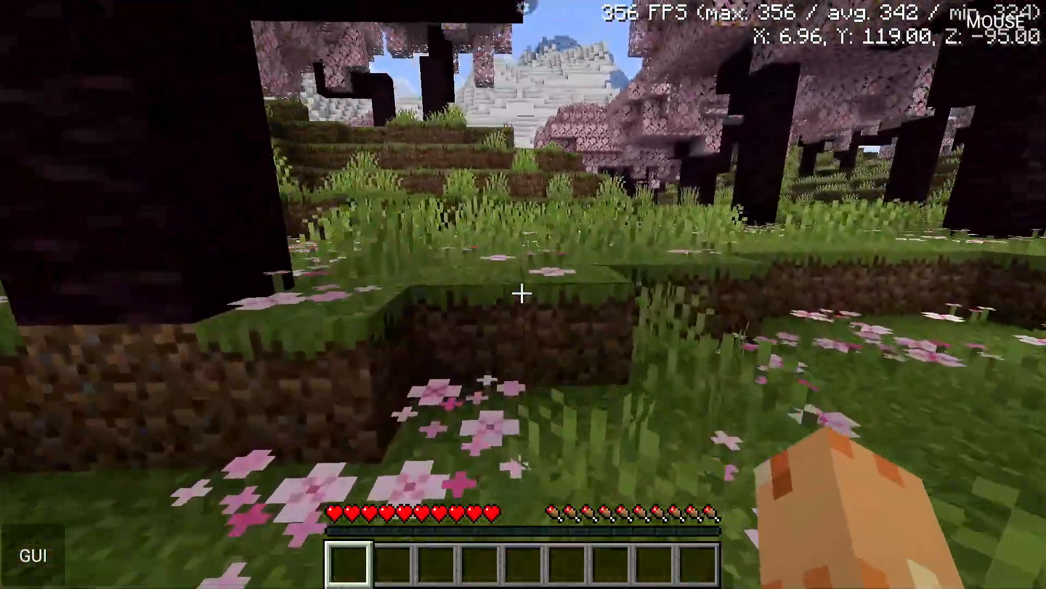
{"action": "mouse_move", "coordinate": [523, 295]}
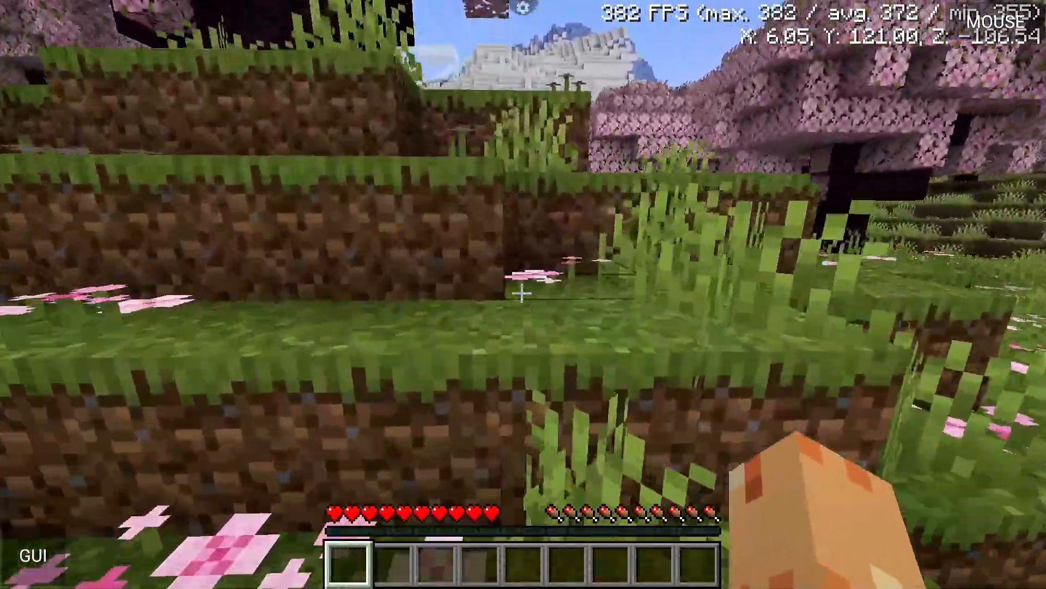
{"action": "mouse_move", "coordinate": [523, 295]}
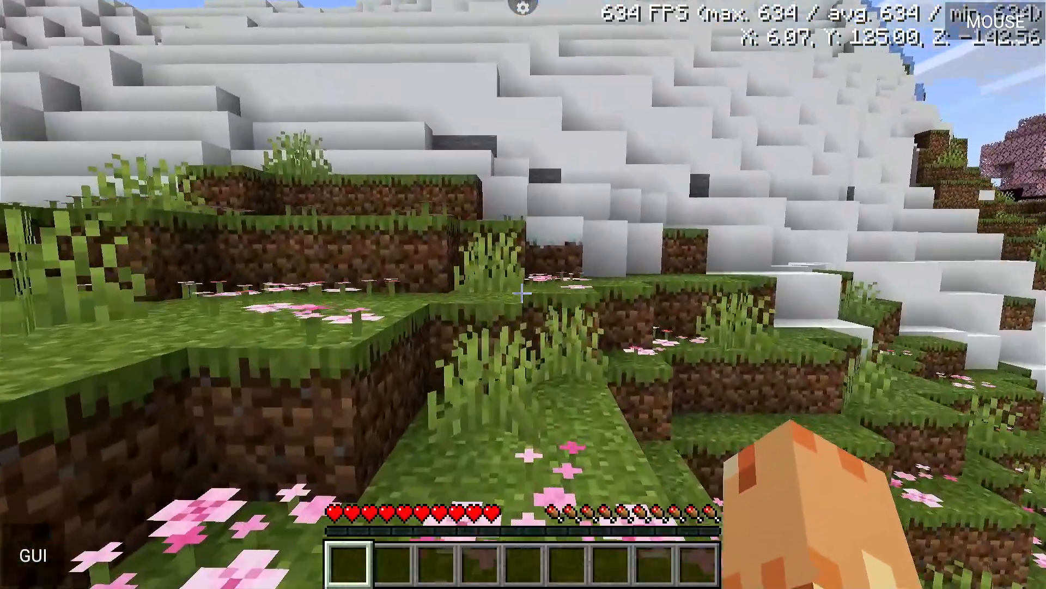
{"action": "mouse_move", "coordinate": [523, 294]}
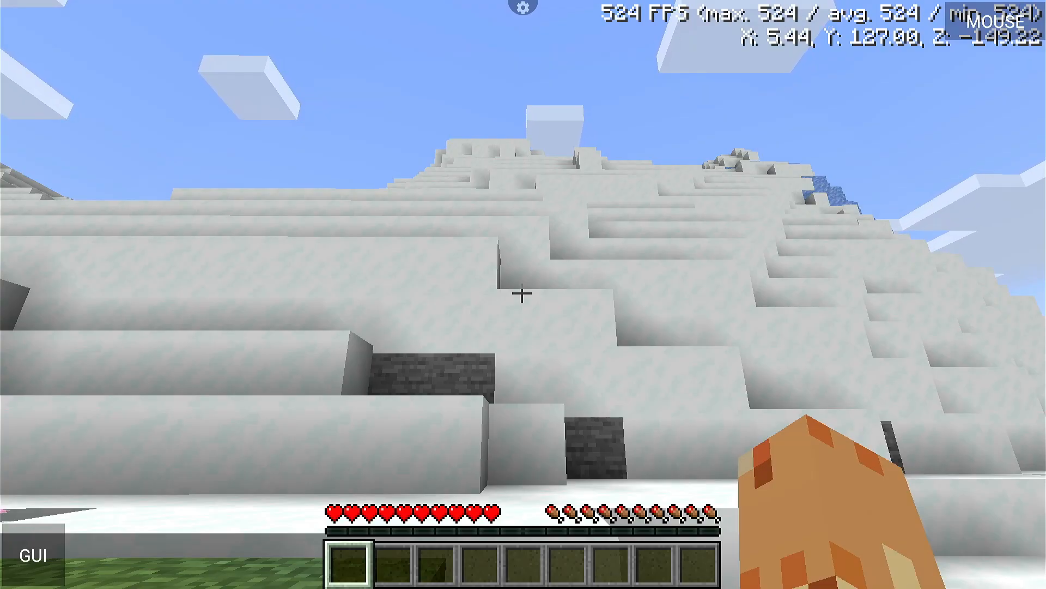
{"action": "mouse_move", "coordinate": [523, 293]}
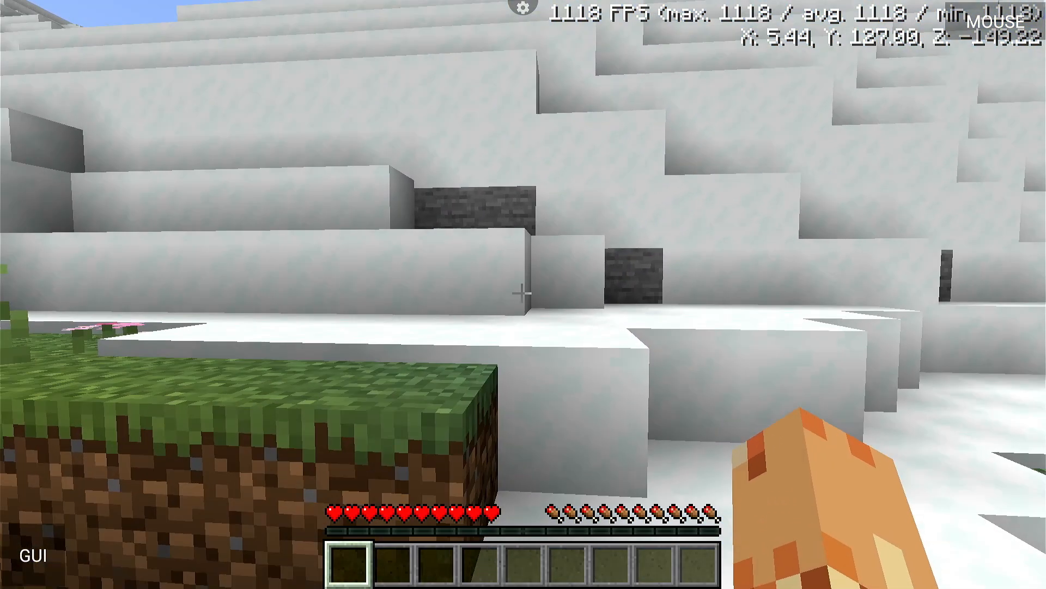
{"action": "mouse_move", "coordinate": [523, 294]}
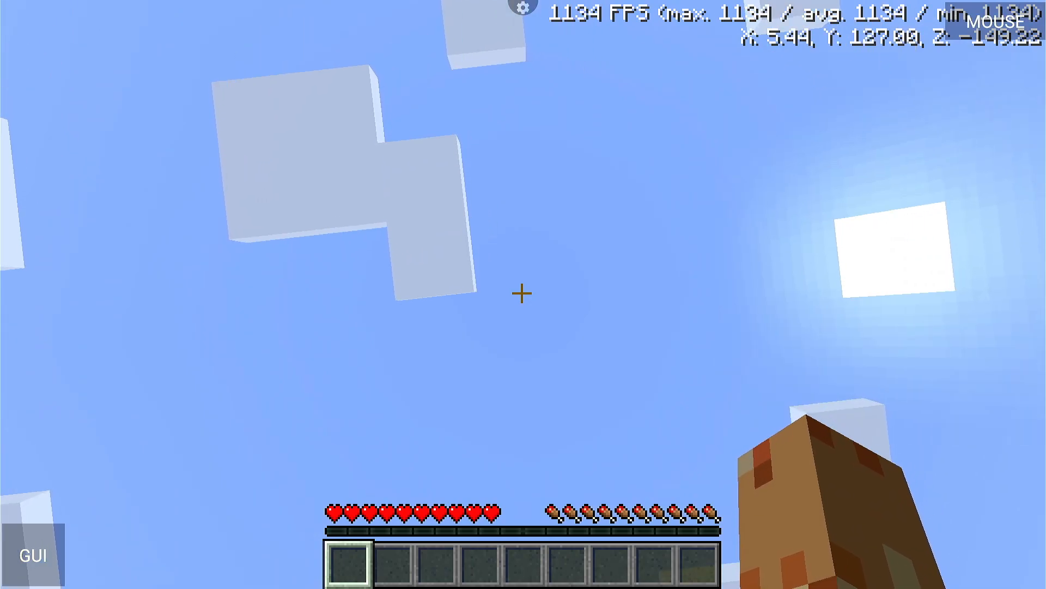
{"action": "mouse_move", "coordinate": [523, 292]}
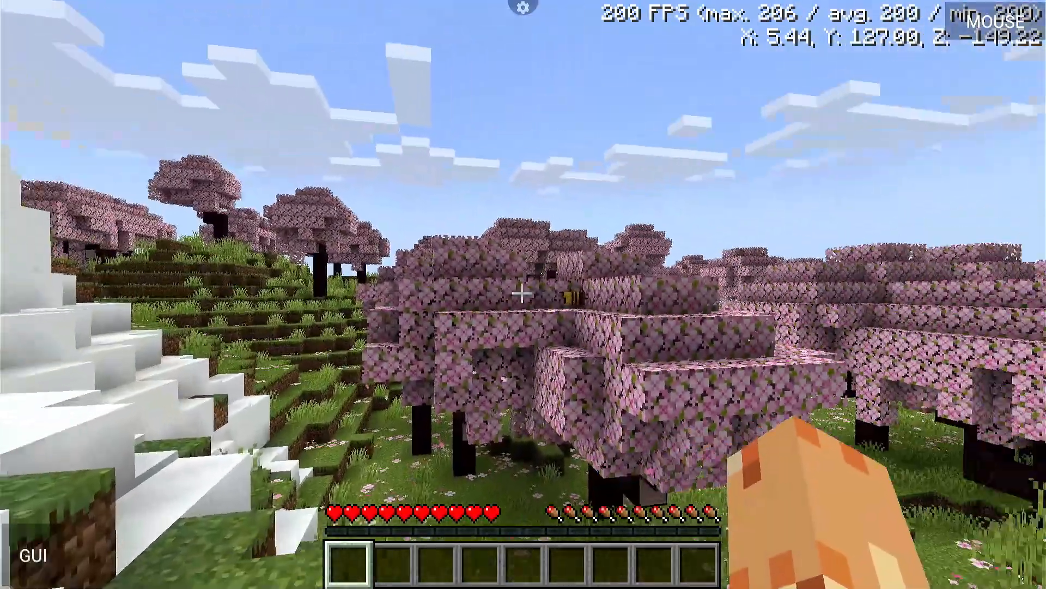
{"action": "mouse_move", "coordinate": [523, 294]}
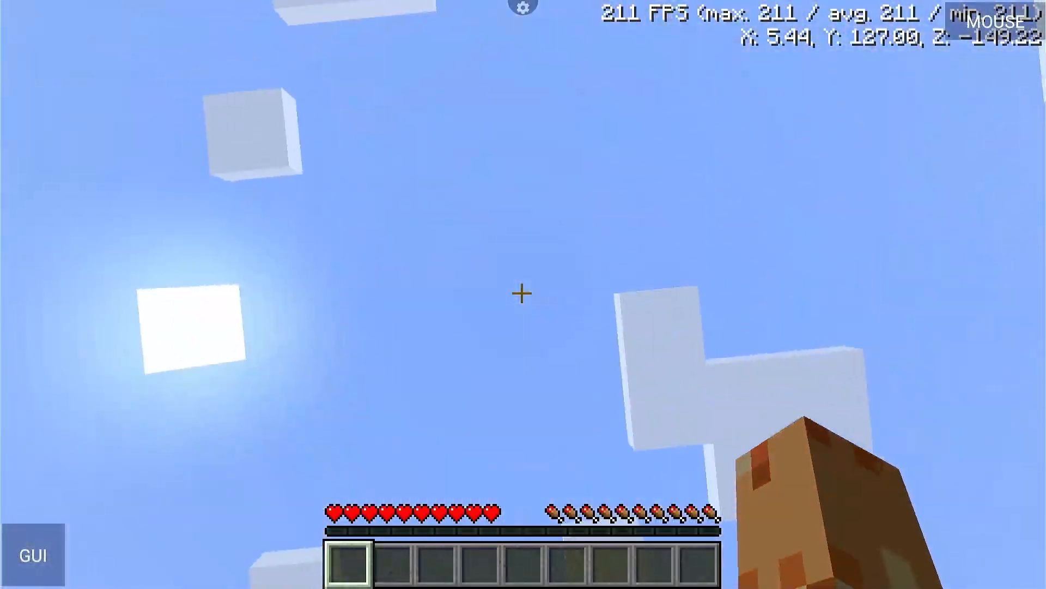
{"action": "key", "text": "Escape"}
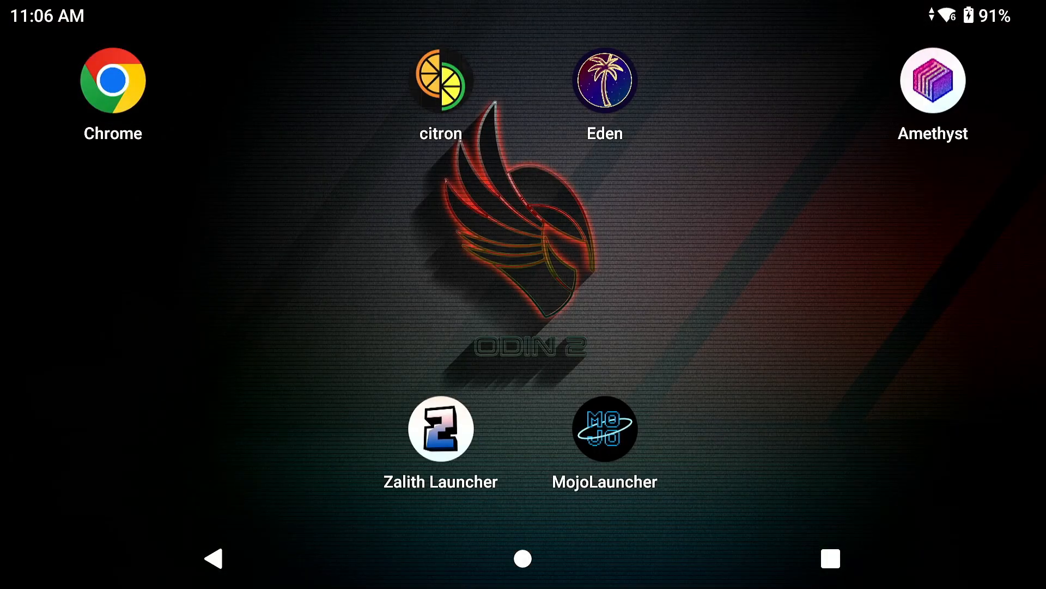
- Review the game memory allocation and the video/renderer settings of the OptiMobile 1.21.4 profile
{"action": "left_click", "coordinate": [441, 428]}
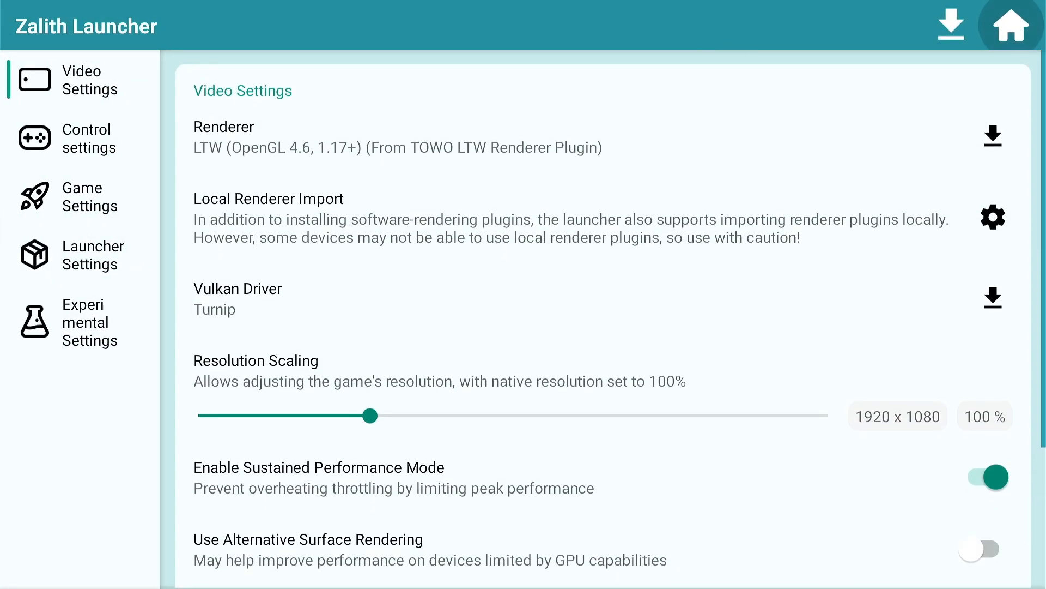
{"action": "left_click", "coordinate": [83, 186]}
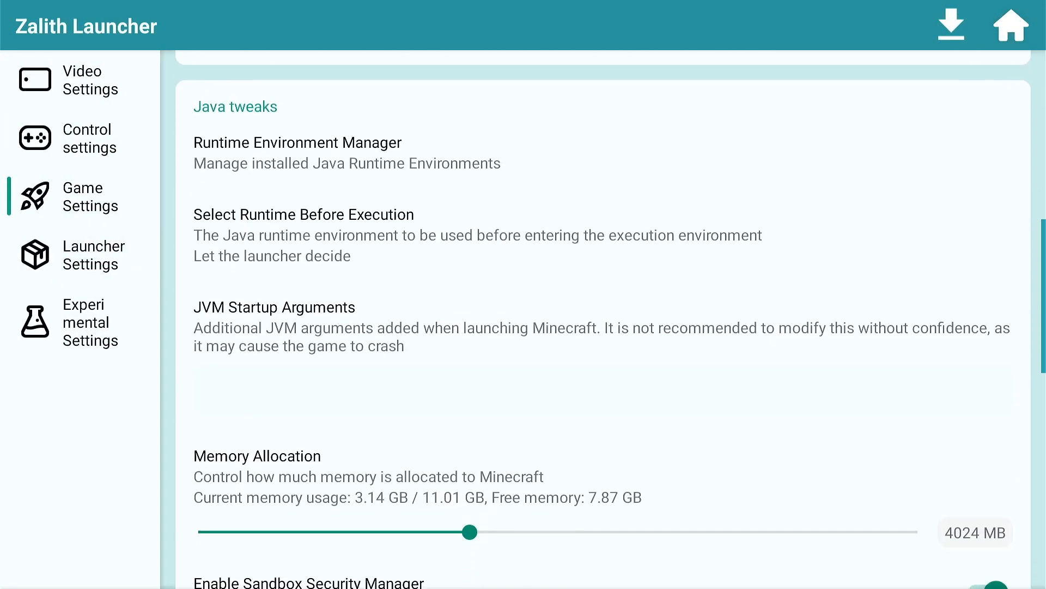
{"action": "left_click", "coordinate": [82, 80]}
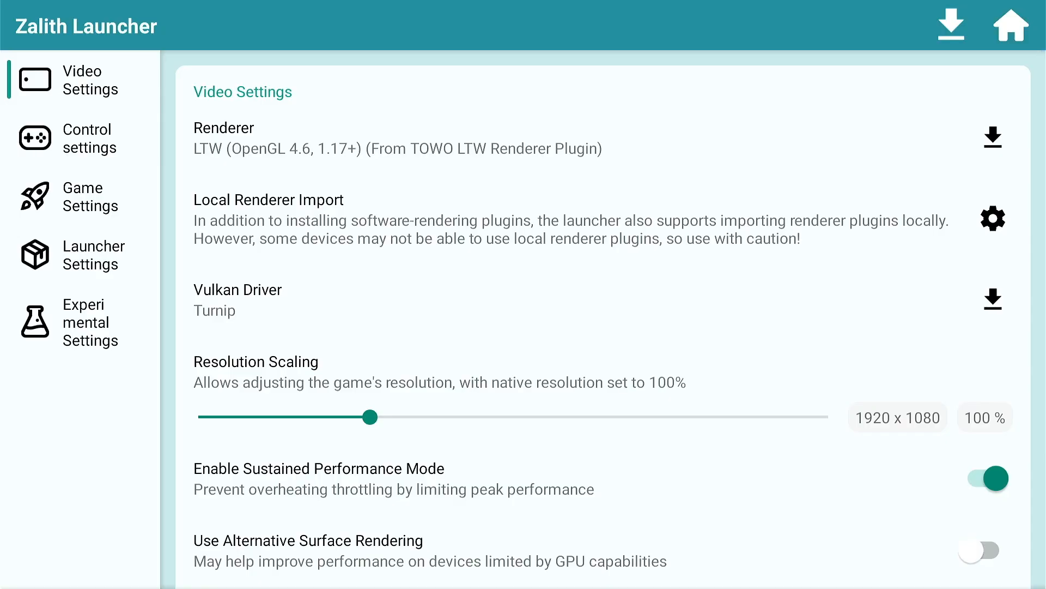
- Check the installed mods under Version > Mod Management and return to the Home screen
{"action": "left_click", "coordinate": [1009, 25]}
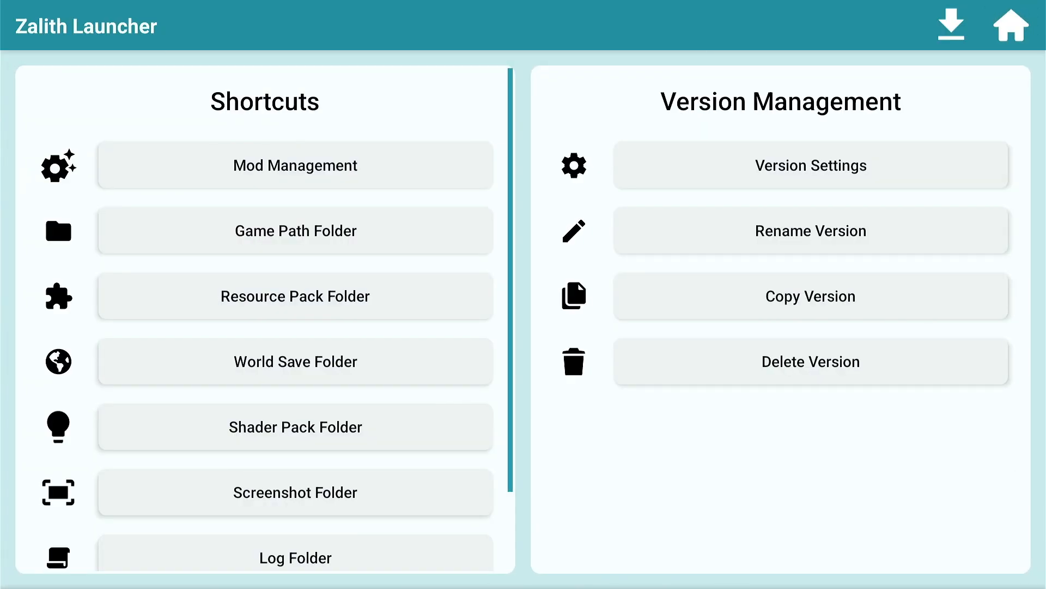
{"action": "left_click", "coordinate": [296, 166]}
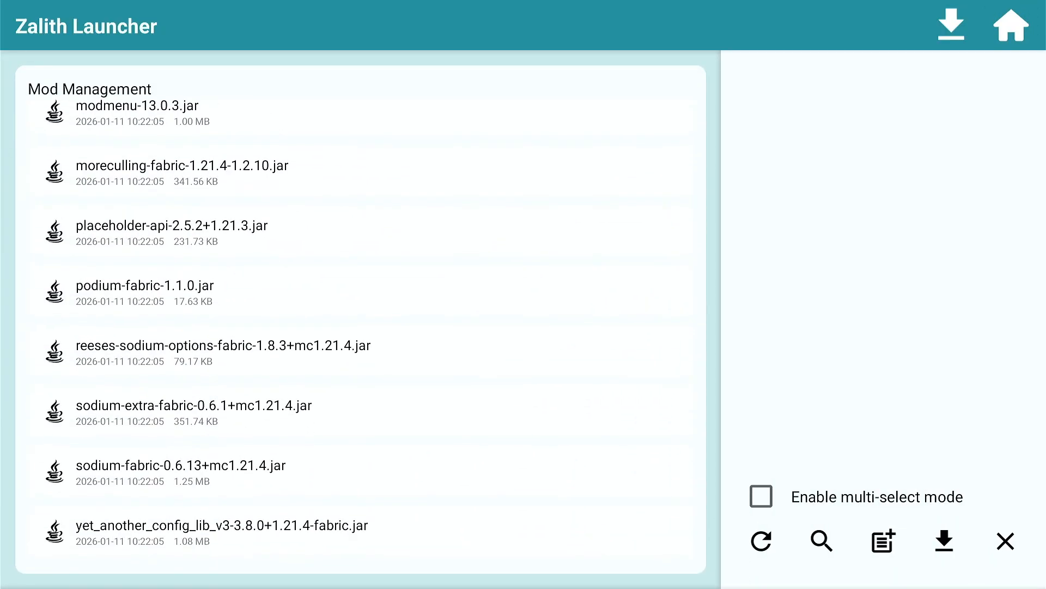
{"action": "left_click", "coordinate": [1009, 25]}
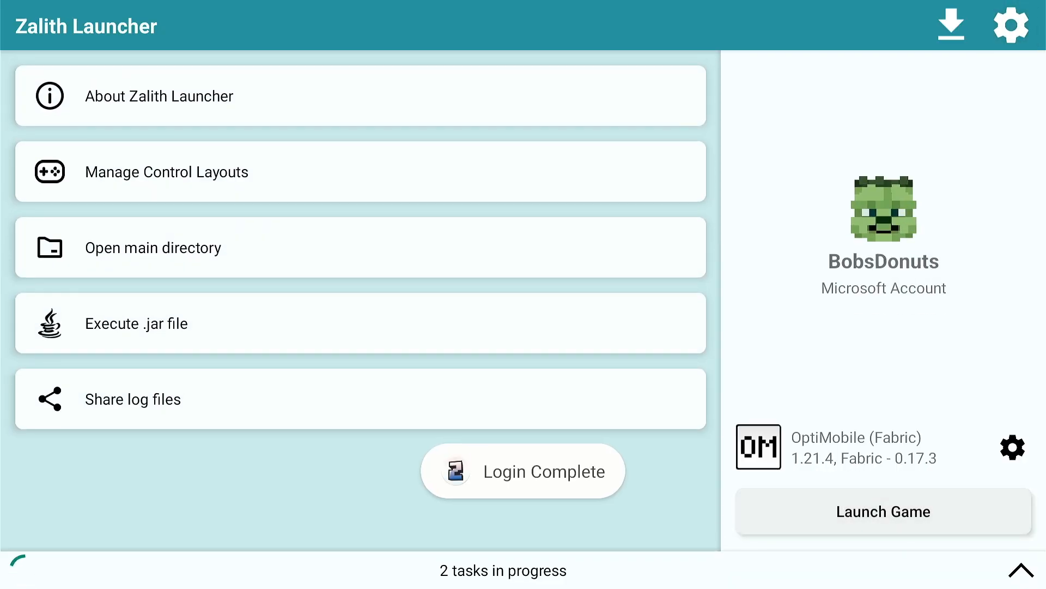
{"action": "left_click", "coordinate": [522, 471]}
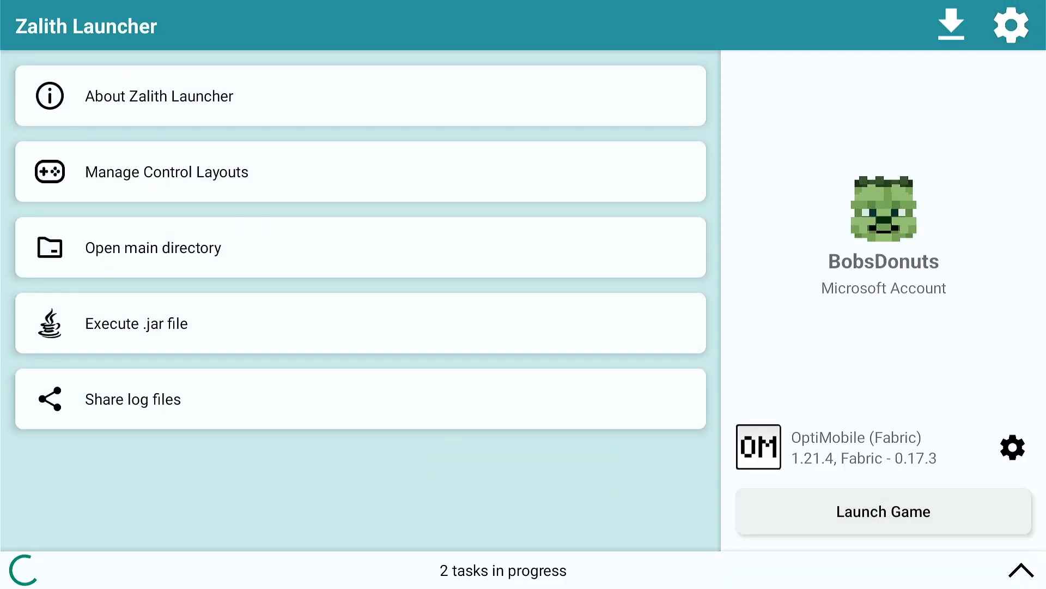
- Launch the OptiMobile profile and bring up Minecraft's Video Settings from the title screen
{"action": "left_click", "coordinate": [882, 511]}
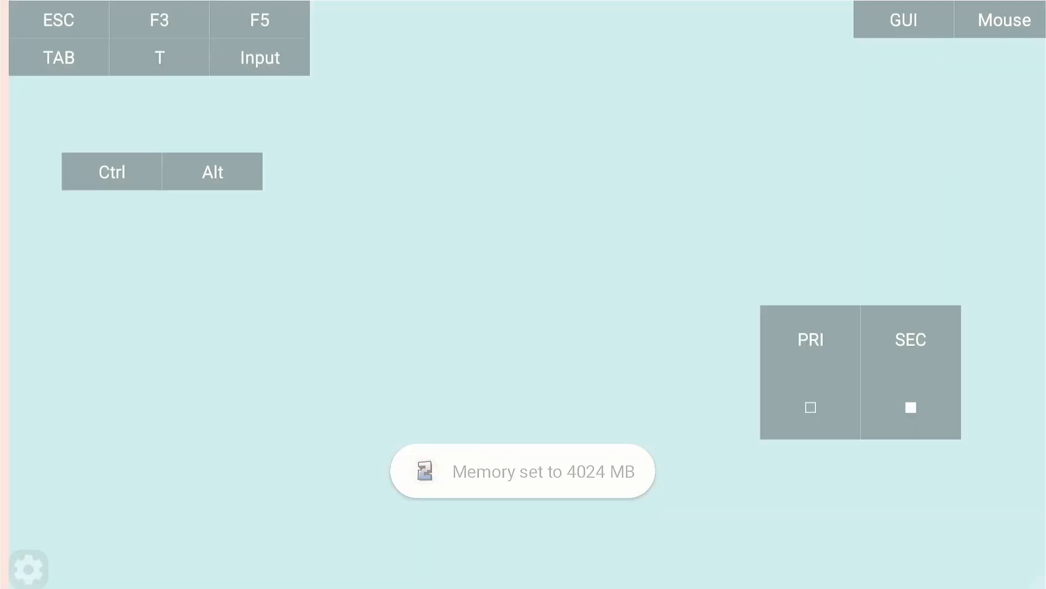
{"action": "left_click", "coordinate": [902, 18]}
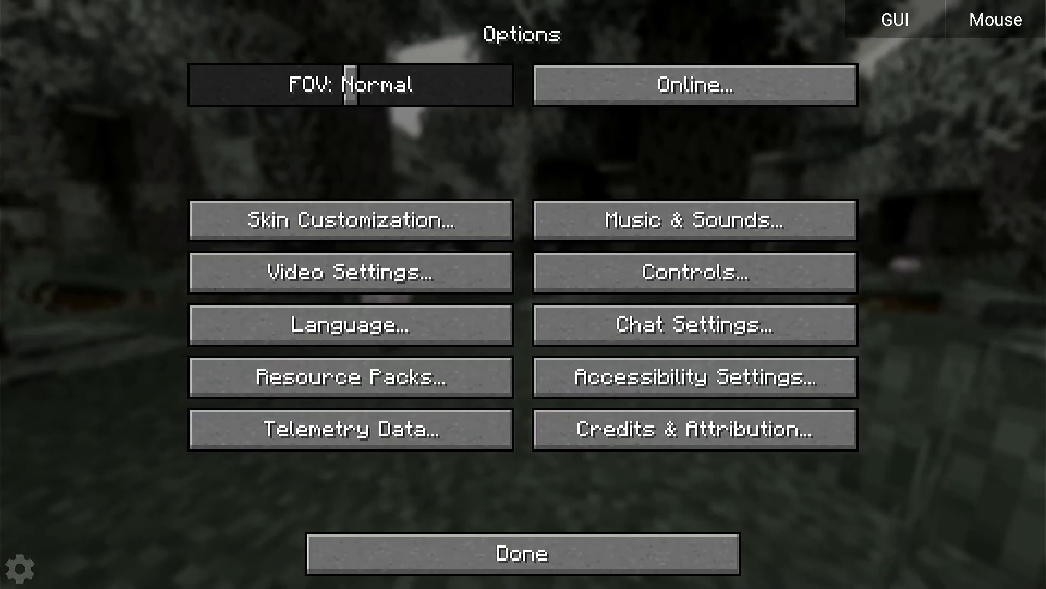
{"action": "left_click", "coordinate": [349, 272]}
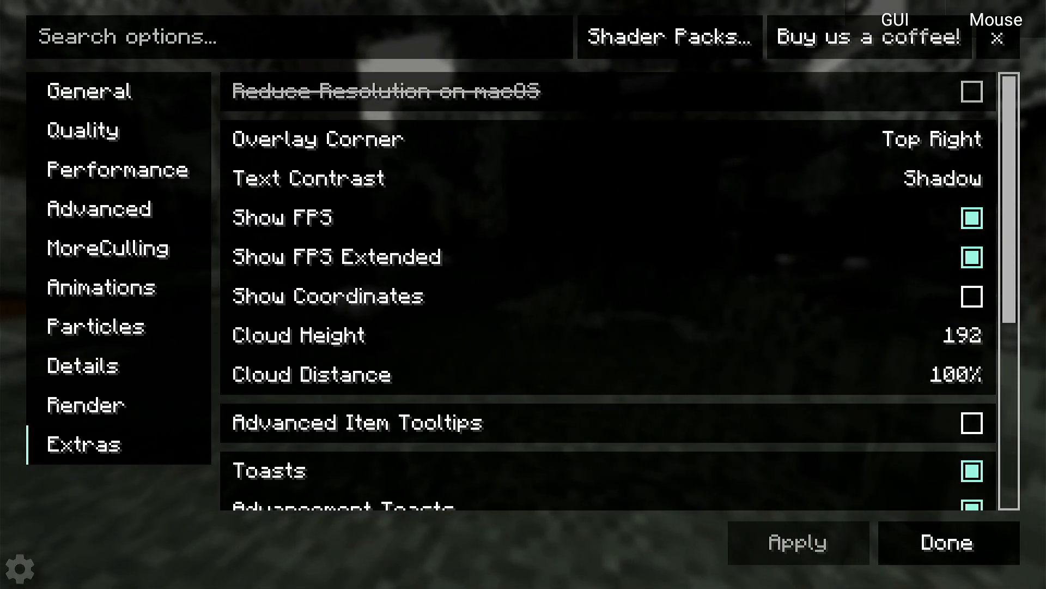
- Review the General and Quality video settings, then show the singleplayer world list
{"action": "left_click", "coordinate": [90, 92]}
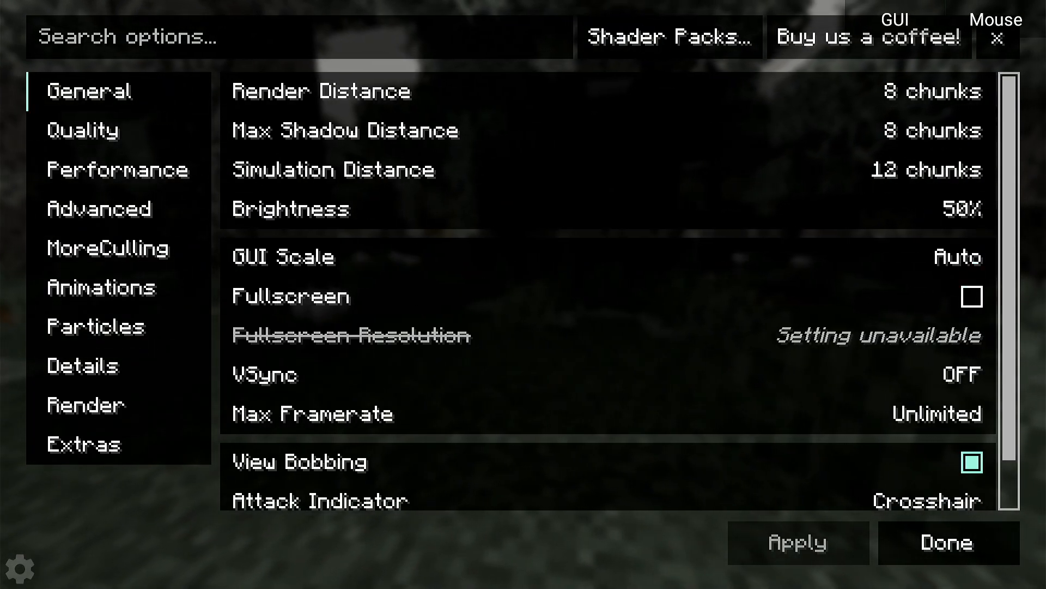
{"action": "left_click", "coordinate": [82, 129]}
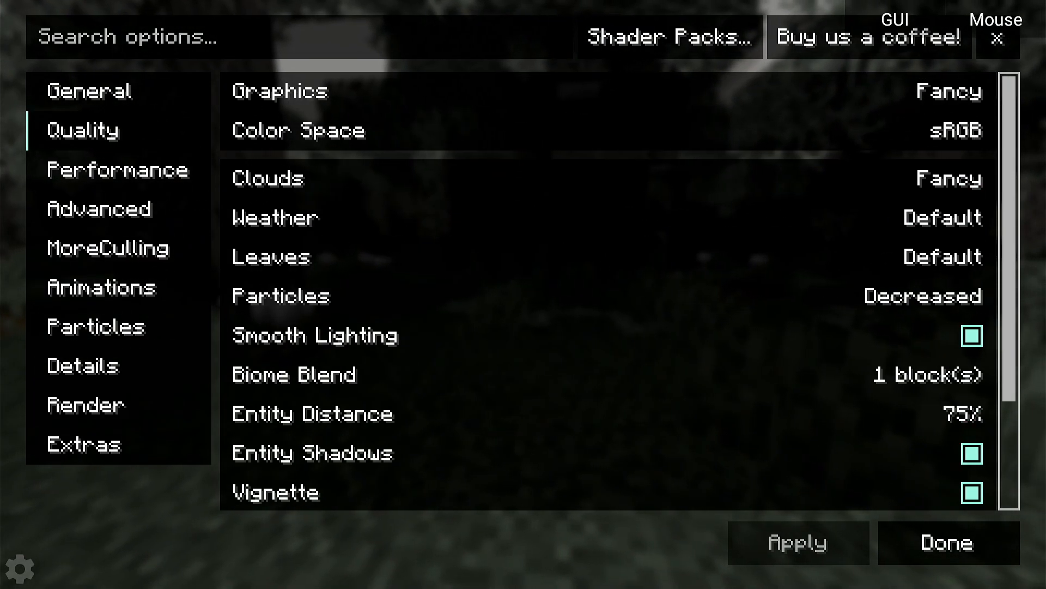
{"action": "left_click", "coordinate": [946, 543]}
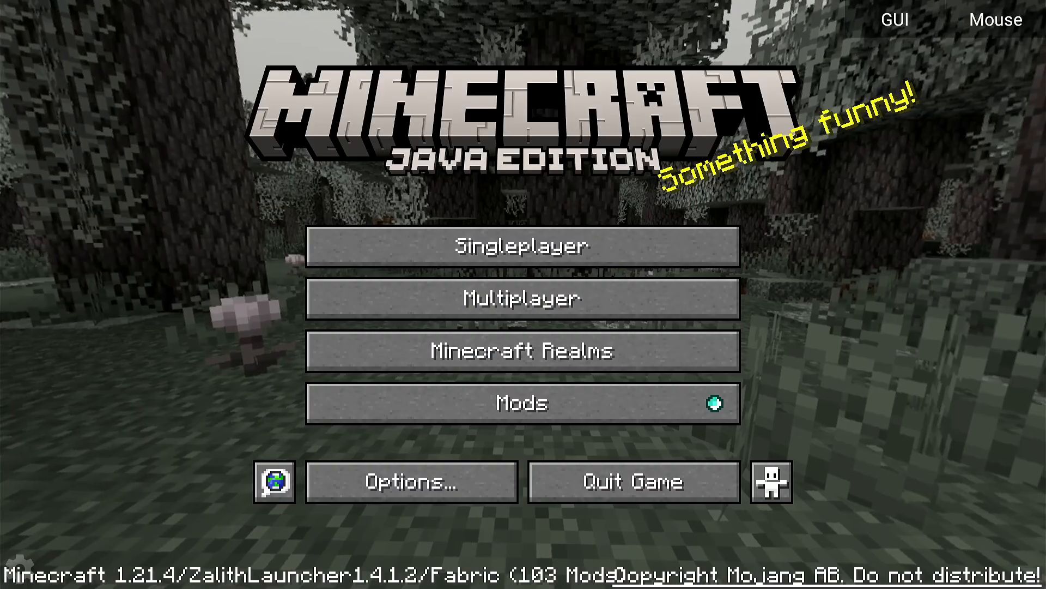
{"action": "left_click", "coordinate": [522, 246]}
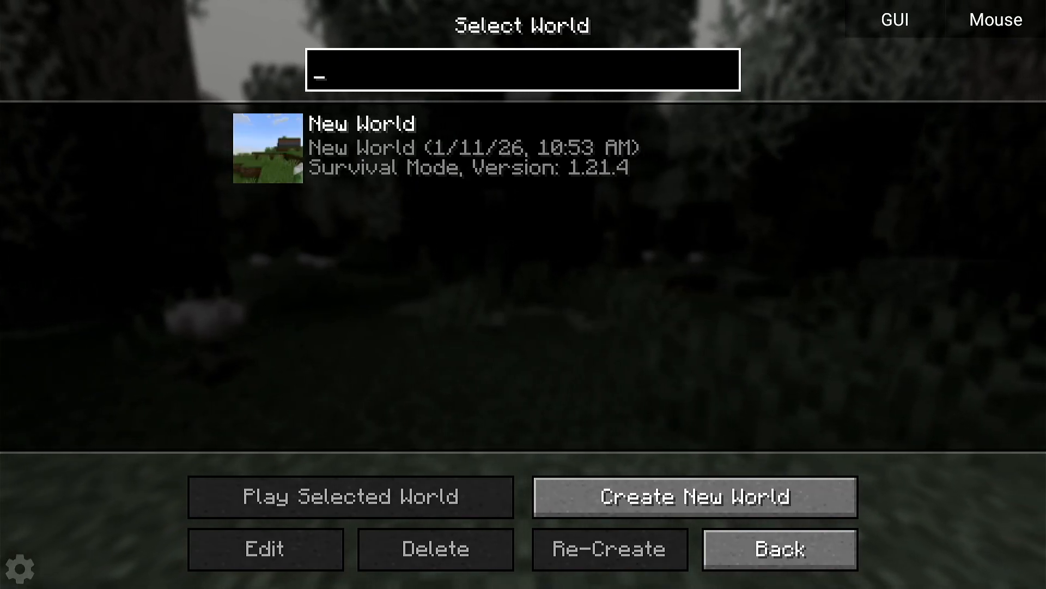
- Create a new world with default Survival mode and Normal difficulty
{"action": "left_click", "coordinate": [695, 497]}
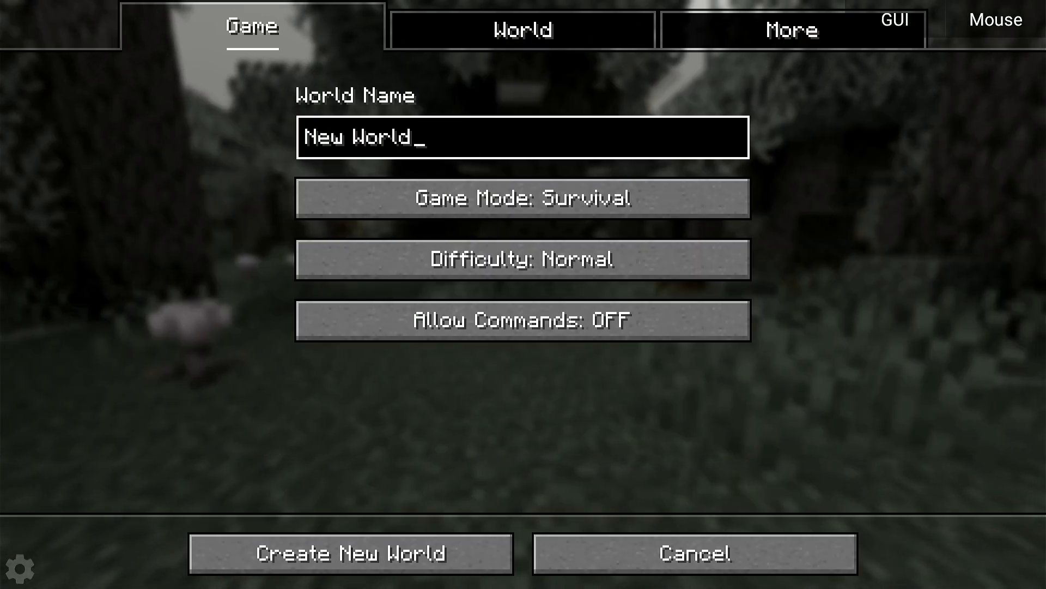
{"action": "left_click", "coordinate": [523, 28]}
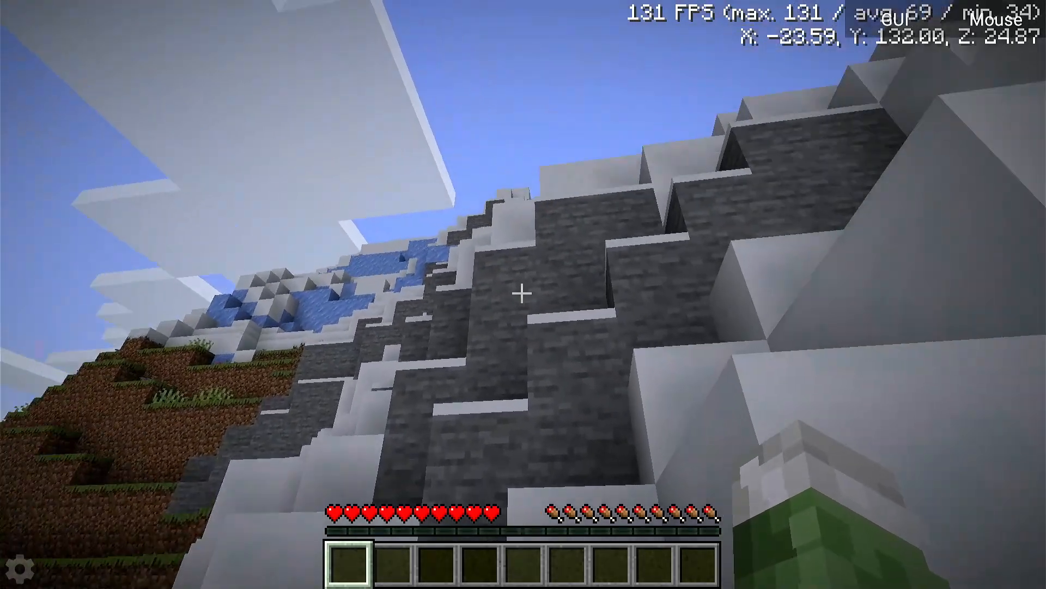
{"action": "mouse_move", "coordinate": [524, 295]}
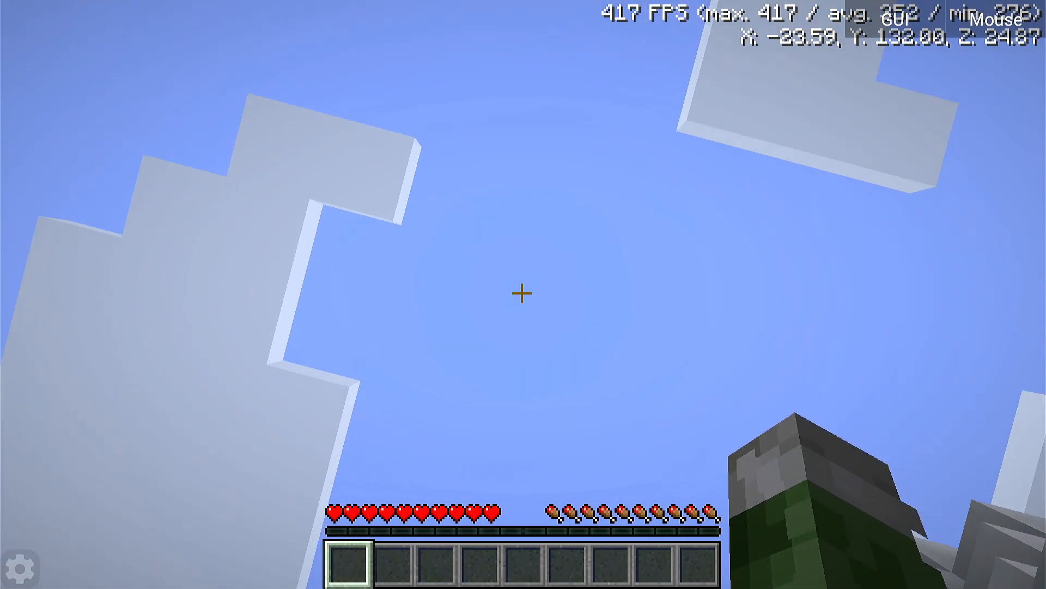
{"action": "mouse_move", "coordinate": [523, 295]}
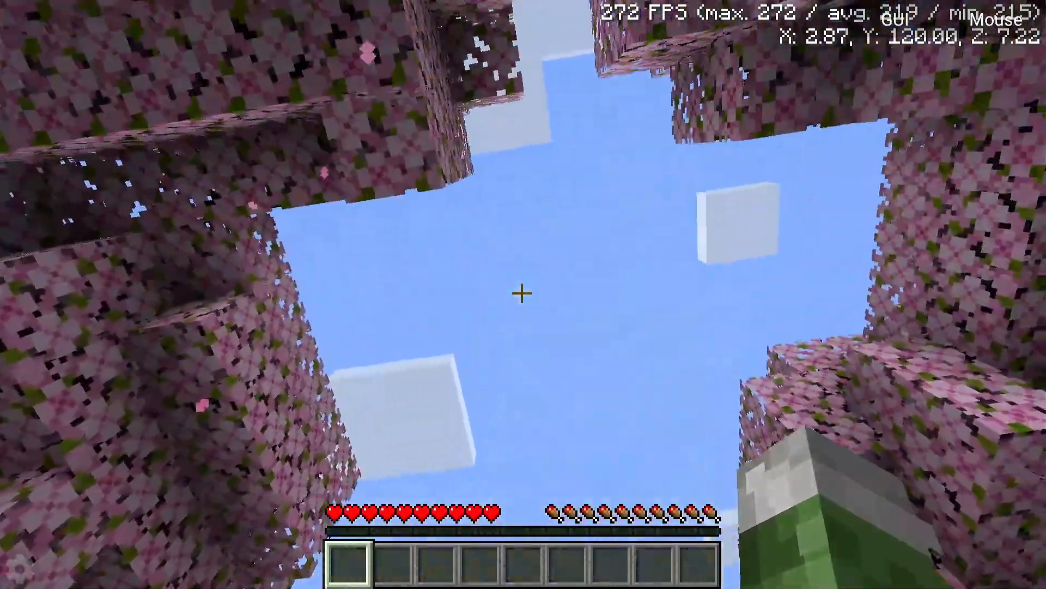
{"action": "mouse_move", "coordinate": [524, 294]}
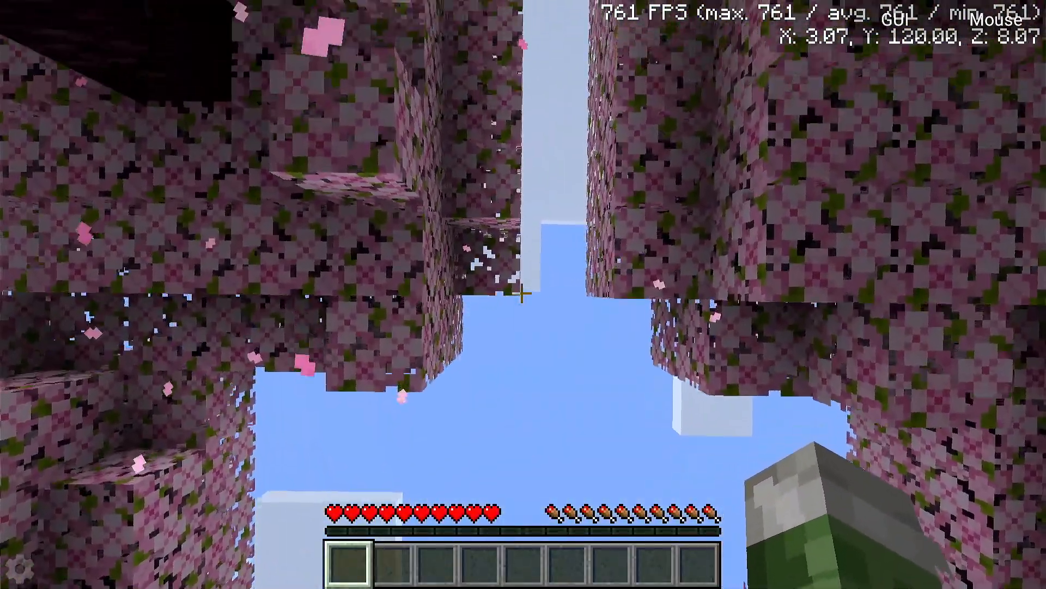
{"action": "mouse_move", "coordinate": [524, 294]}
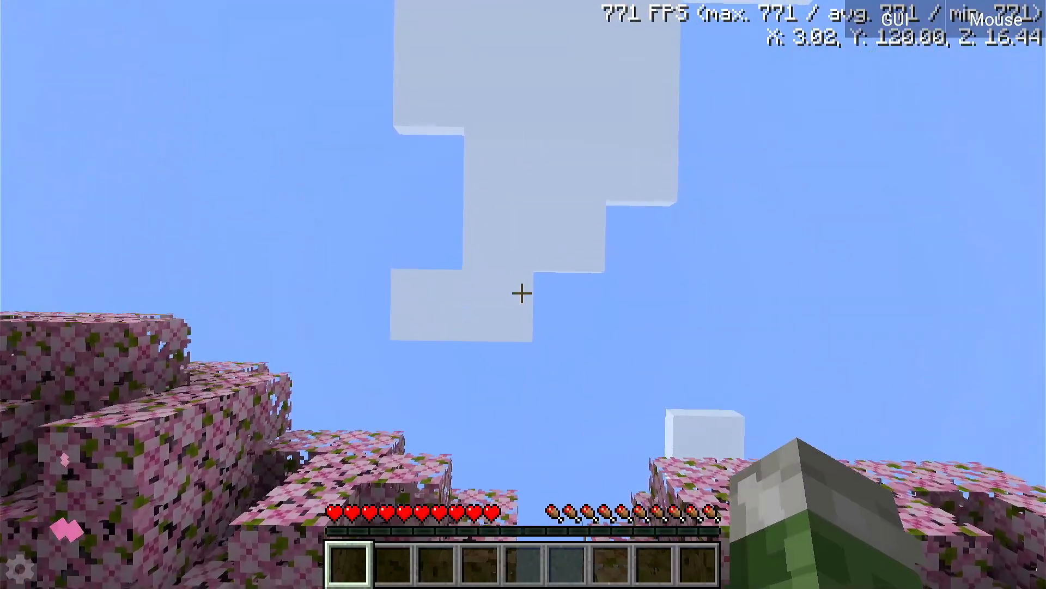
{"action": "mouse_move", "coordinate": [523, 294]}
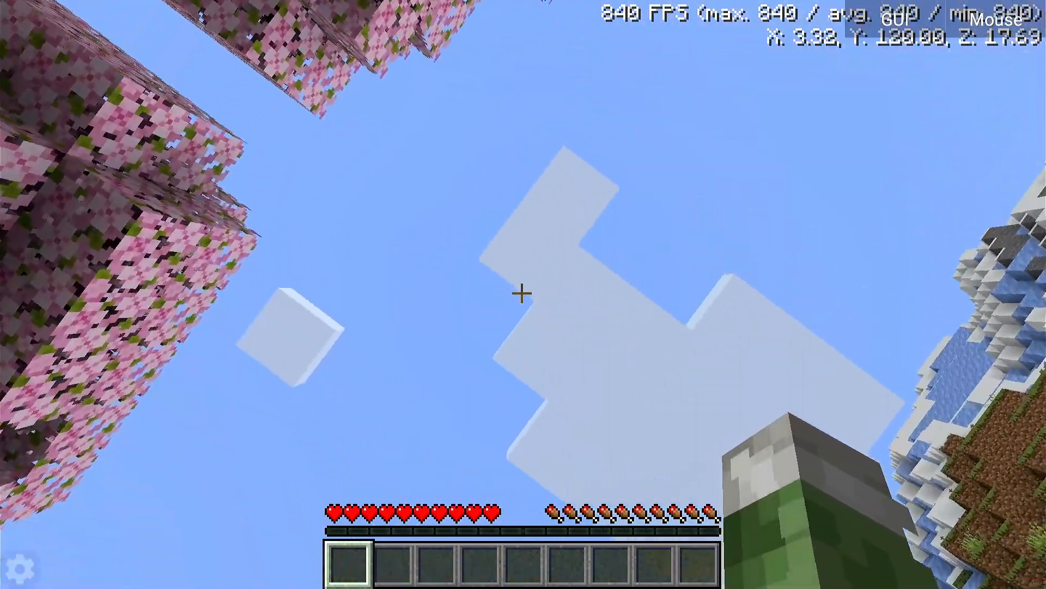
{"action": "mouse_move", "coordinate": [523, 292]}
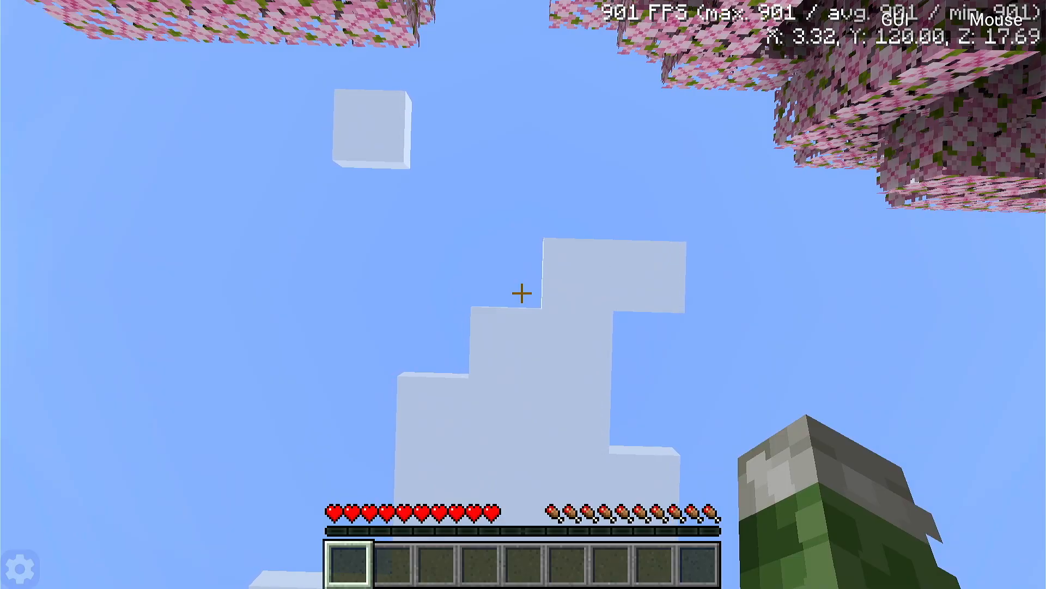
{"action": "mouse_move", "coordinate": [524, 294]}
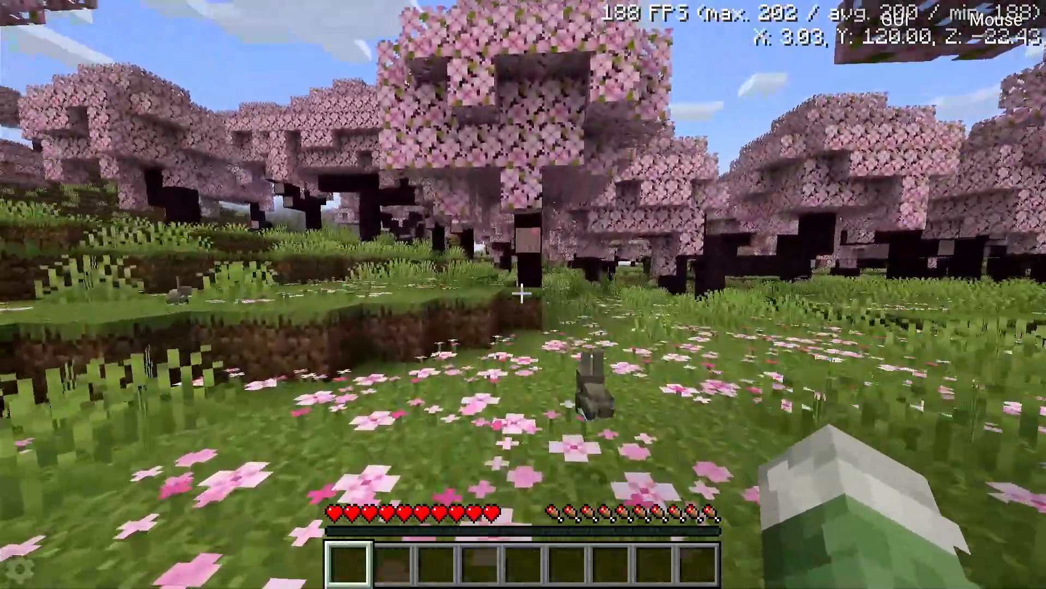
{"action": "mouse_move", "coordinate": [523, 294]}
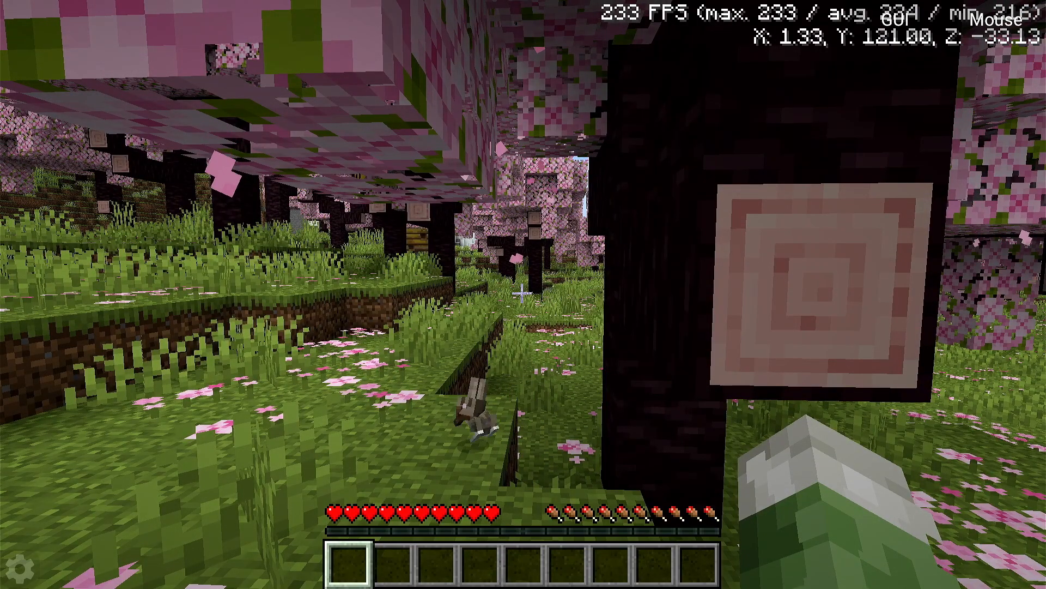
- Show the F3 debug readout of version and renderer details, then hide it again
{"action": "key", "text": "F3"}
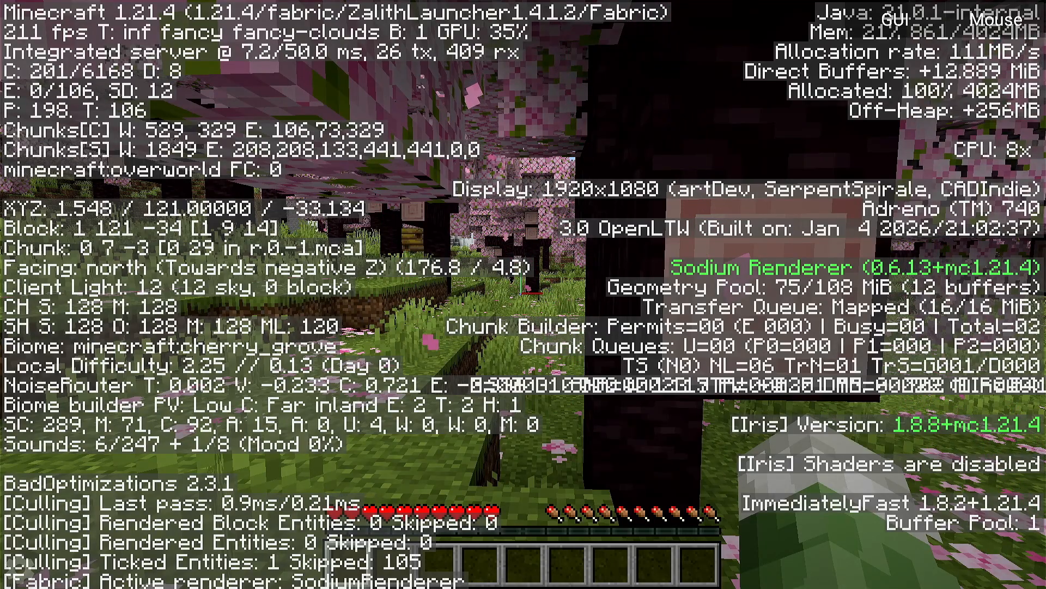
{"action": "key", "text": "F3"}
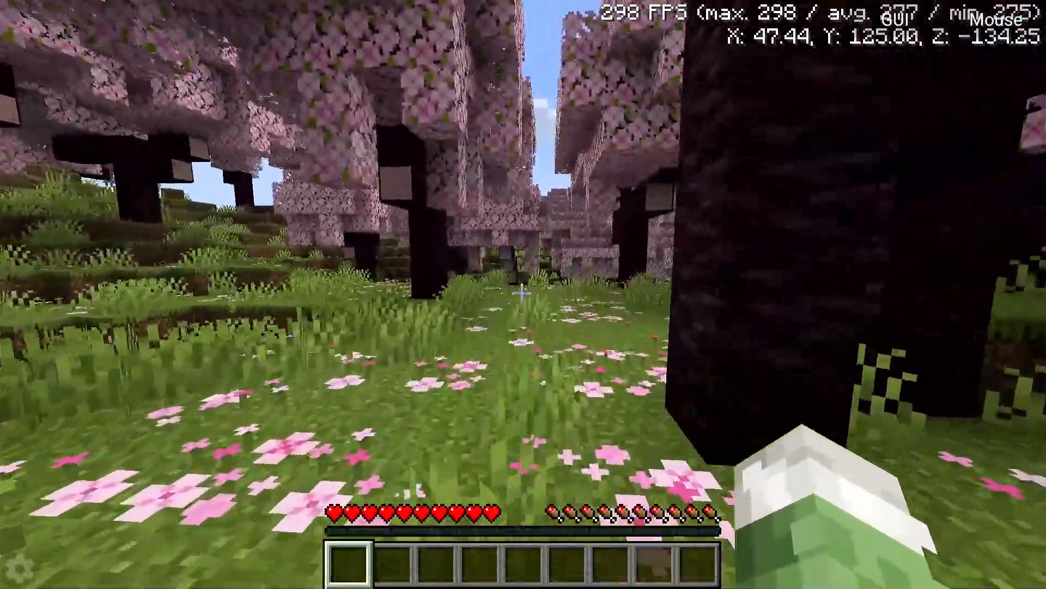
{"action": "mouse_move", "coordinate": [523, 294]}
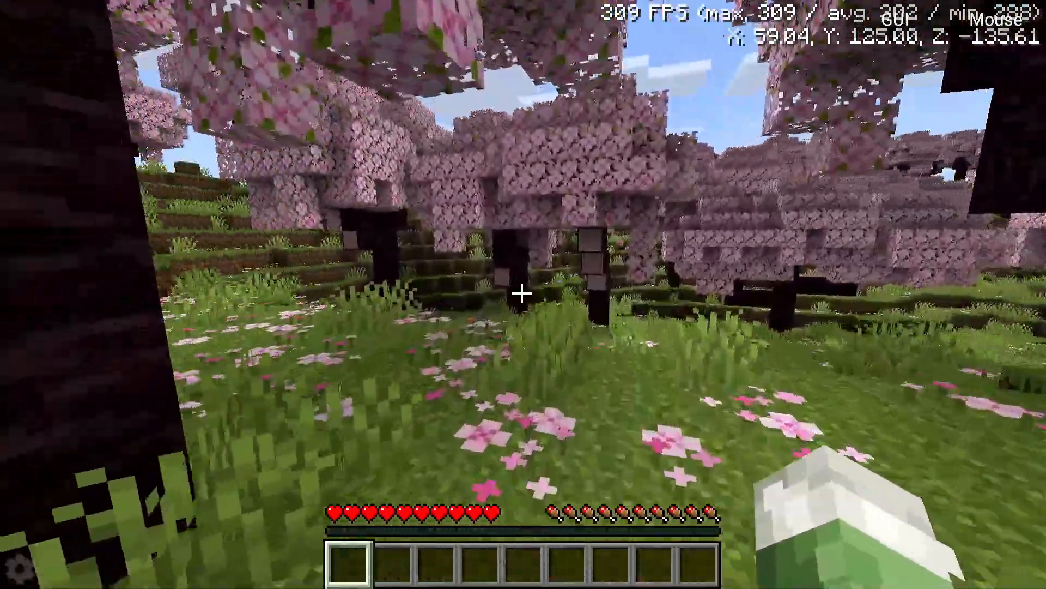
{"action": "mouse_move", "coordinate": [523, 294]}
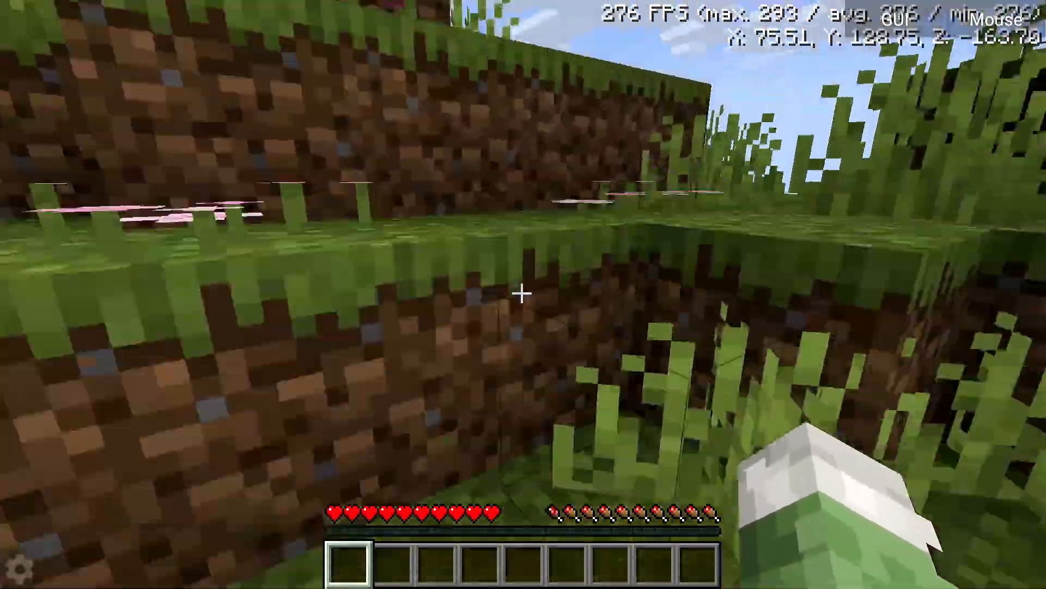
{"action": "mouse_move", "coordinate": [523, 294]}
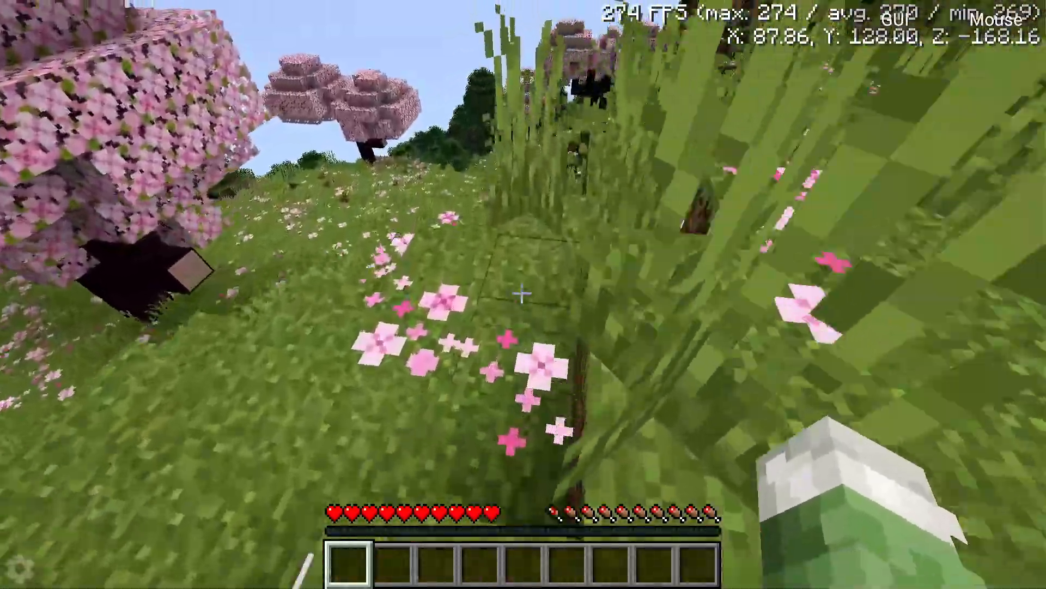
{"action": "mouse_move", "coordinate": [523, 294]}
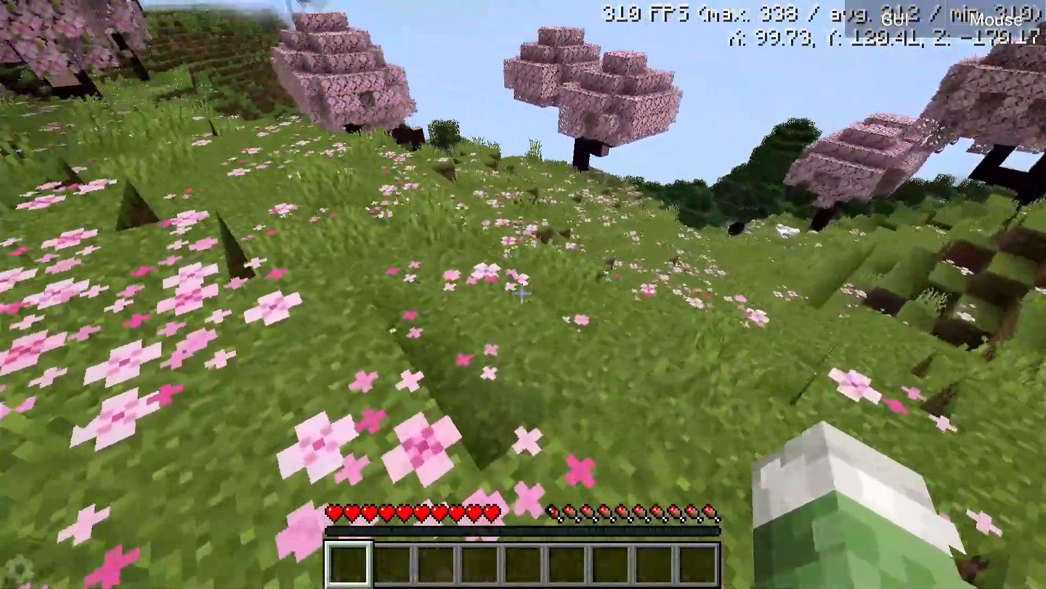
{"action": "mouse_move", "coordinate": [523, 295]}
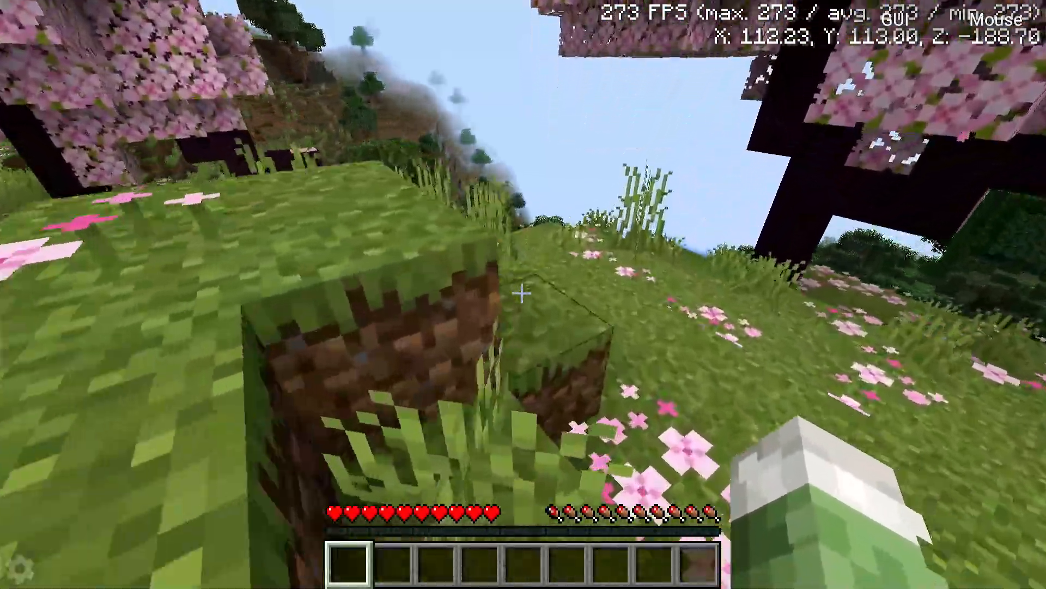
{"action": "mouse_move", "coordinate": [523, 294]}
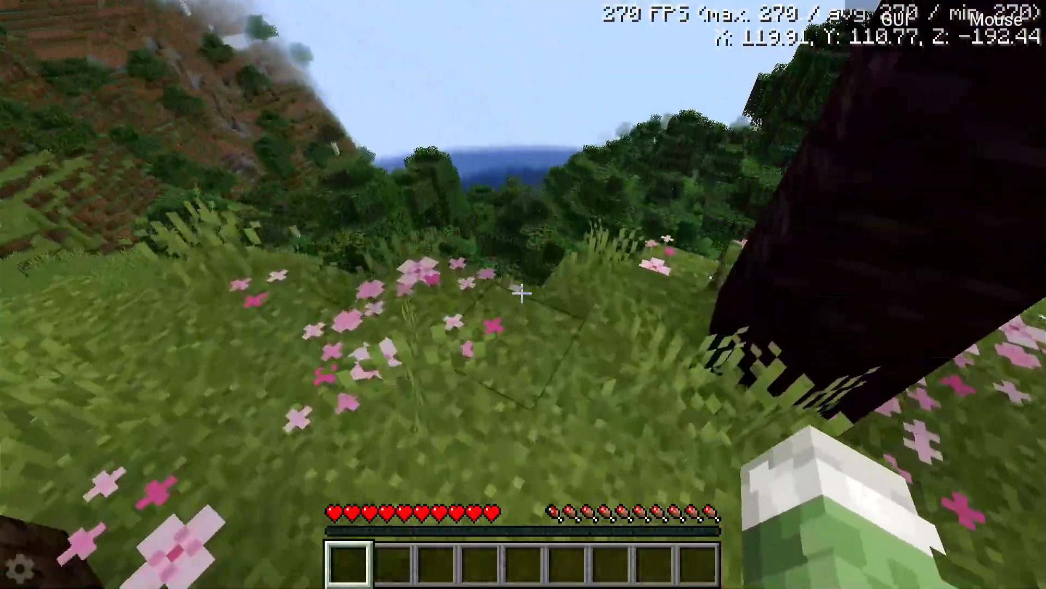
{"action": "mouse_move", "coordinate": [523, 294]}
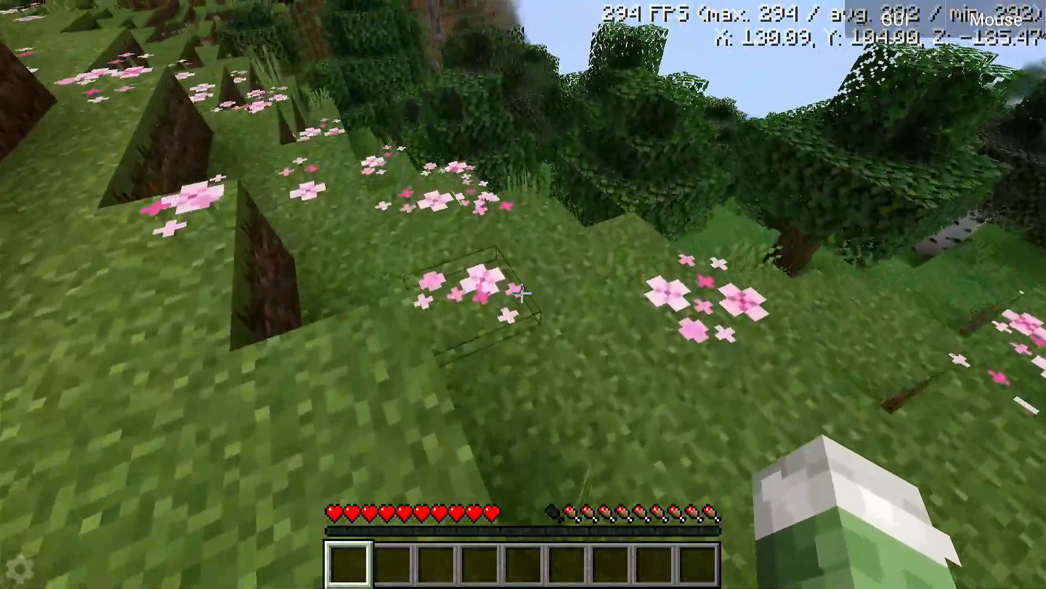
{"action": "mouse_move", "coordinate": [523, 294]}
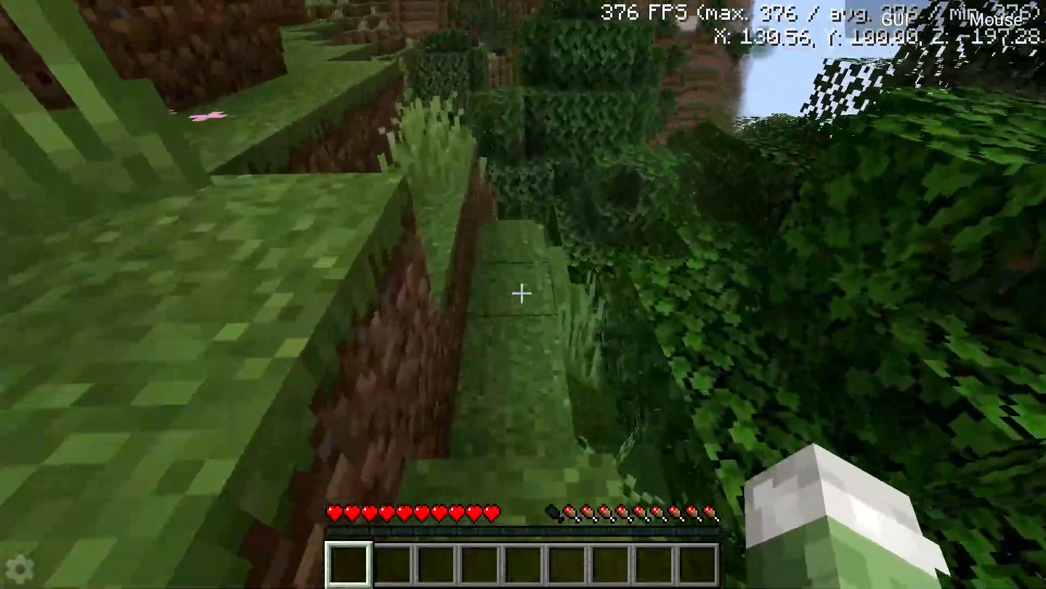
{"action": "mouse_move", "coordinate": [523, 292]}
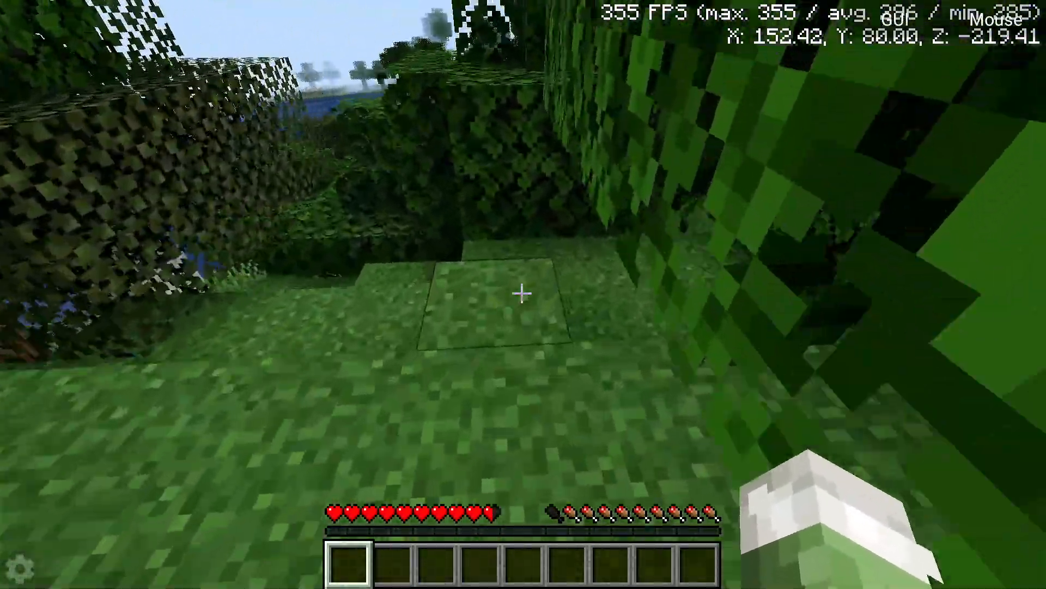
{"action": "mouse_move", "coordinate": [523, 292]}
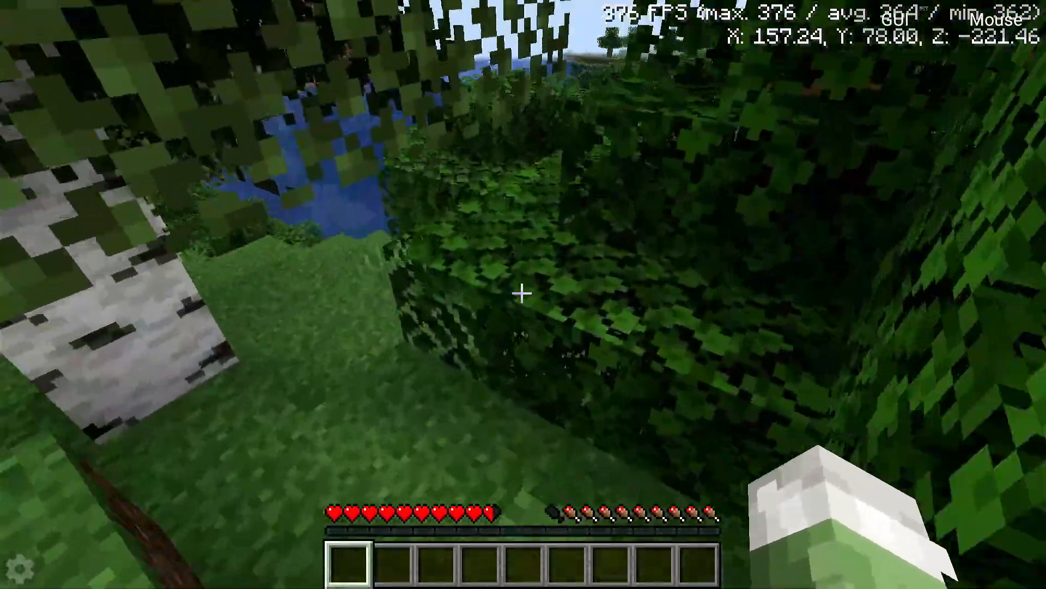
{"action": "mouse_move", "coordinate": [523, 292]}
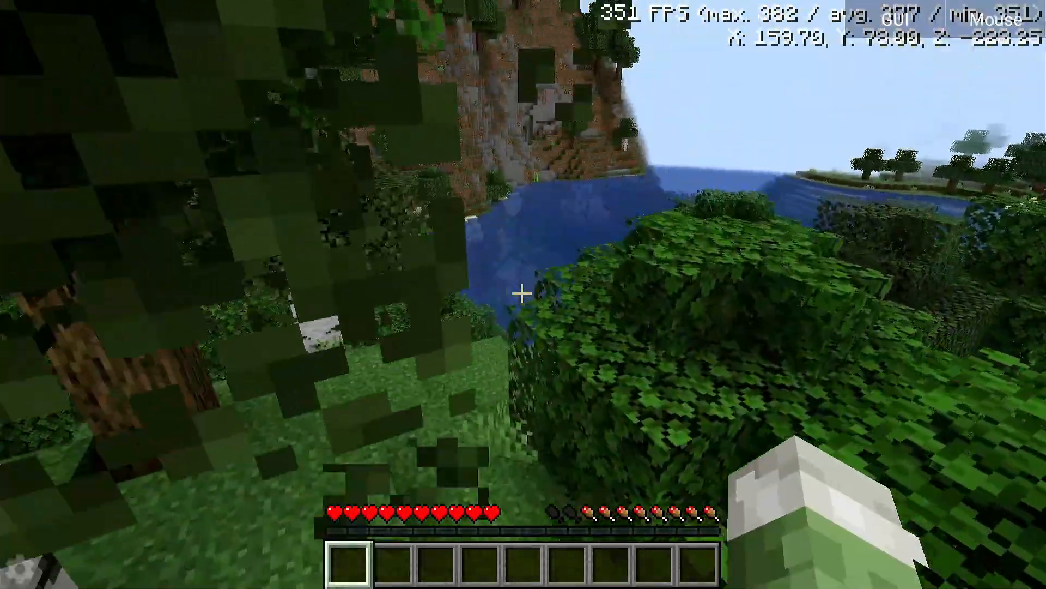
{"action": "mouse_move", "coordinate": [523, 294]}
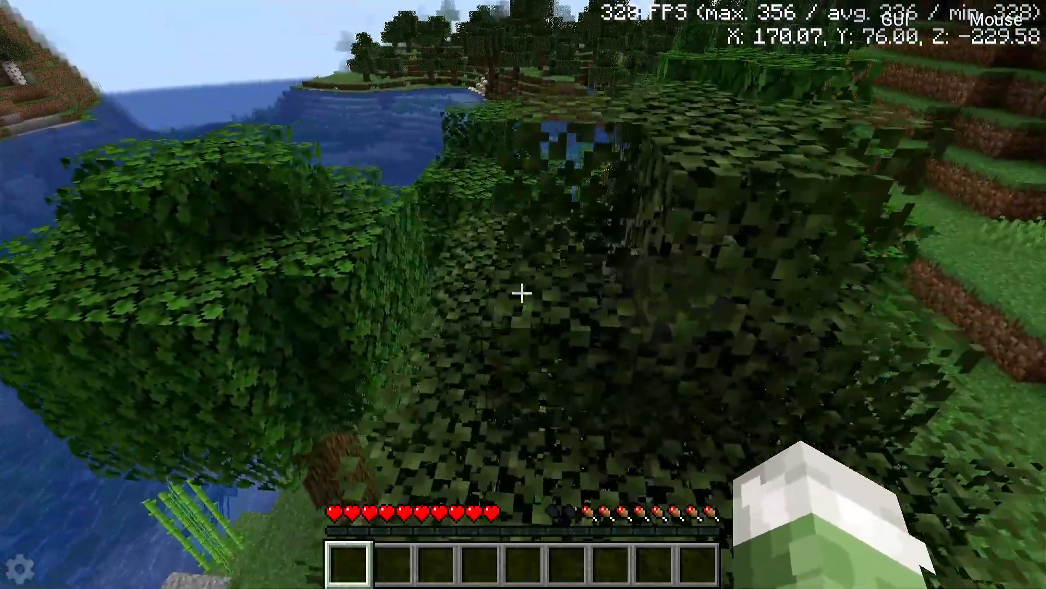
{"action": "mouse_move", "coordinate": [524, 294]}
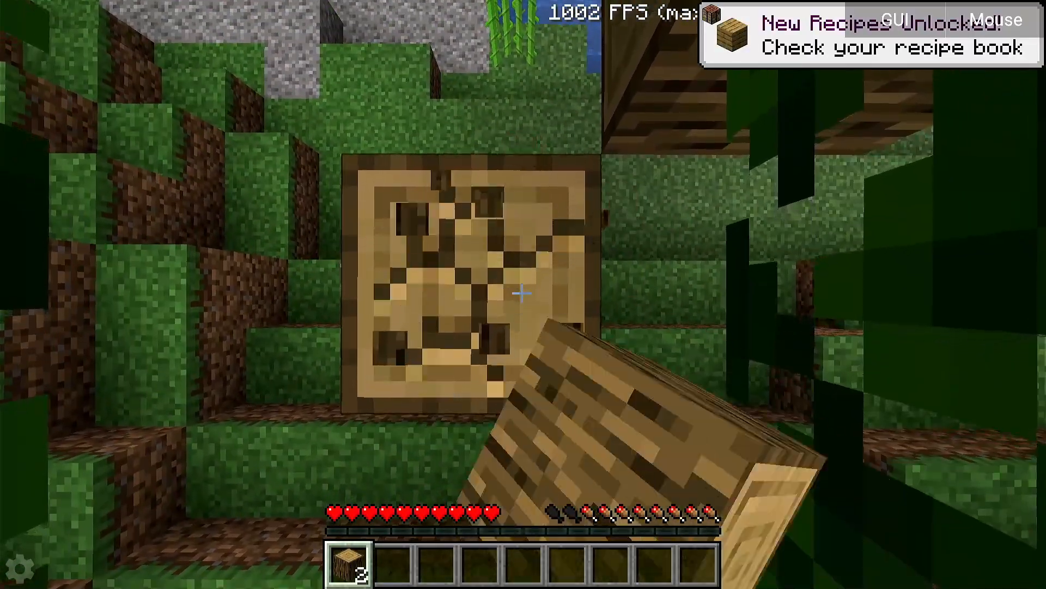
{"action": "mouse_move", "coordinate": [524, 292]}
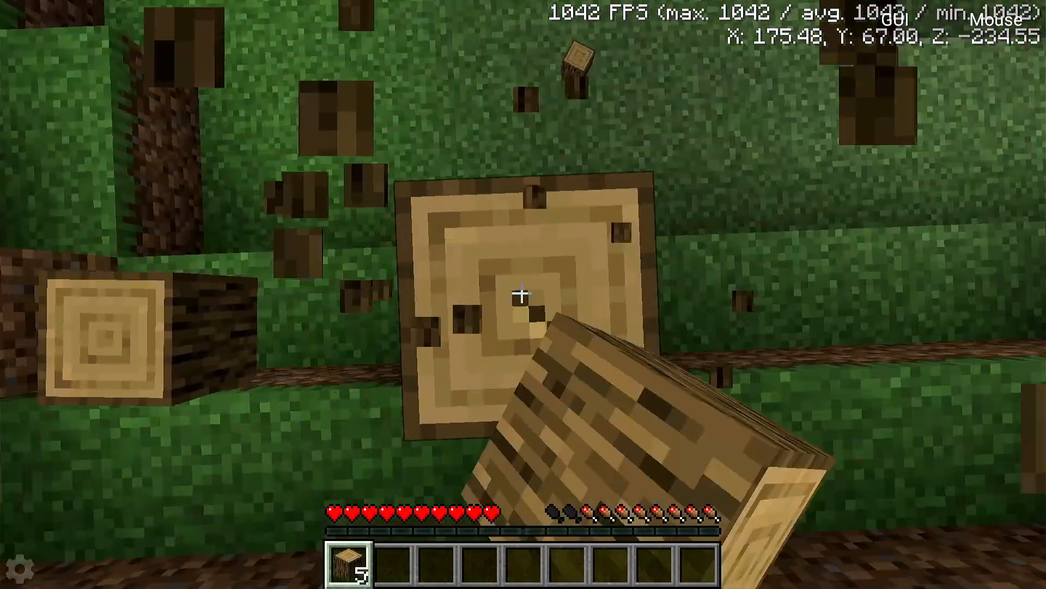
- Break another oak log from the tree trunk toward collecting nine oak logs
{"action": "left_click", "coordinate": [520, 295]}
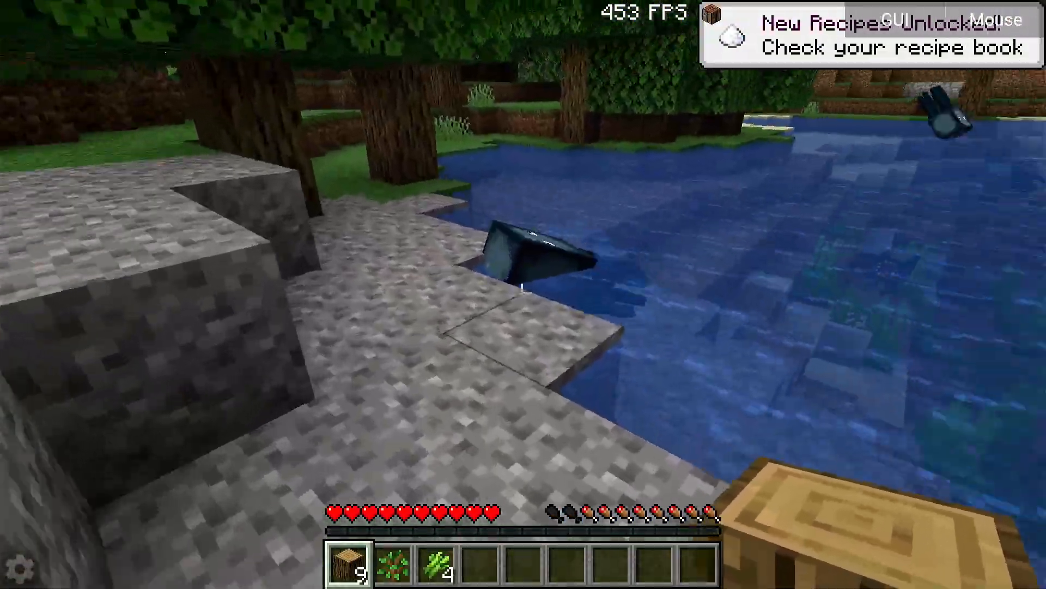
{"action": "mouse_move", "coordinate": [523, 294]}
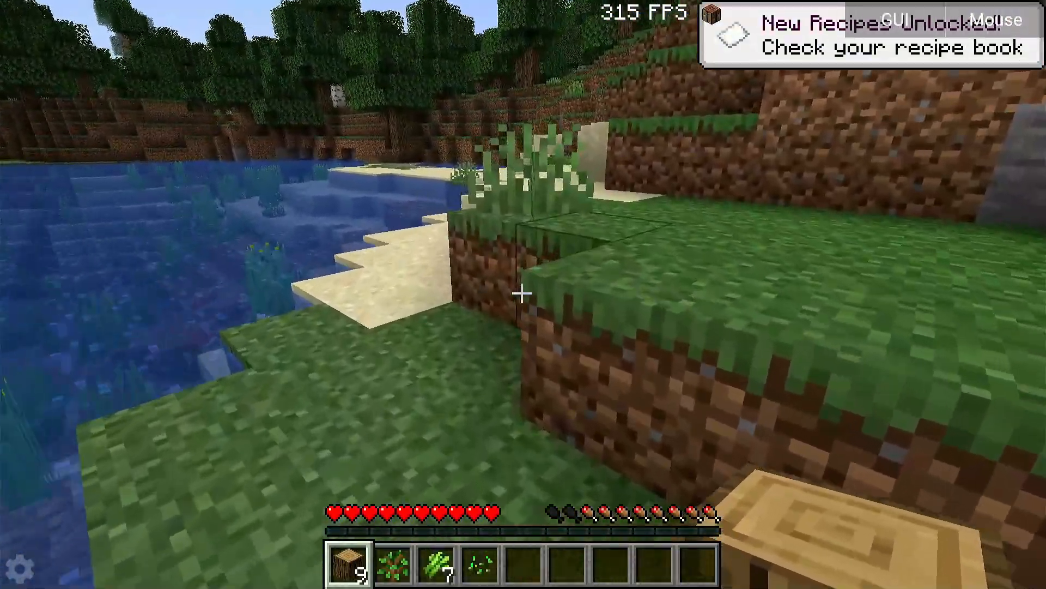
{"action": "mouse_move", "coordinate": [523, 294]}
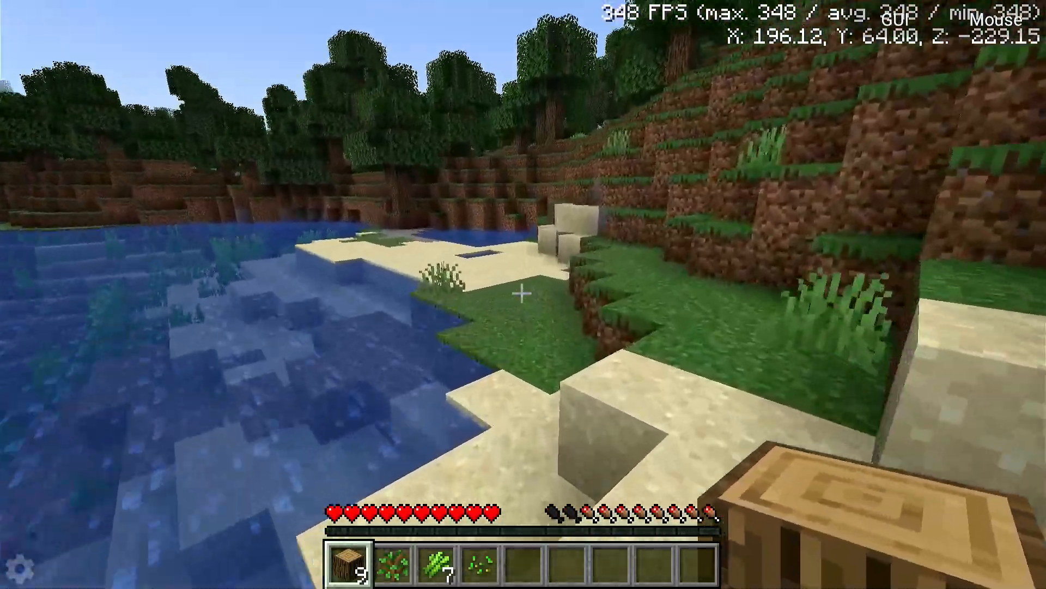
{"action": "mouse_move", "coordinate": [523, 294]}
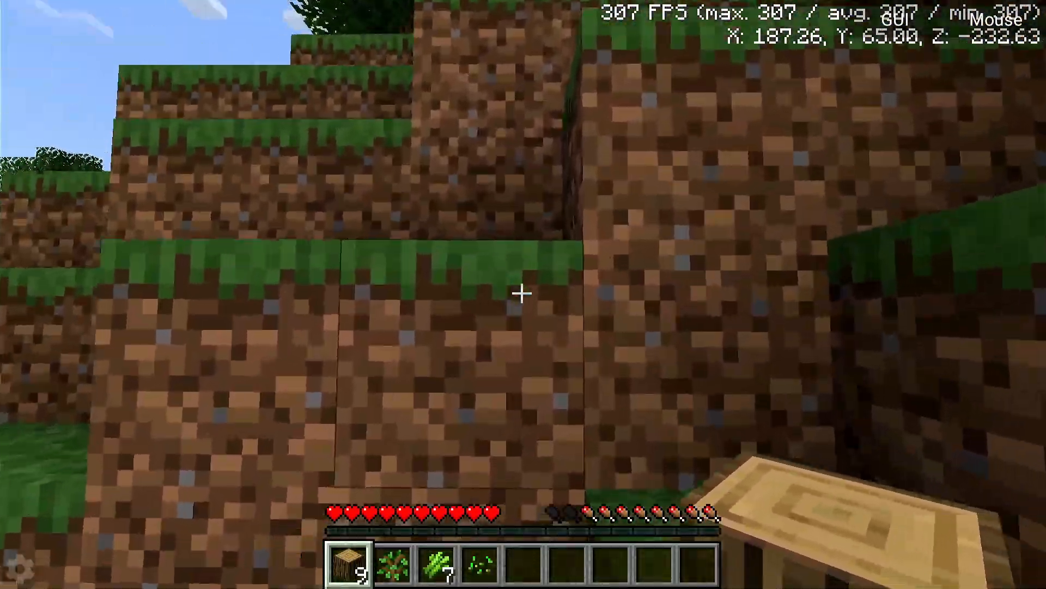
{"action": "mouse_move", "coordinate": [524, 294]}
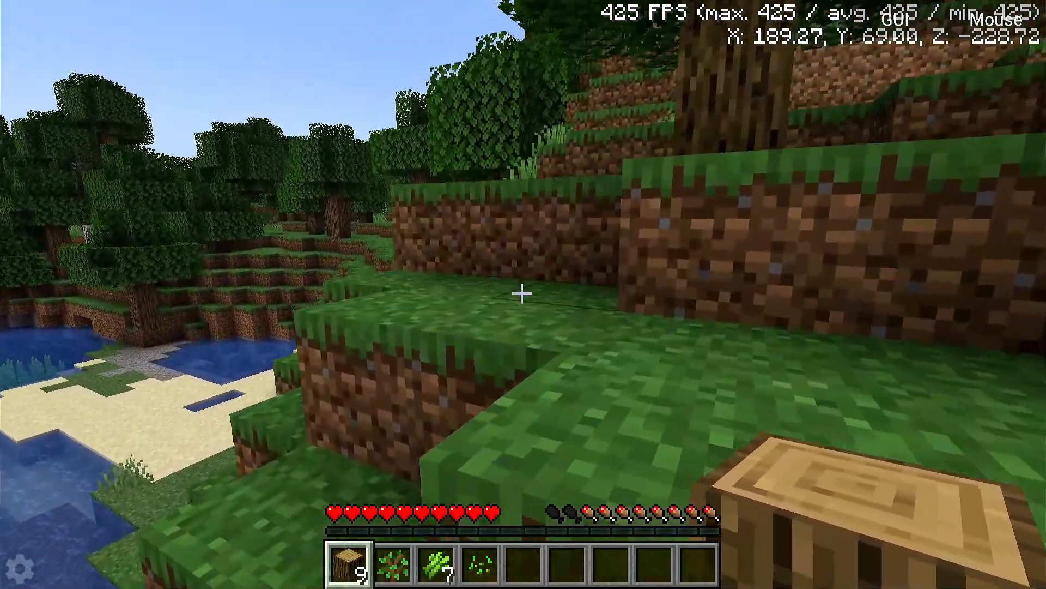